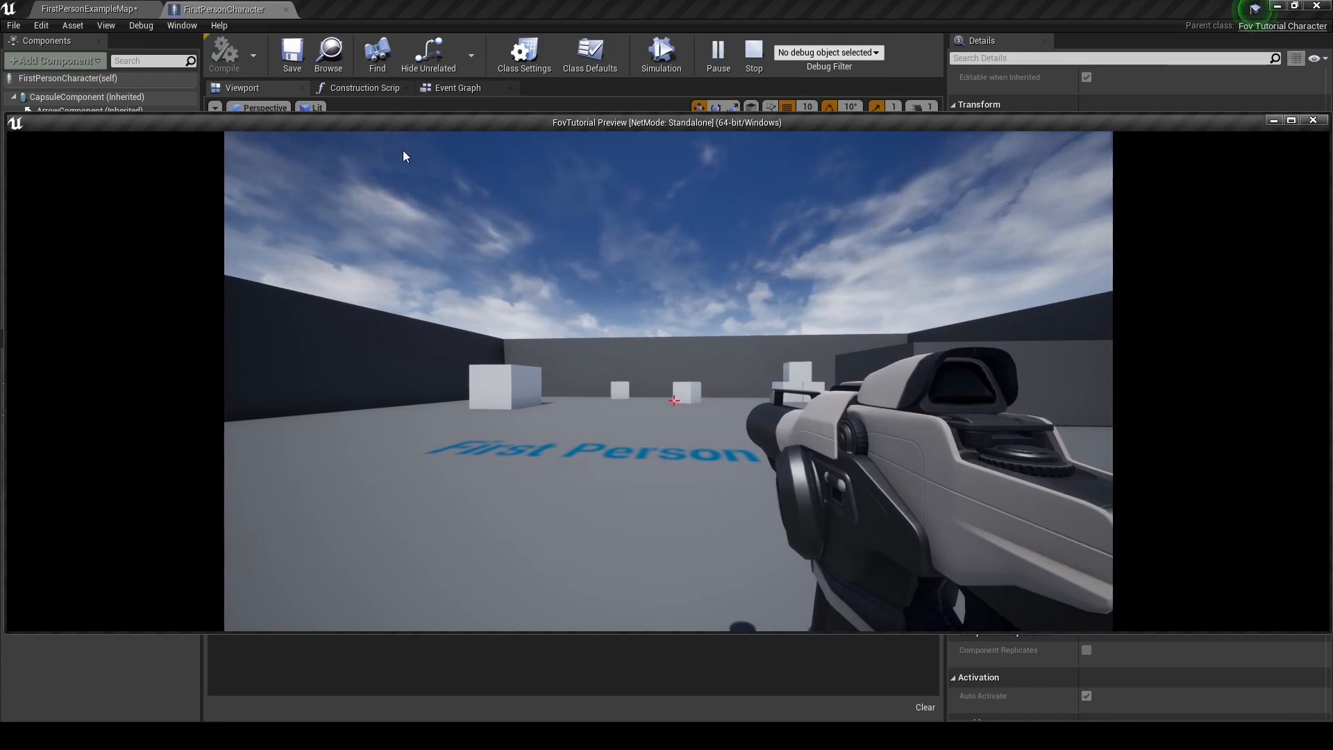
pyautogui.moveTo(14, 386)
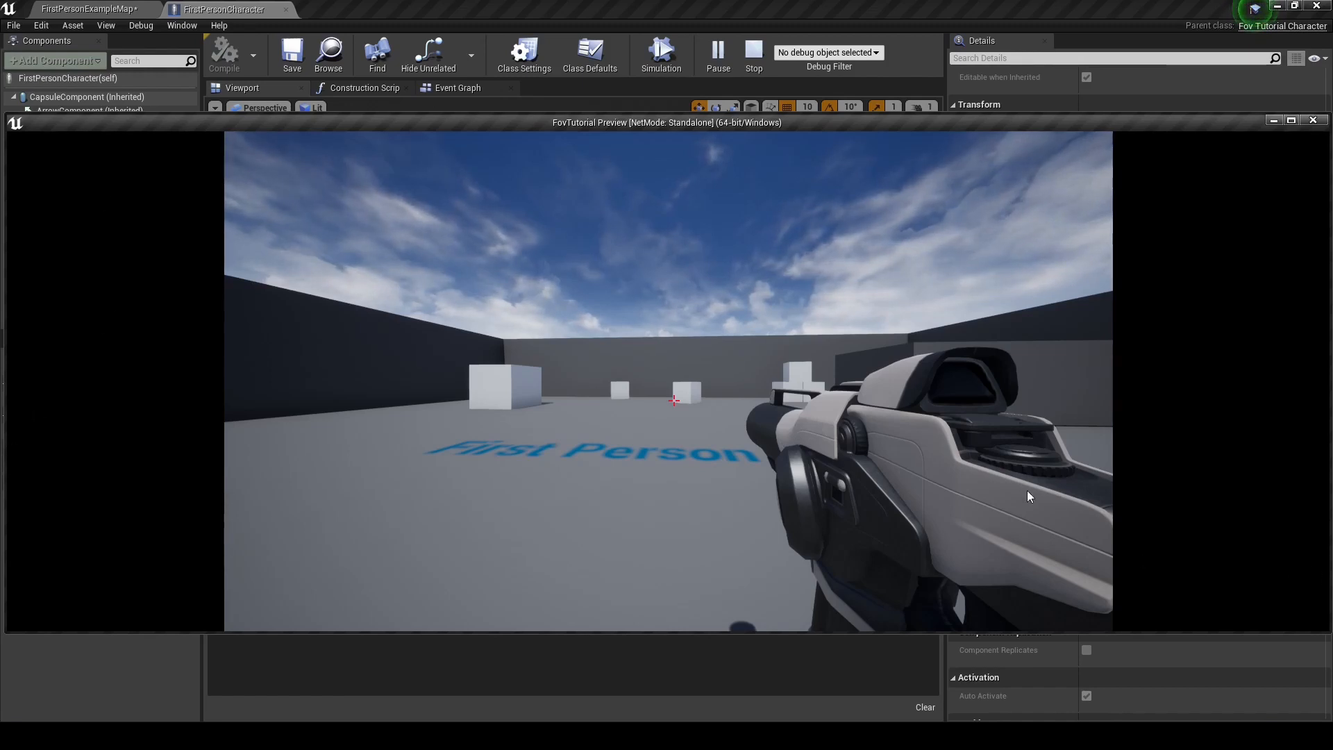
pyautogui.moveTo(1179, 283)
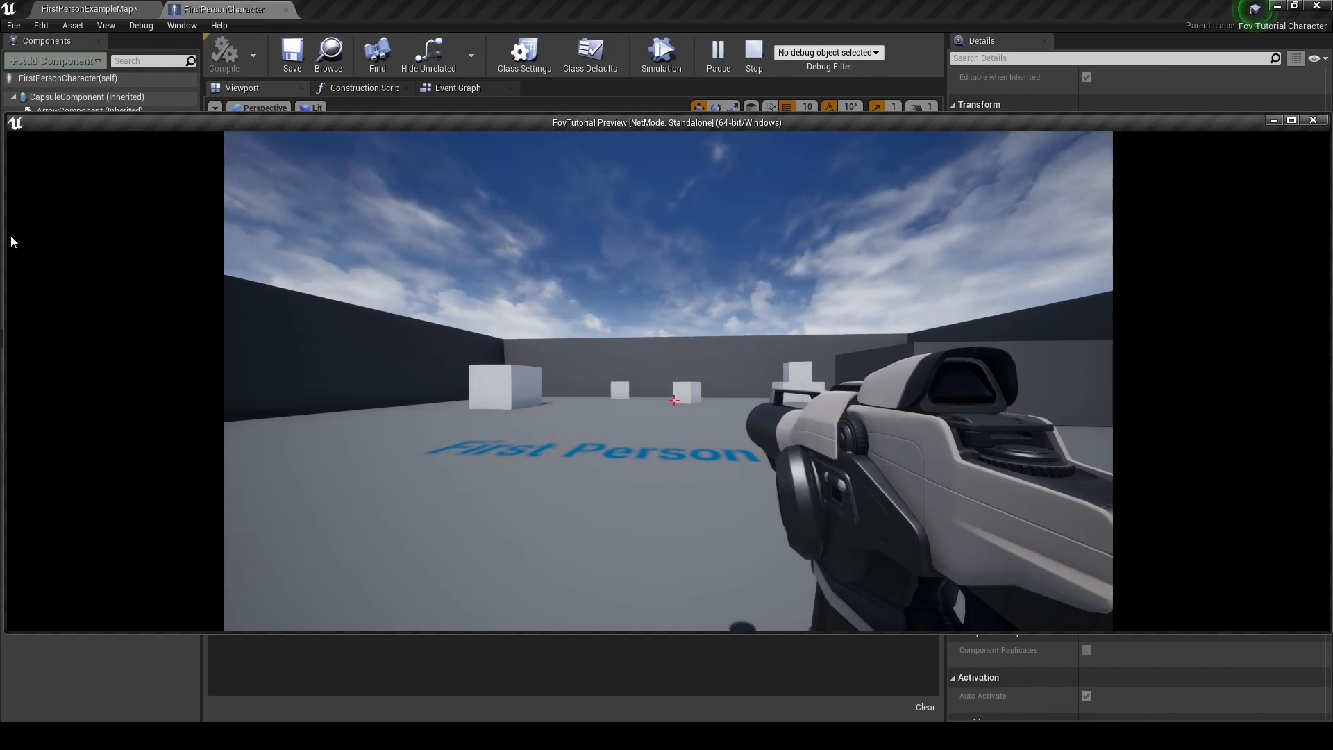
pyautogui.moveTo(193, 491)
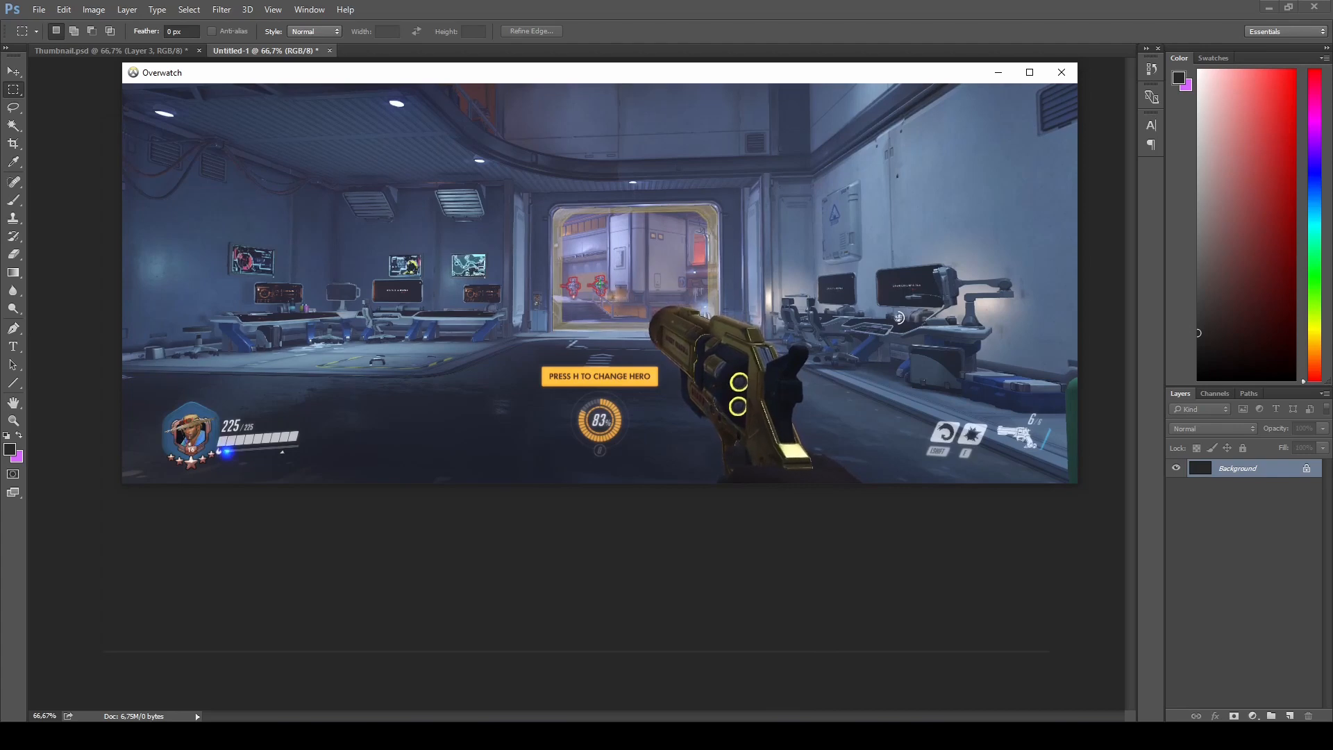
# - Check Overwatch's Video options (103 field of view, 16:9 aspect ratio), then resume the game
pyautogui.press('Escape')
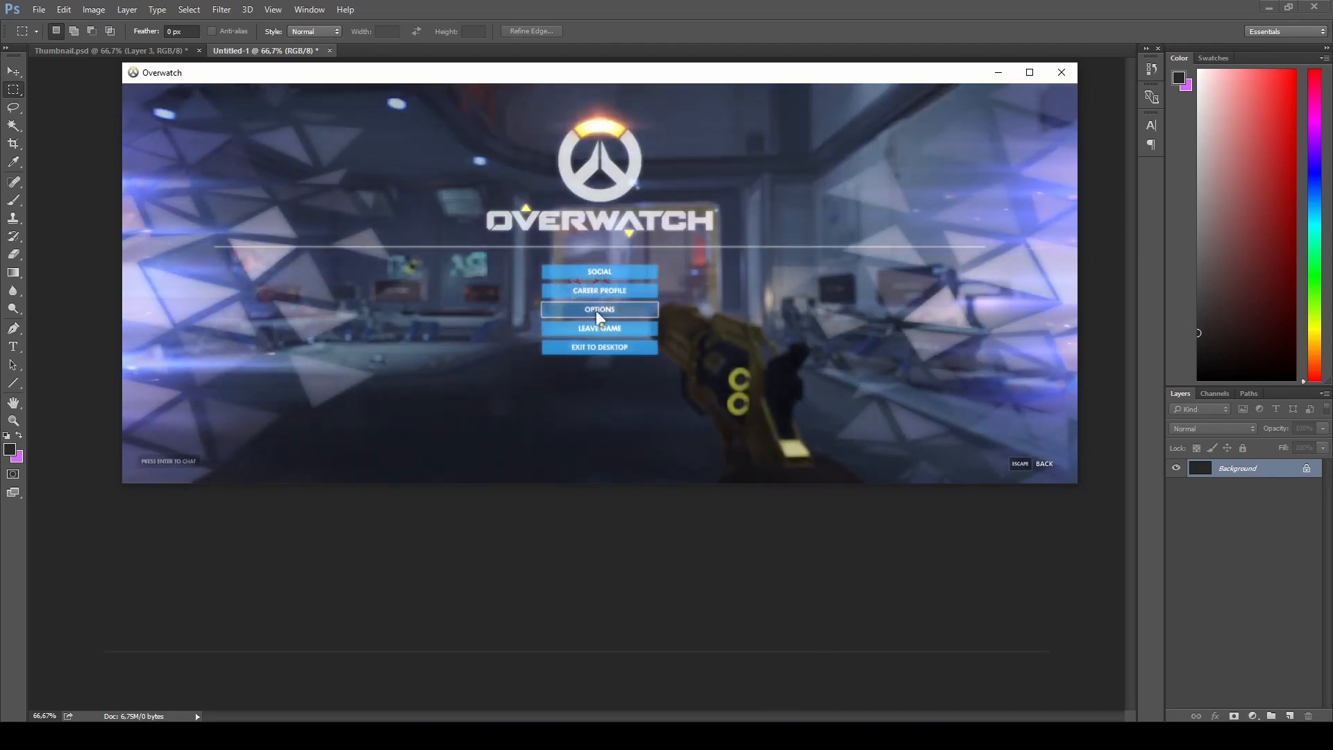
pyautogui.click(599, 309)
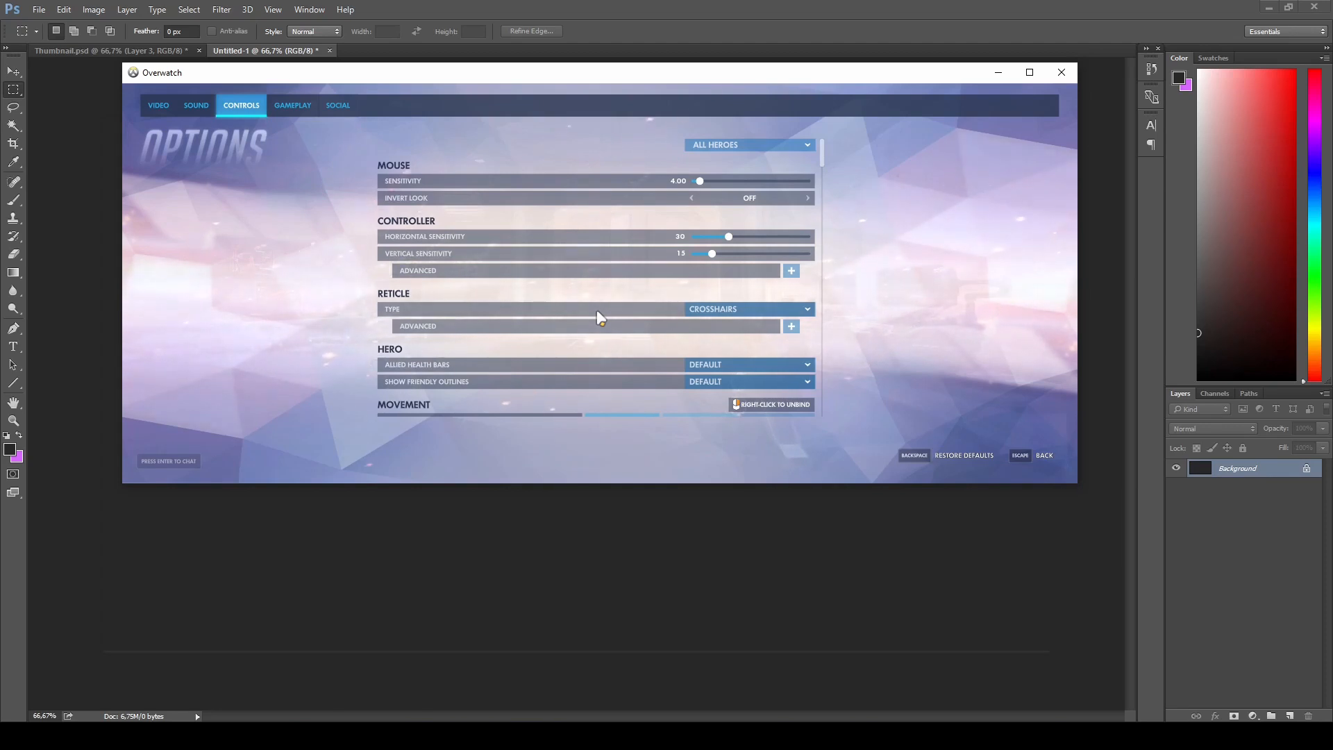
pyautogui.click(158, 104)
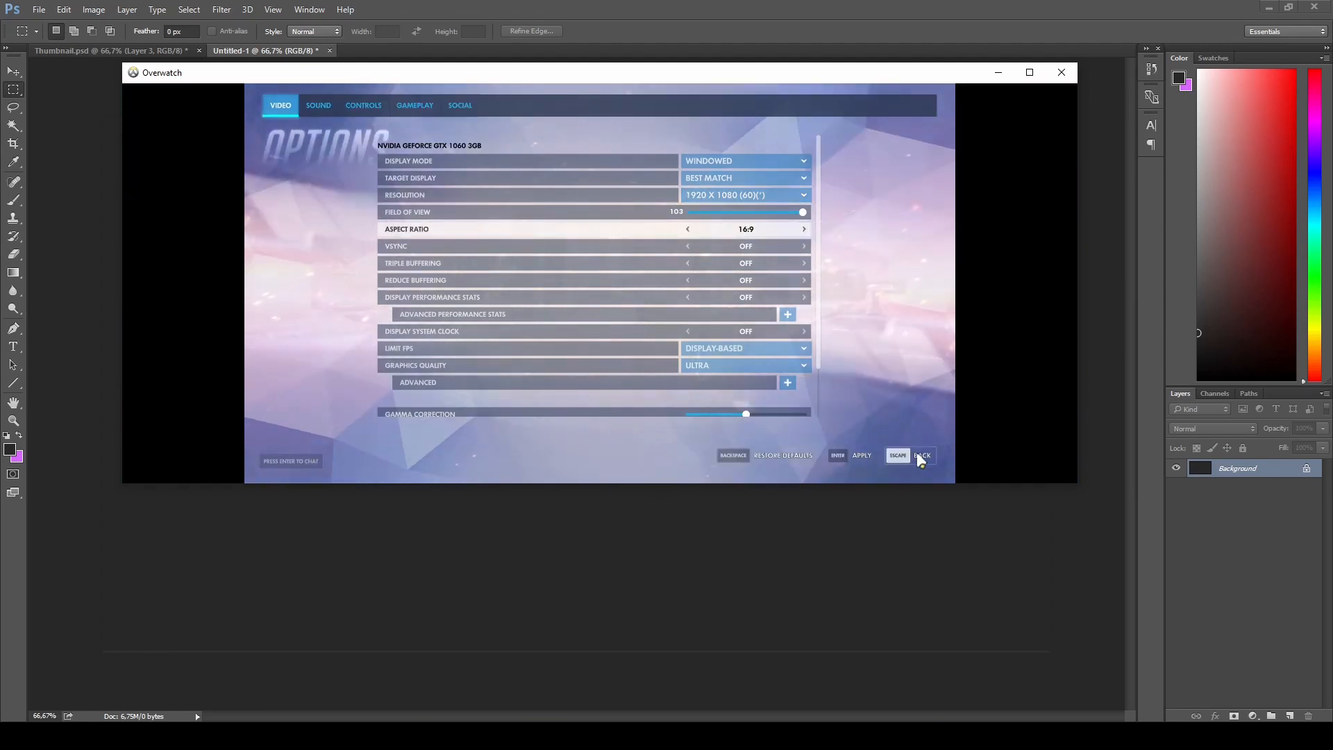
pyautogui.click(923, 456)
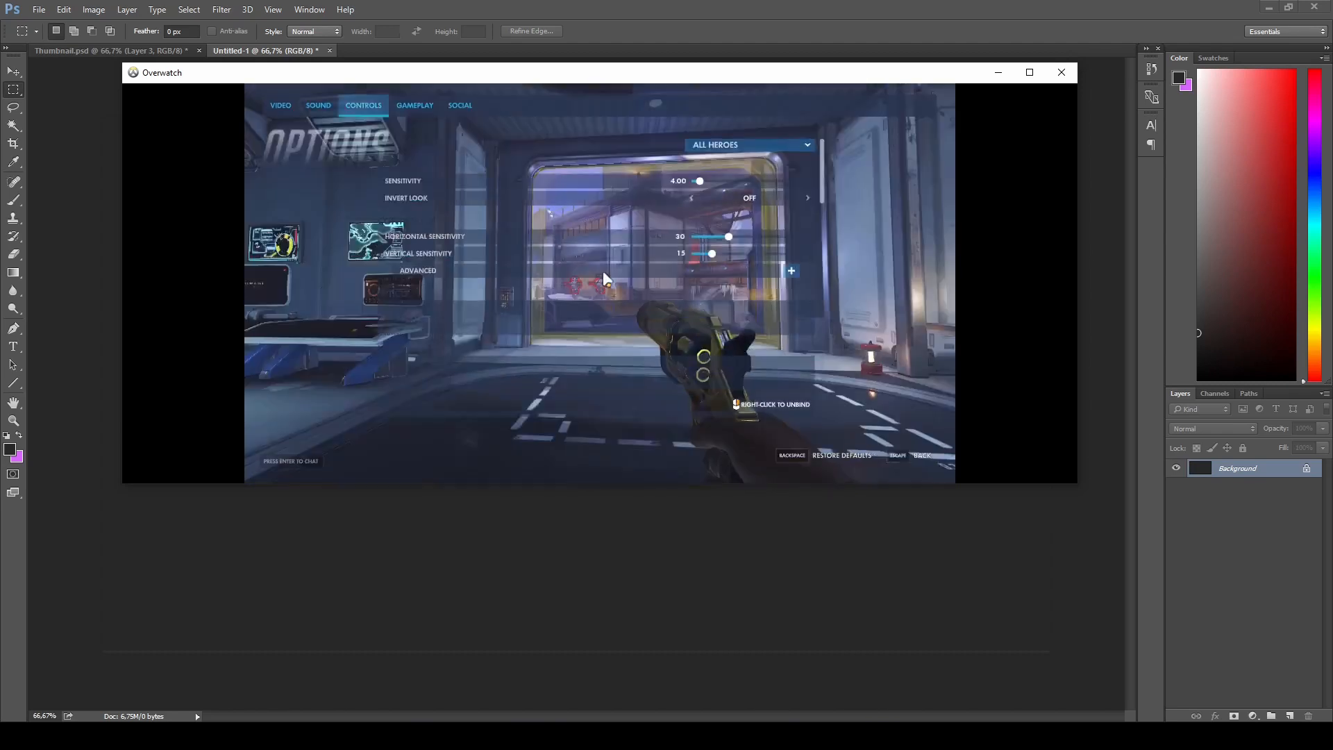
pyautogui.click(280, 105)
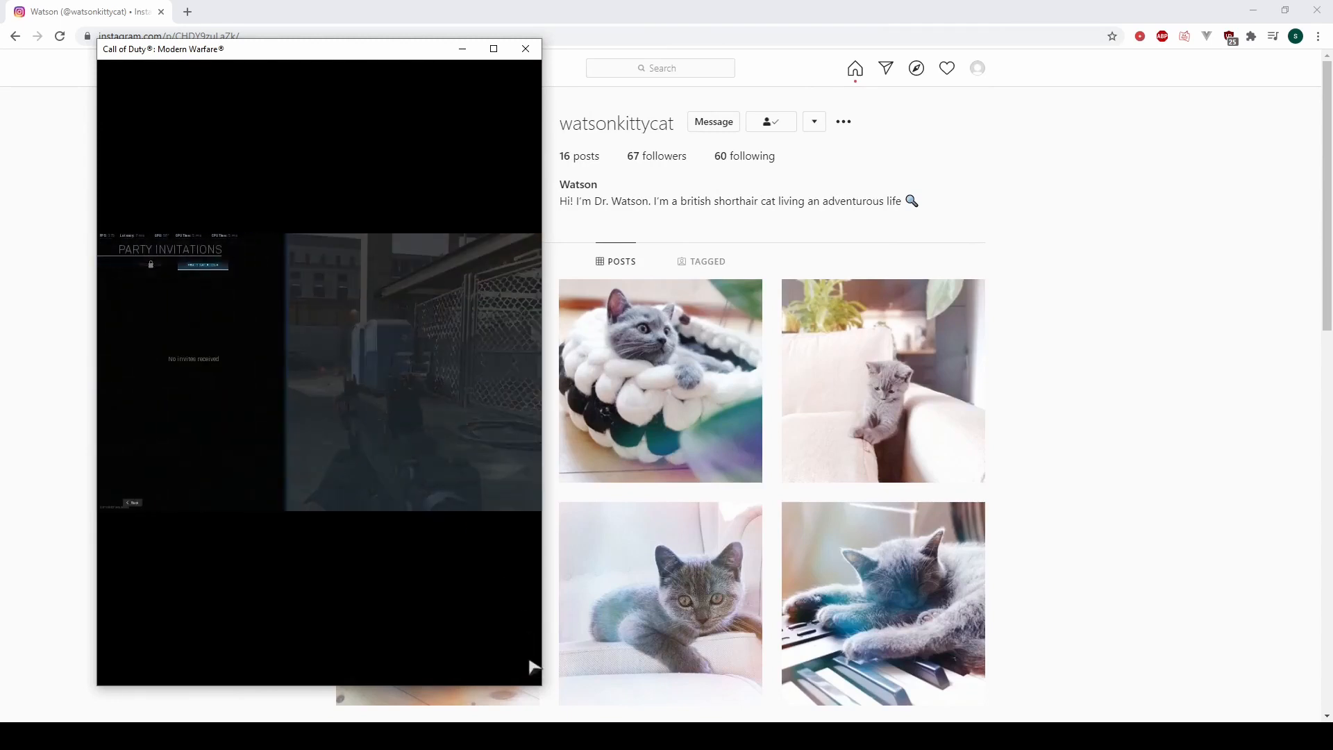
pyautogui.moveTo(521, 686)
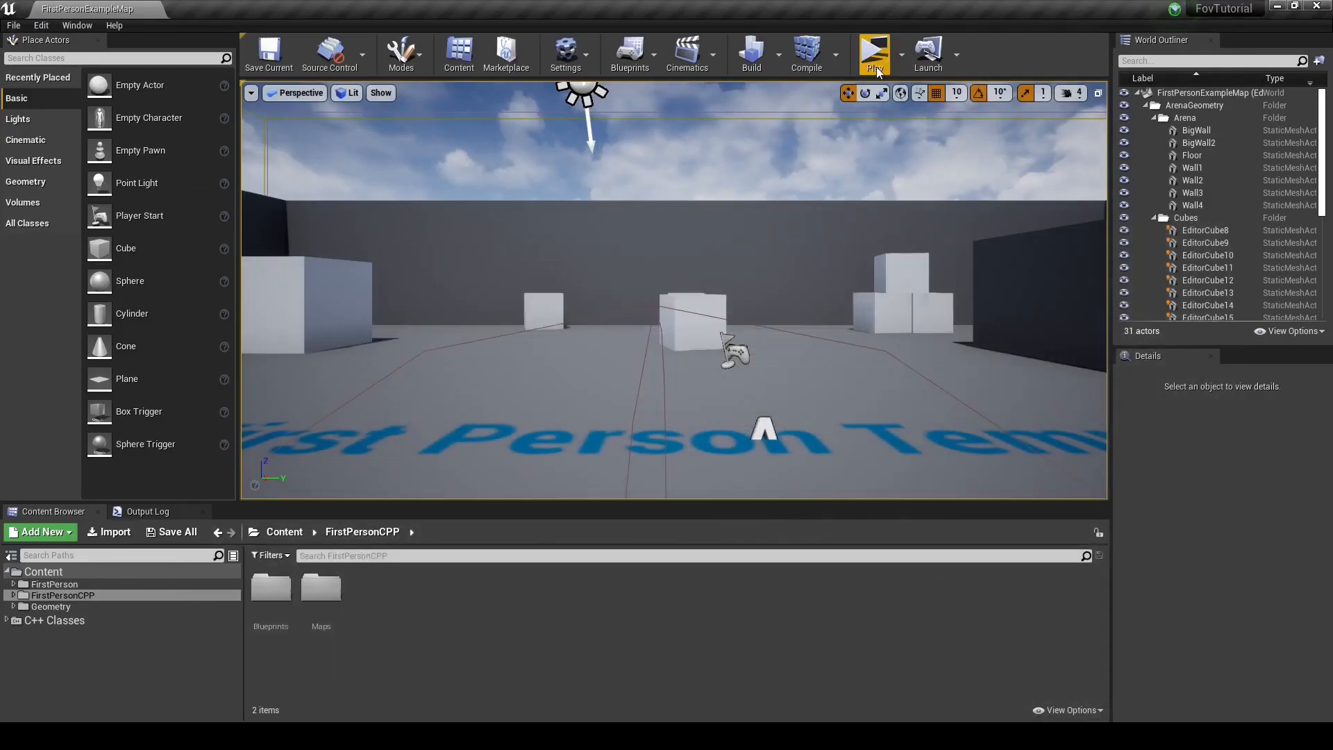
# - Launch a play preview of the first-person example map from the level editor toolbar
pyautogui.click(875, 52)
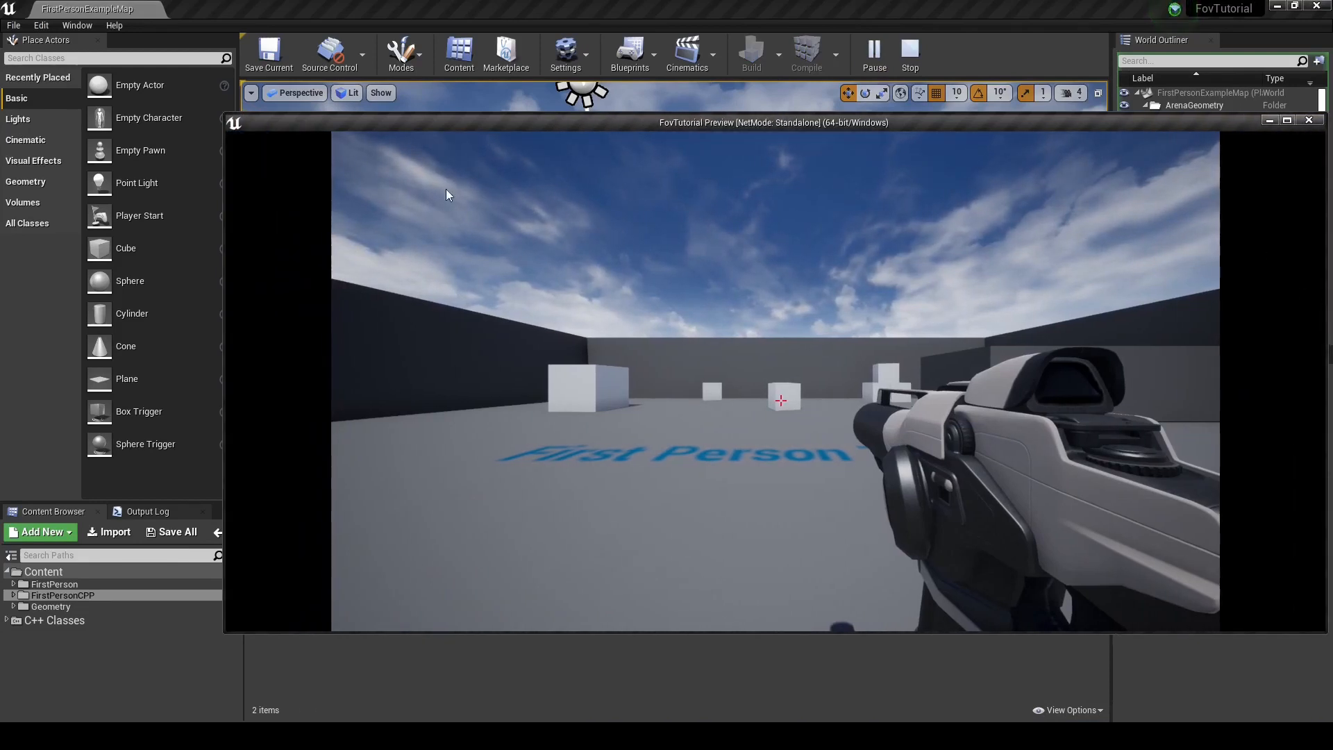
pyautogui.moveTo(252, 212)
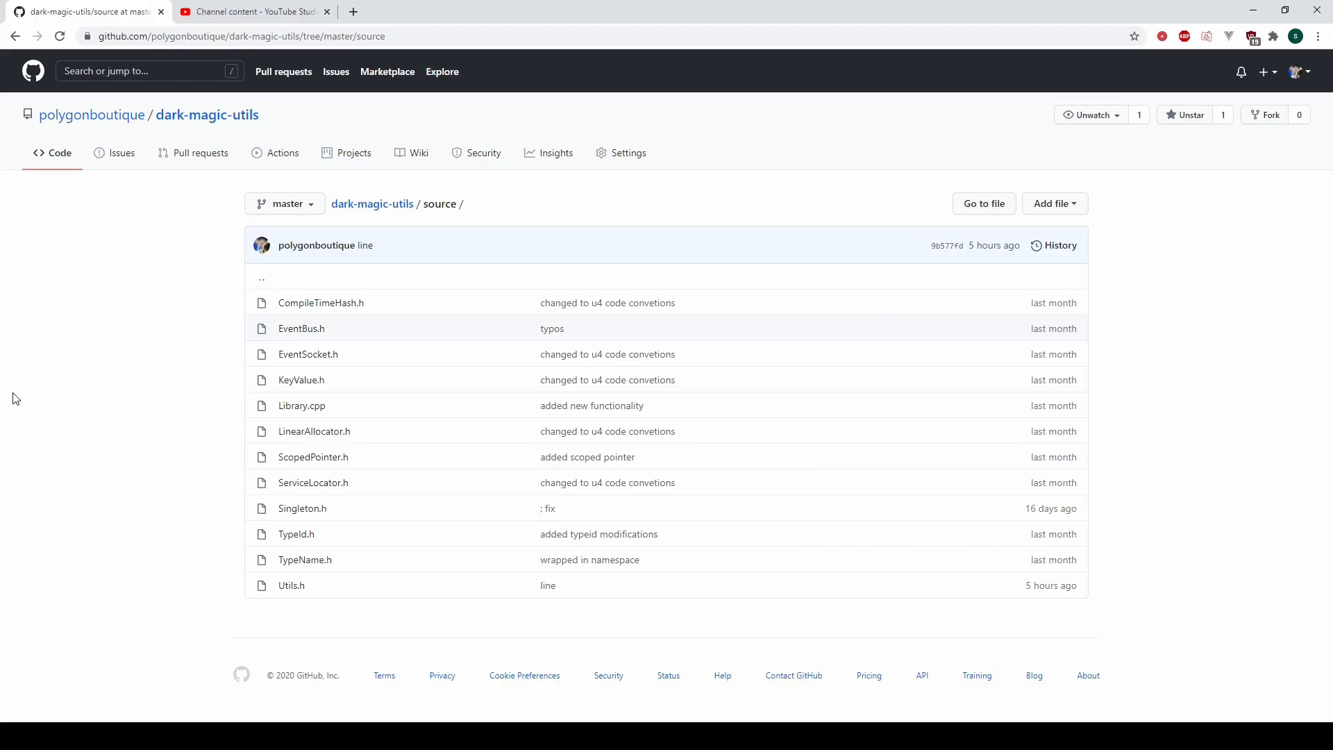
pyautogui.moveTo(109, 427)
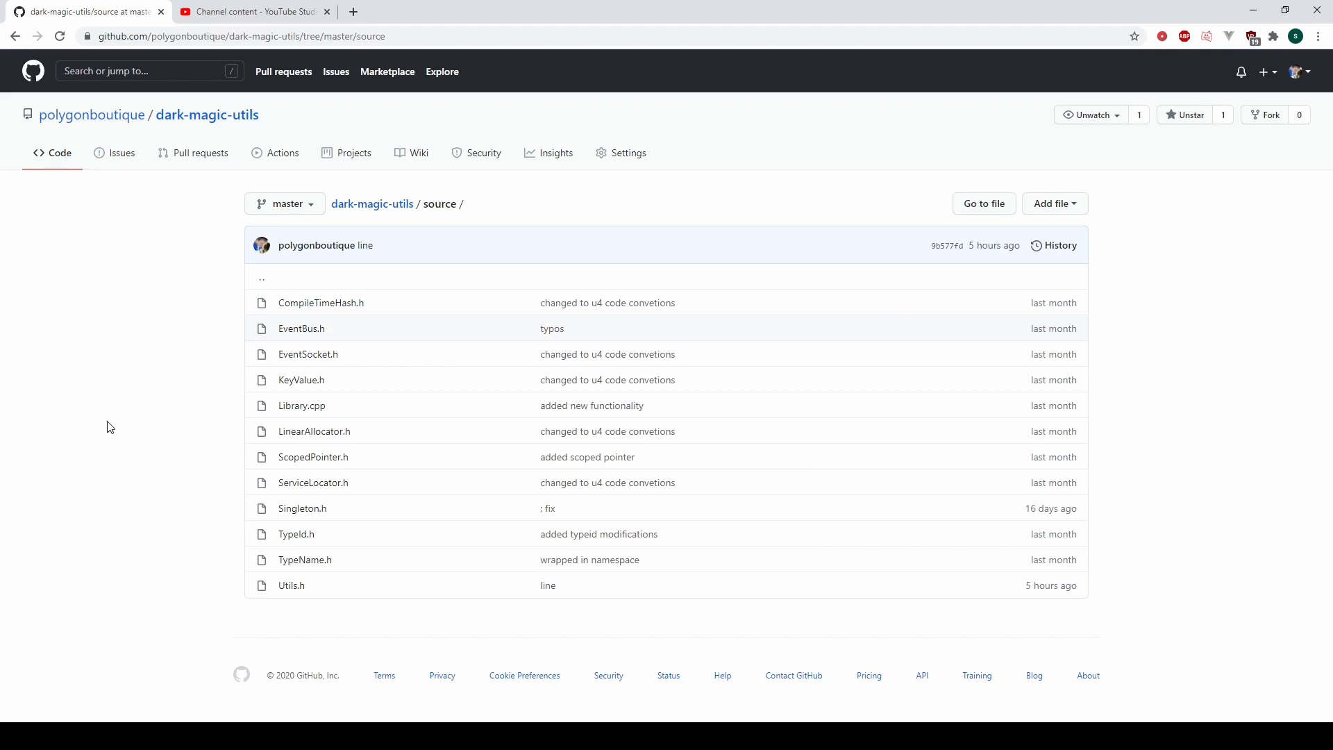
# - Open source/Utils.h in dark-magic-utils and scroll to the Field Of View section
pyautogui.click(291, 585)
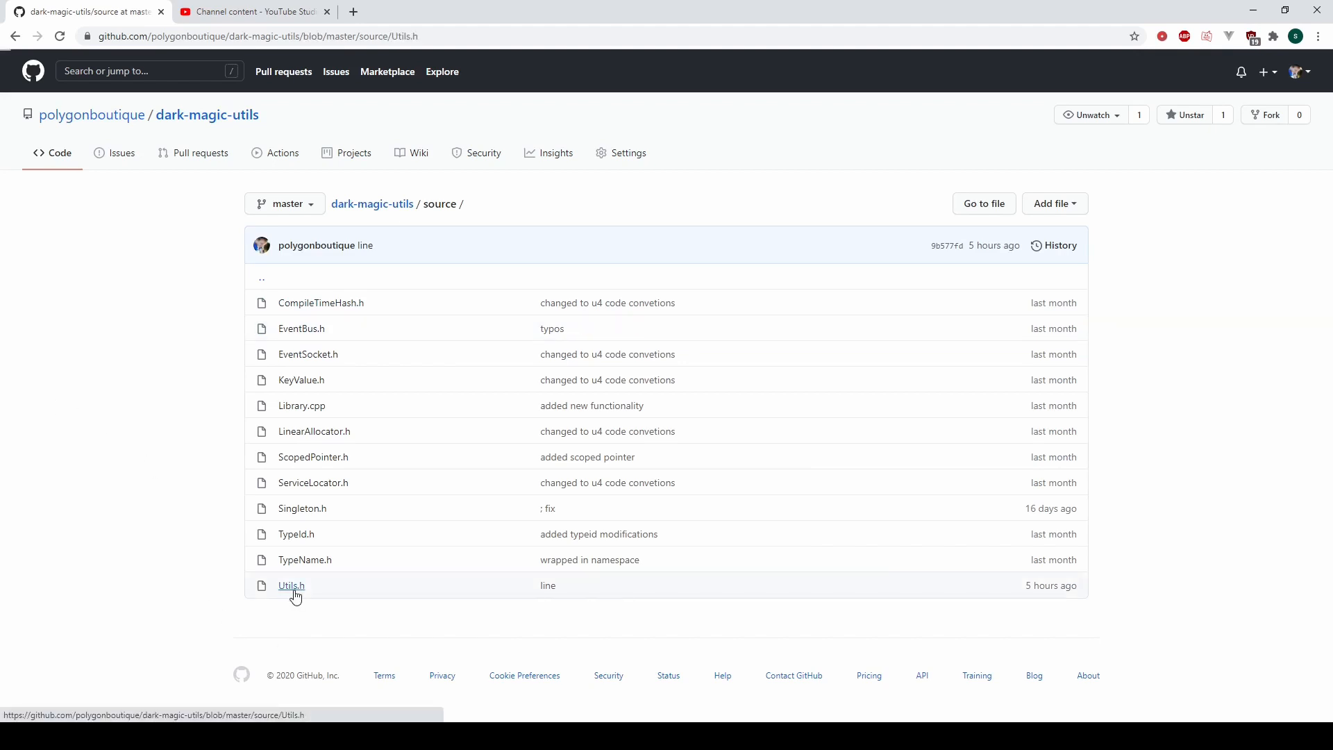
pyautogui.click(291, 585)
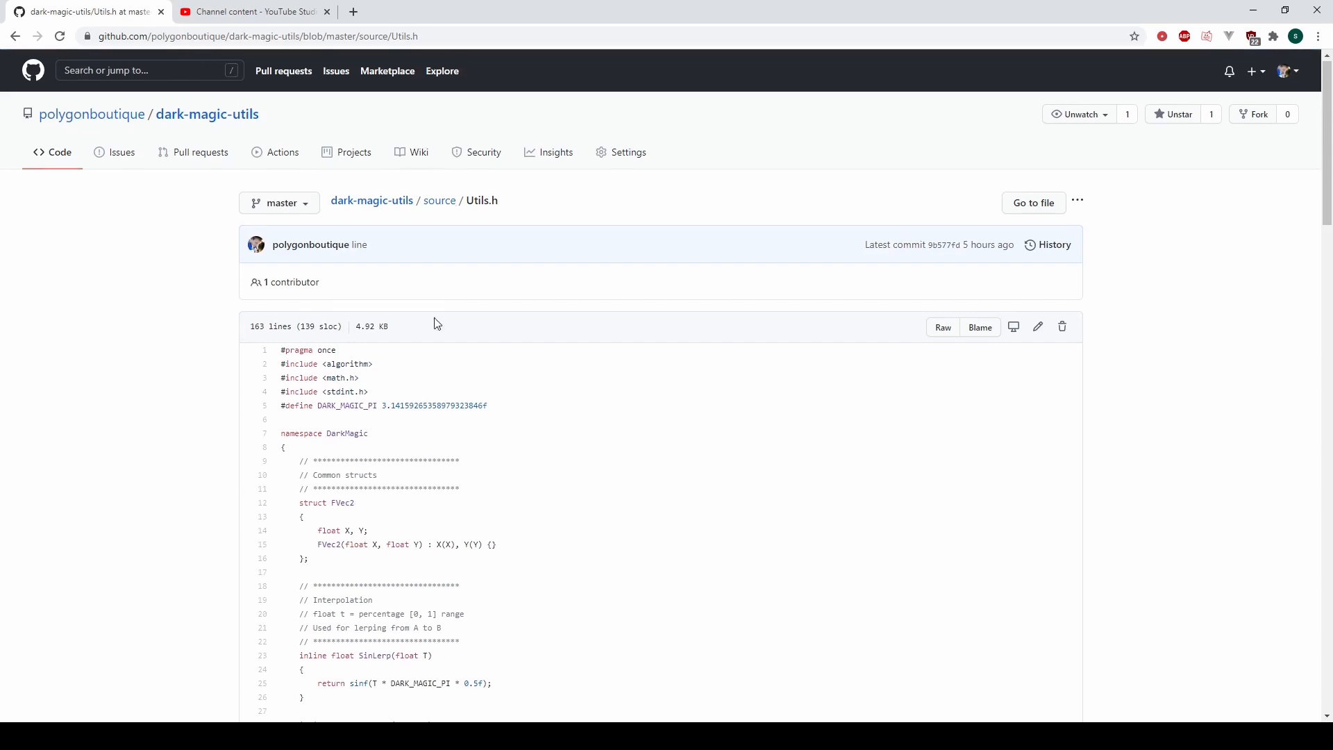
pyautogui.scroll(-3)
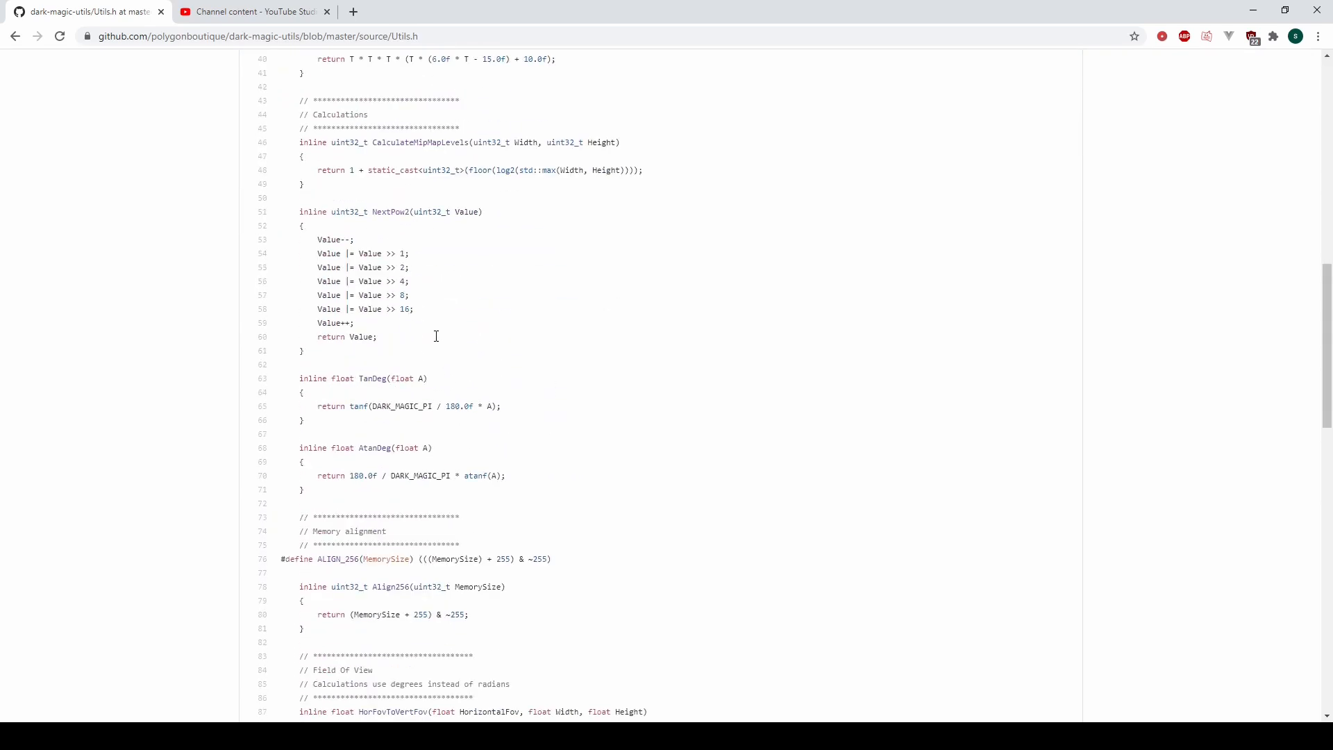
pyautogui.scroll(-3)
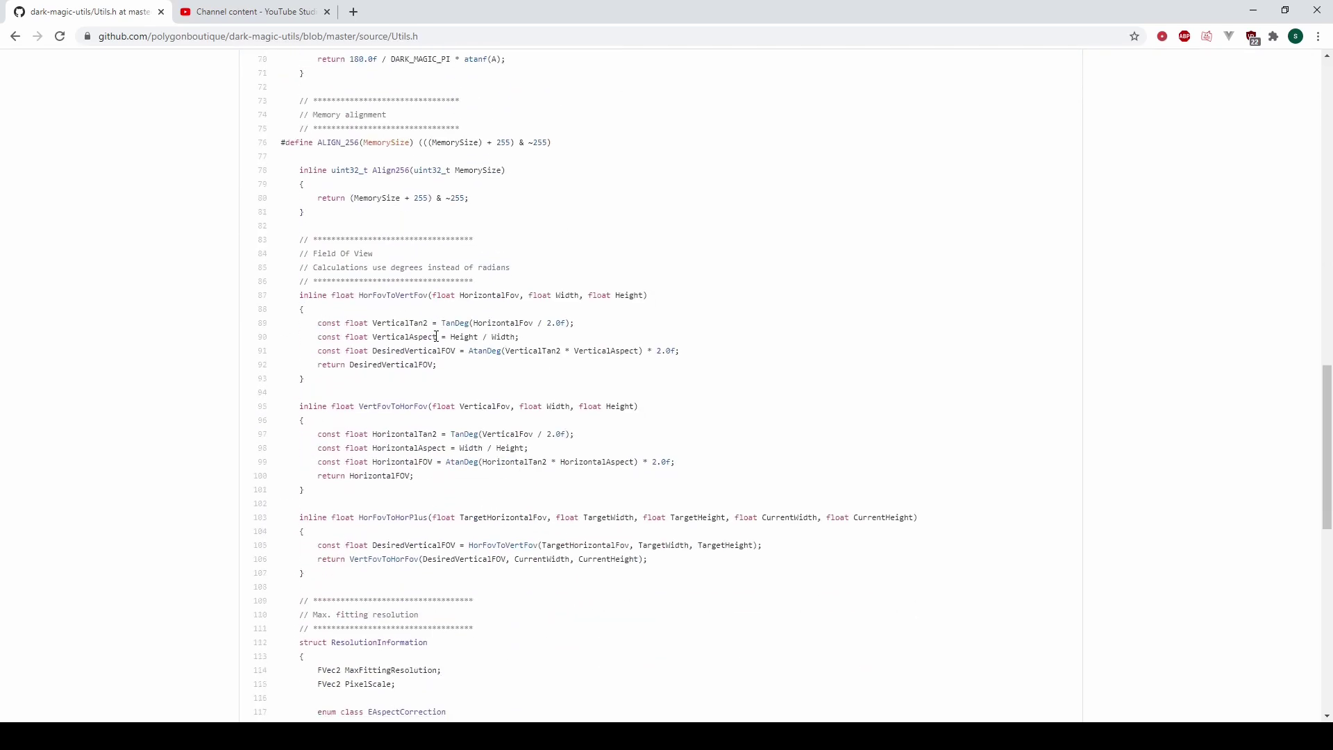
pyautogui.scroll(-3)
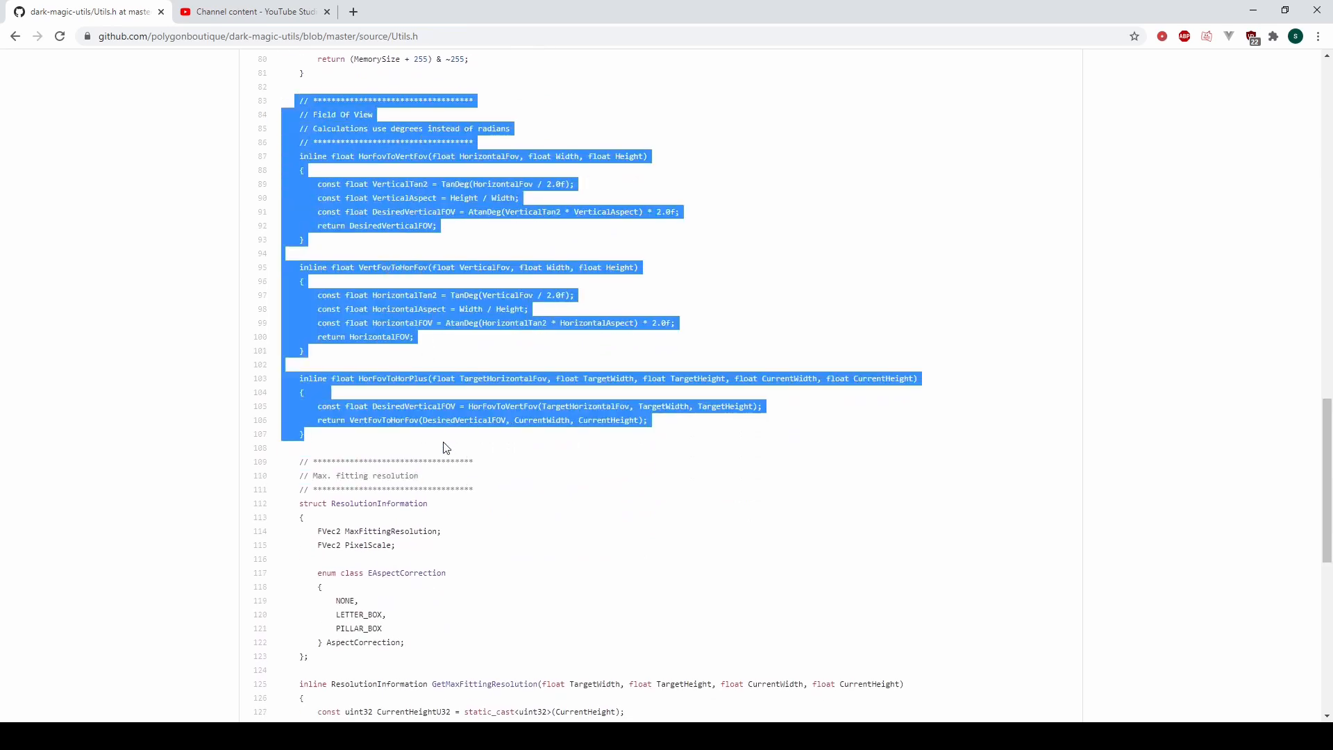
# - Highlight the HorFovToHorPlus function, then scroll on toward GetMaxFittingResolution
pyautogui.click(446, 448)
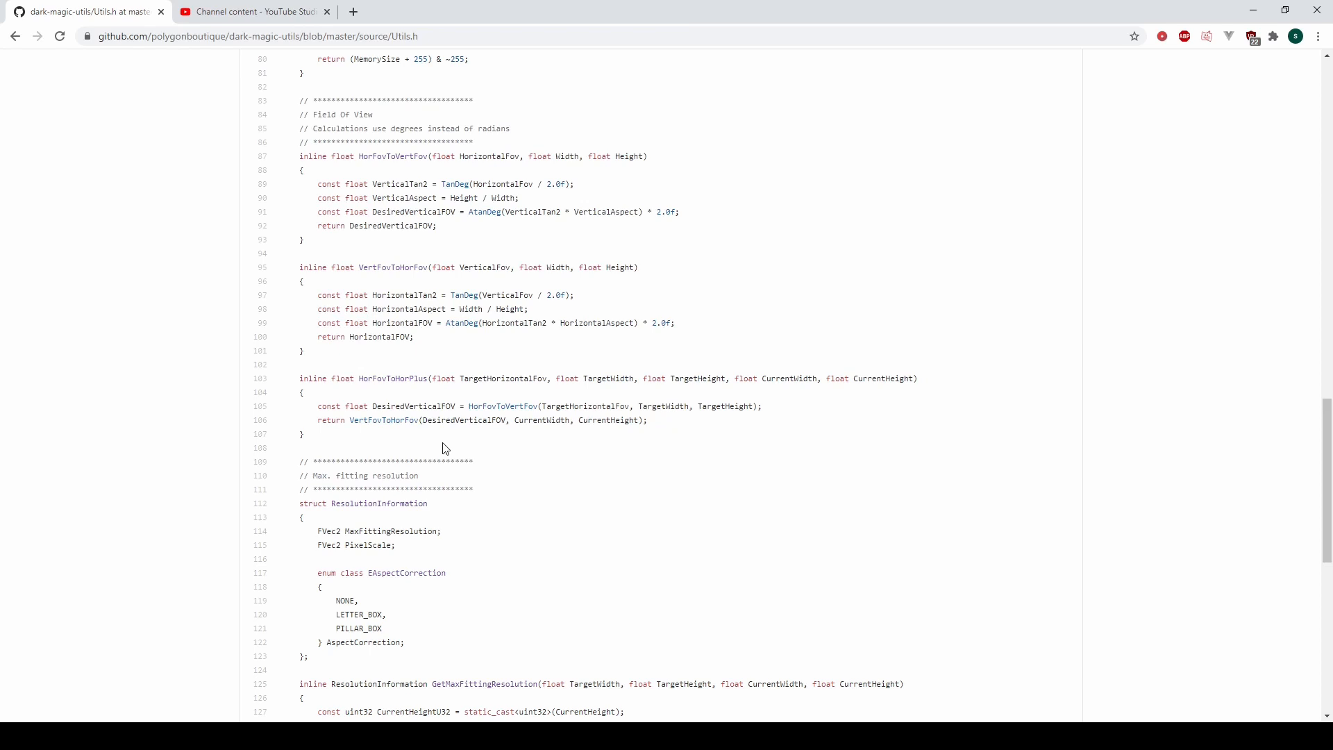
pyautogui.moveTo(300, 379); pyautogui.dragTo(303, 434)
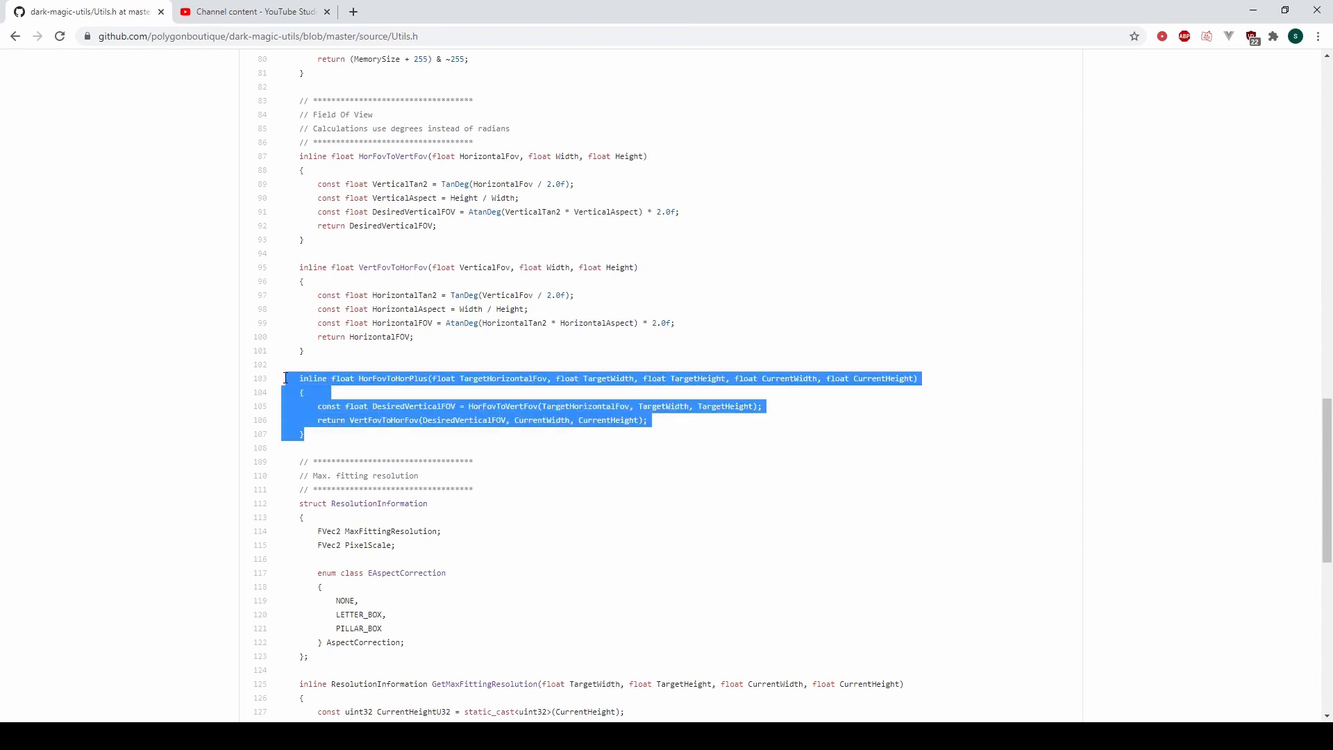
pyautogui.click(382, 438)
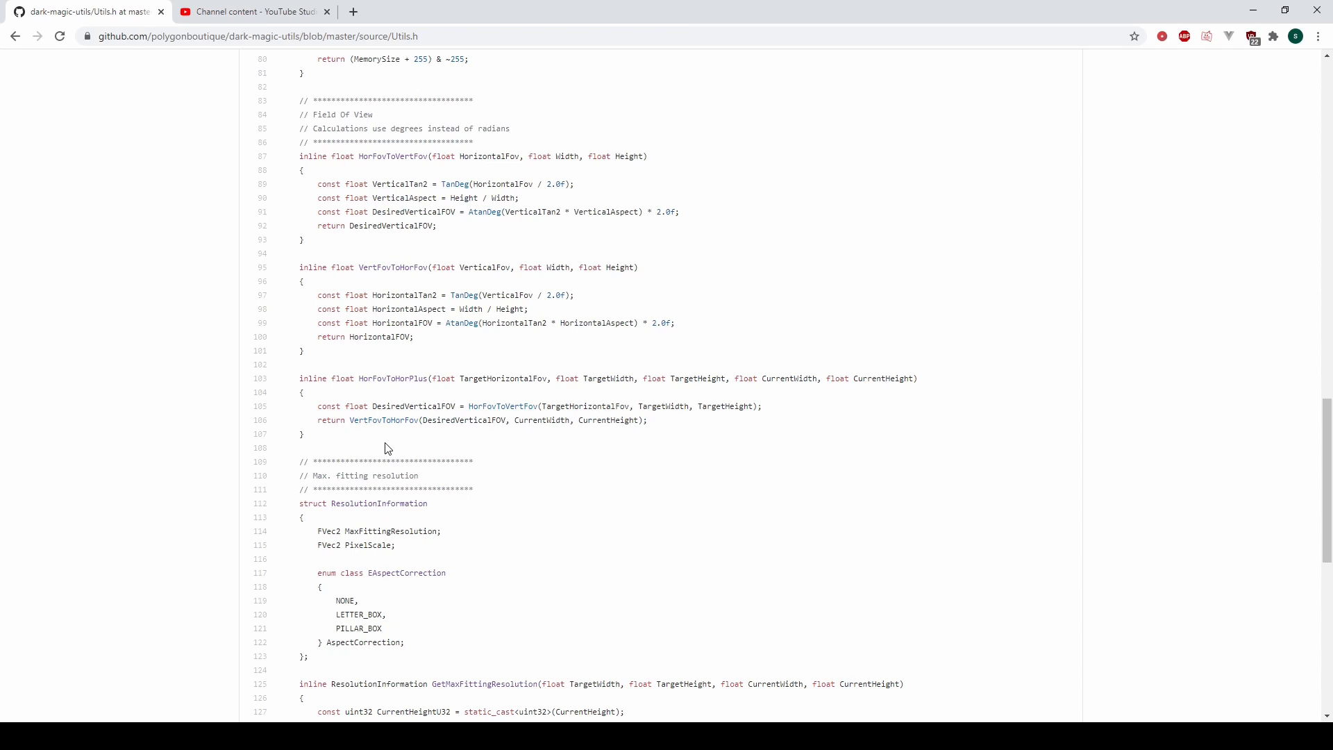
pyautogui.scroll(-3)
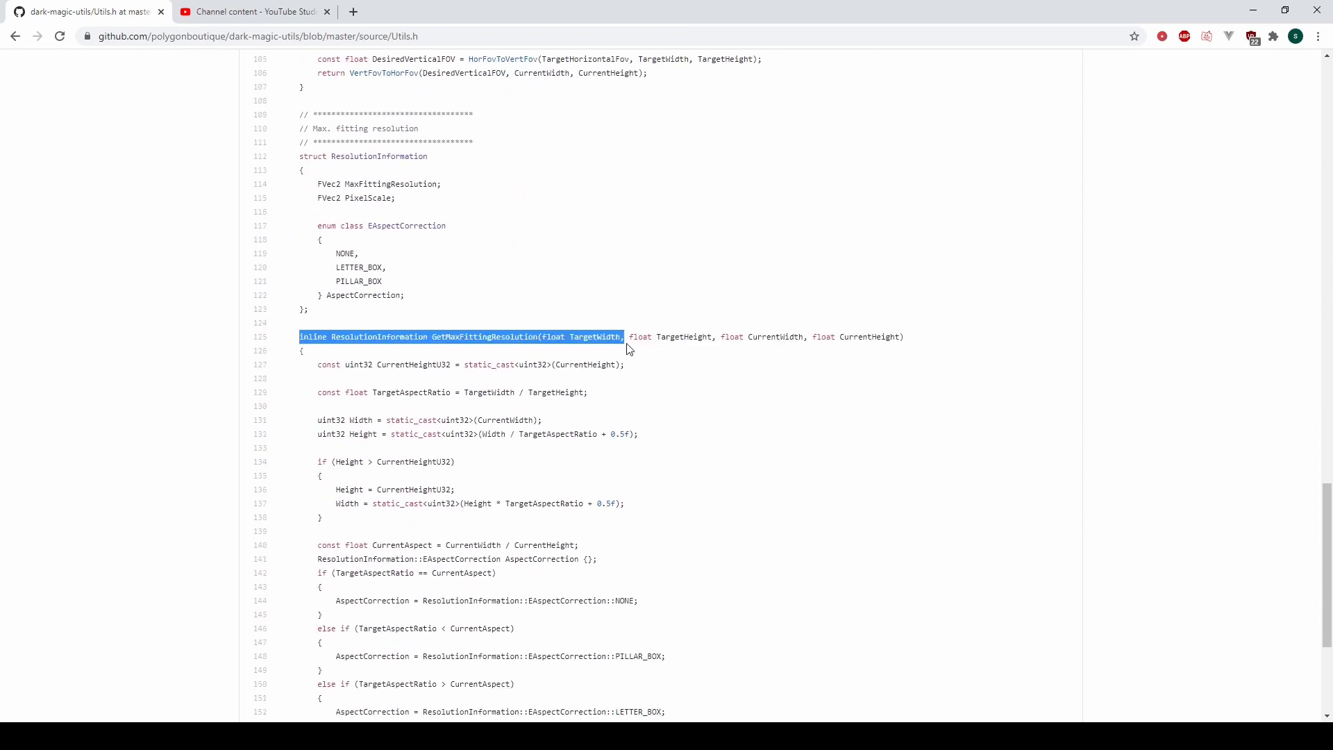
pyautogui.scroll(-3)
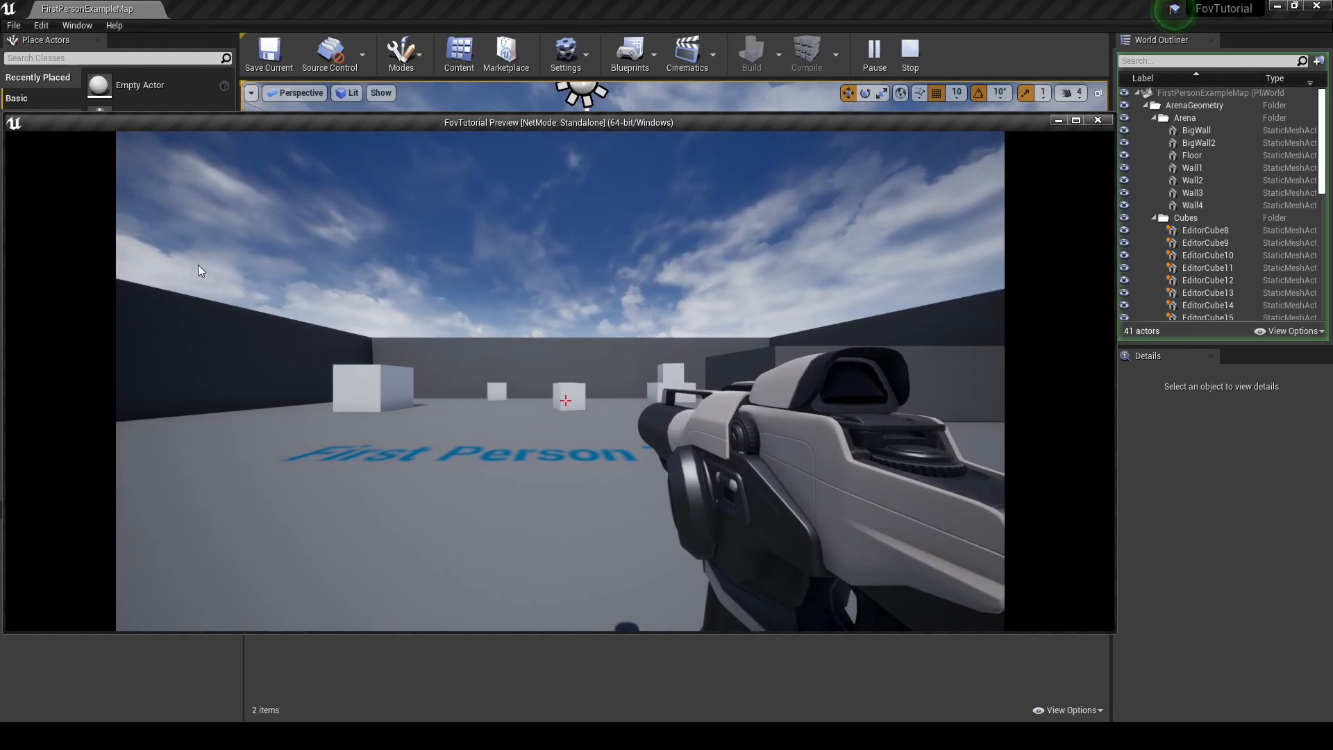
pyautogui.moveTo(85, 501)
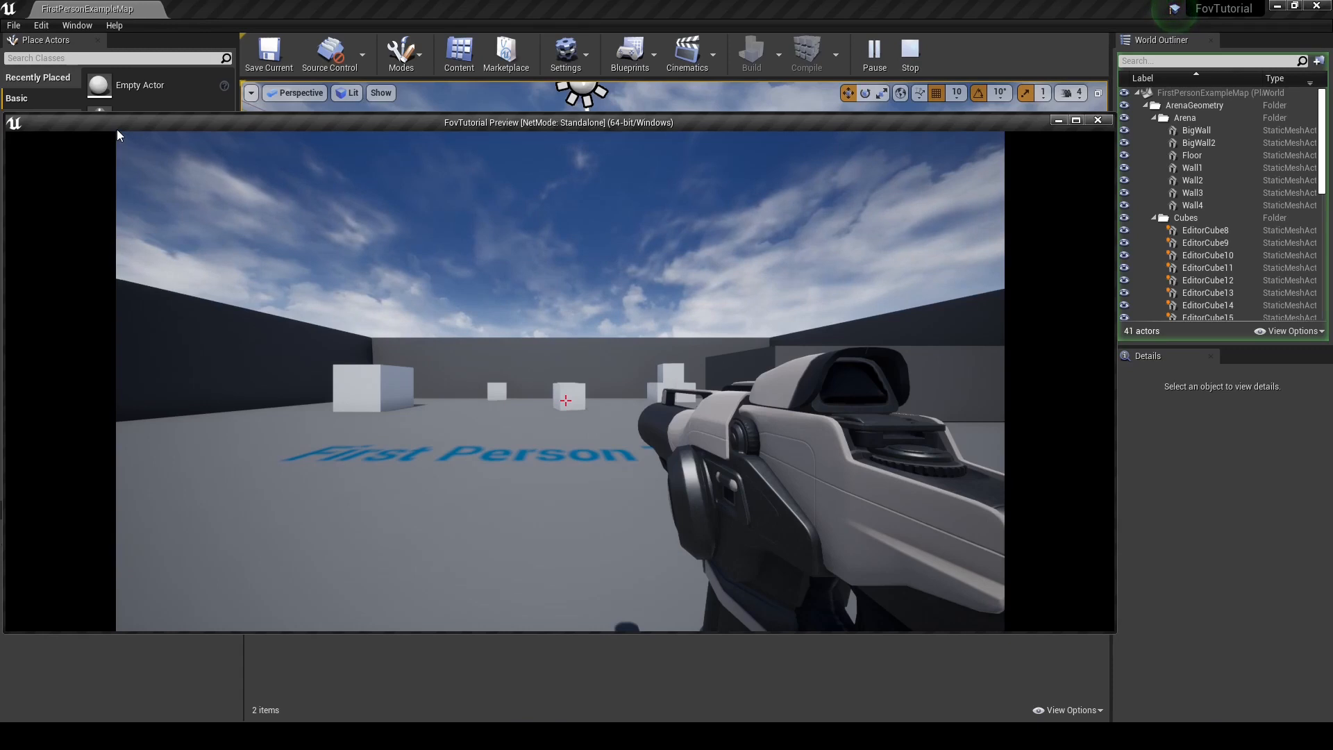
pyautogui.moveTo(81, 236)
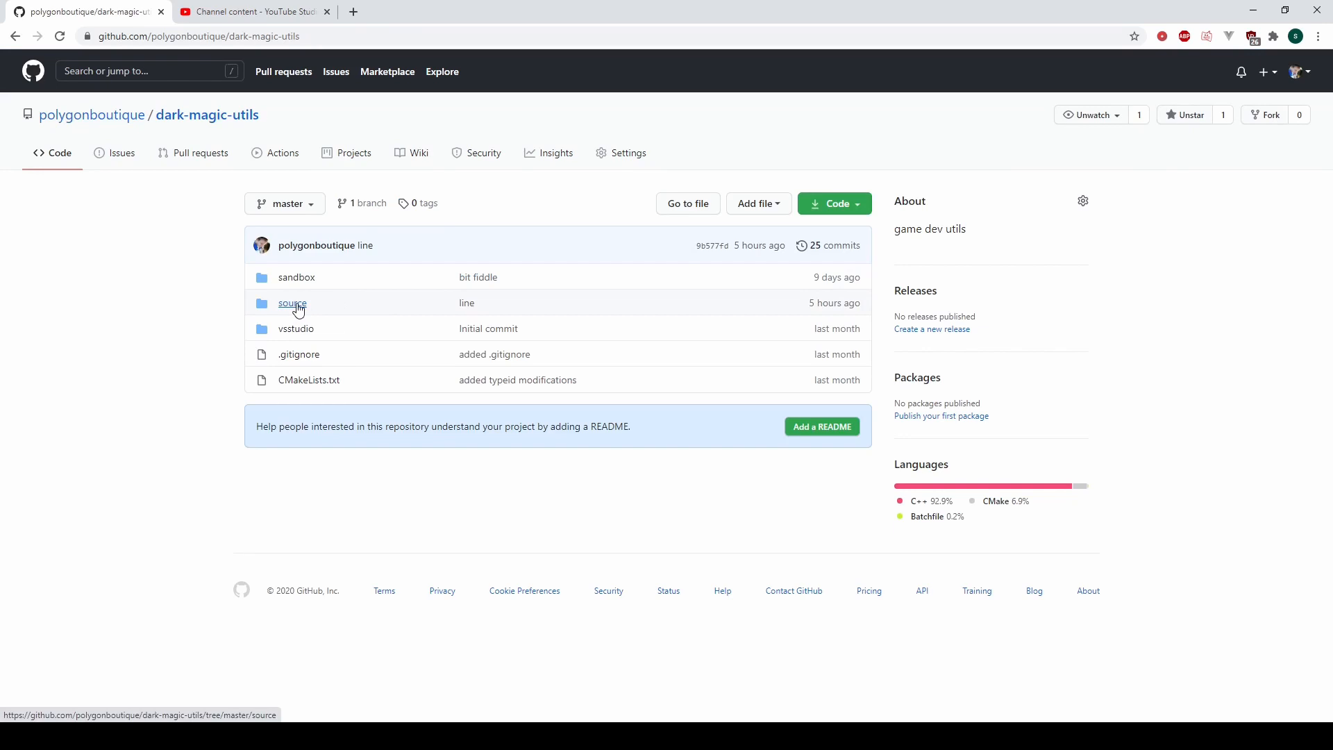
# - Reopen Utils.h from the source folder and scroll to the HorFovToHorPlus helpers
pyautogui.click(292, 302)
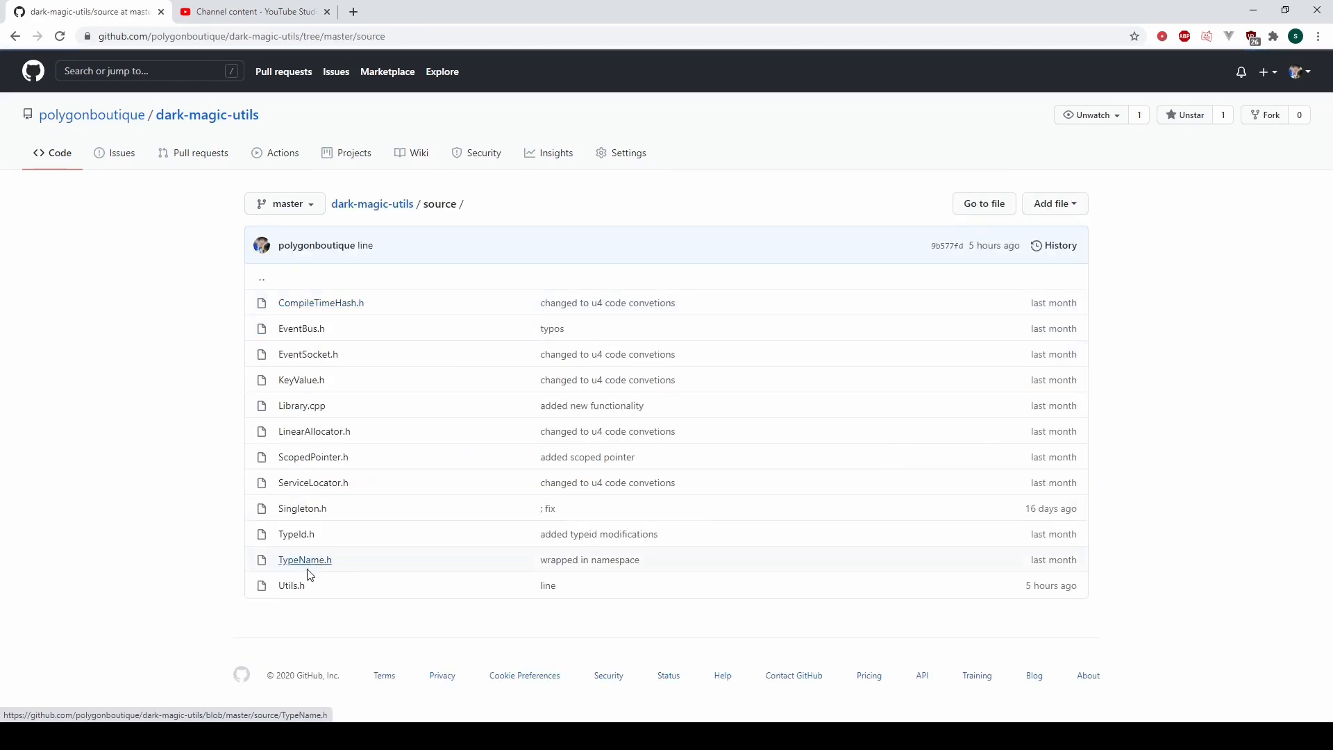
pyautogui.click(291, 586)
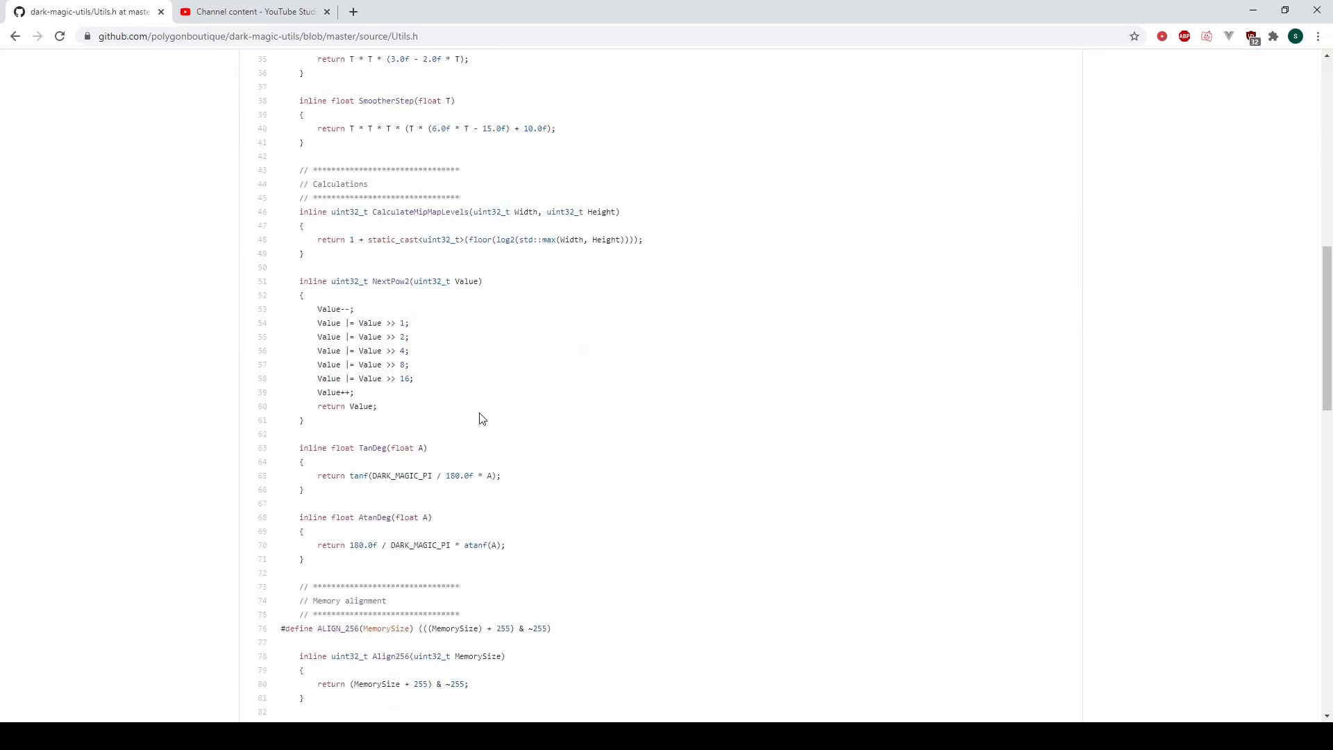
pyautogui.scroll(-3)
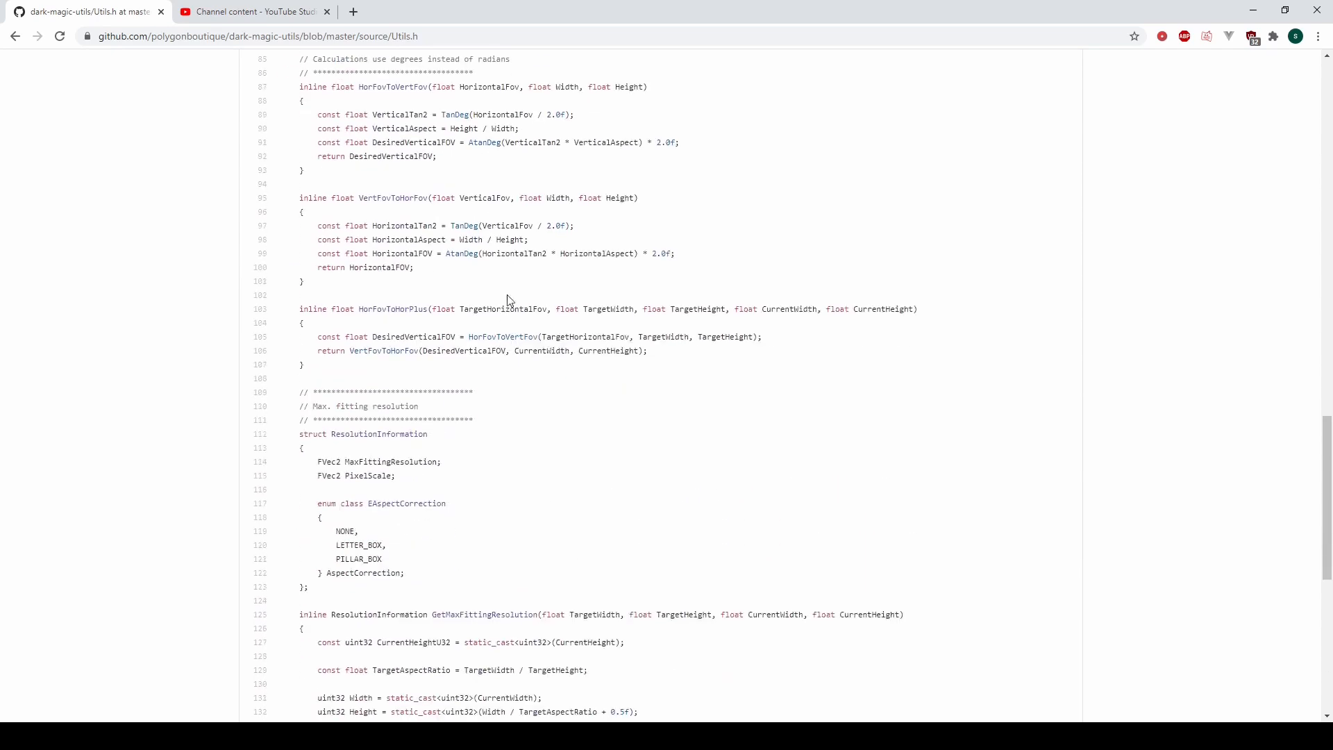
pyautogui.moveTo(628, 272)
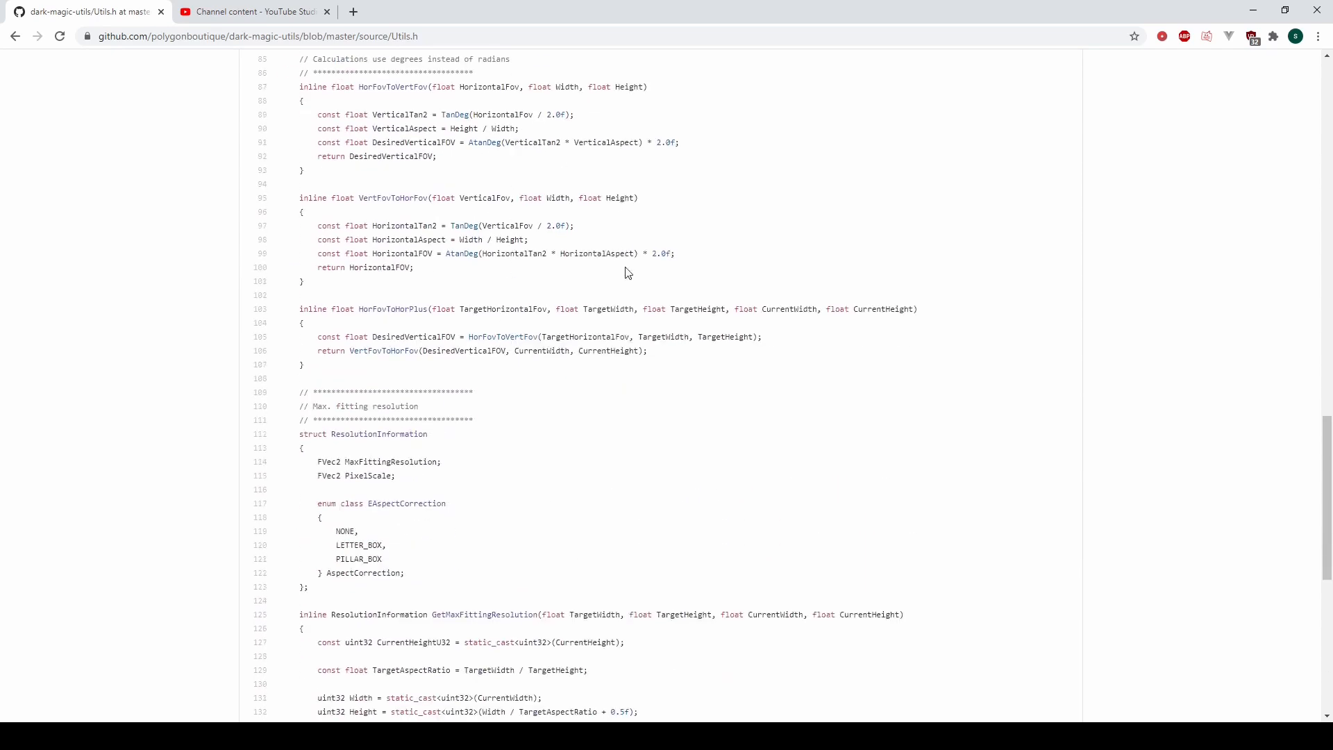
pyautogui.scroll(-3)
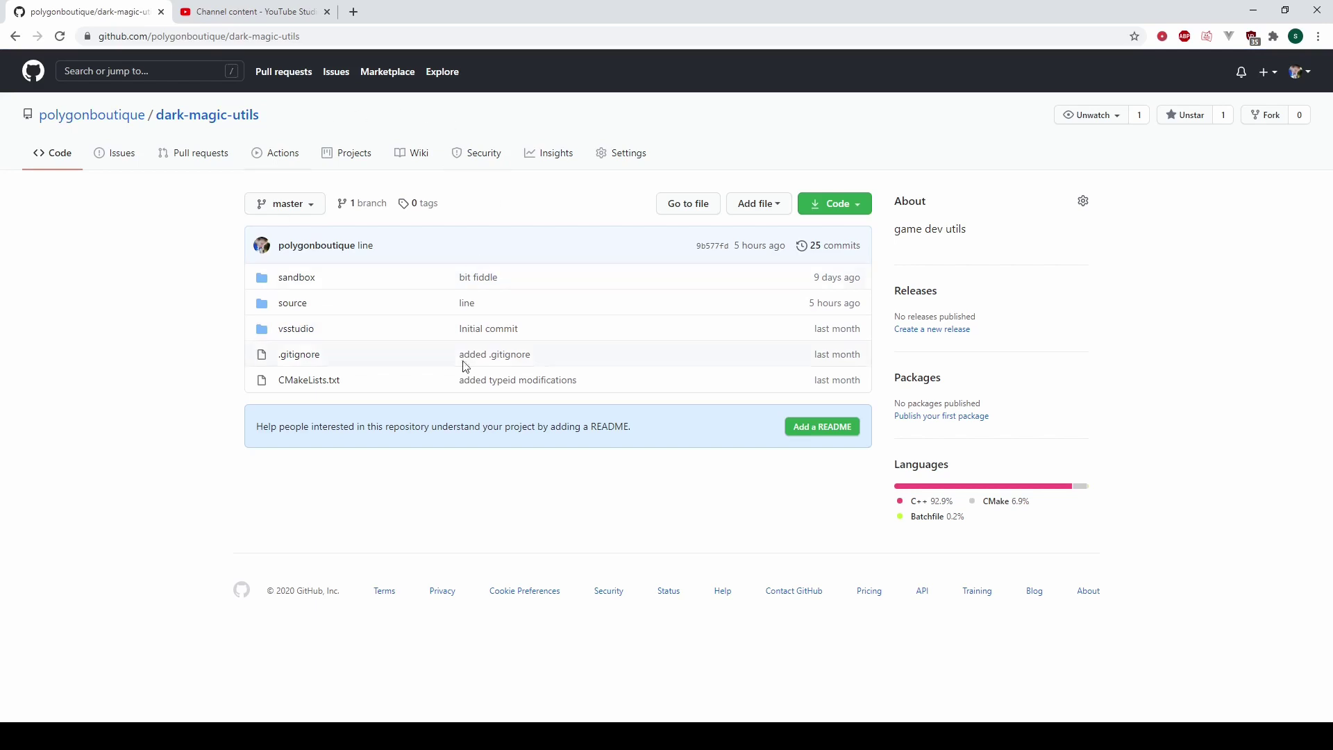
pyautogui.moveTo(502, 268)
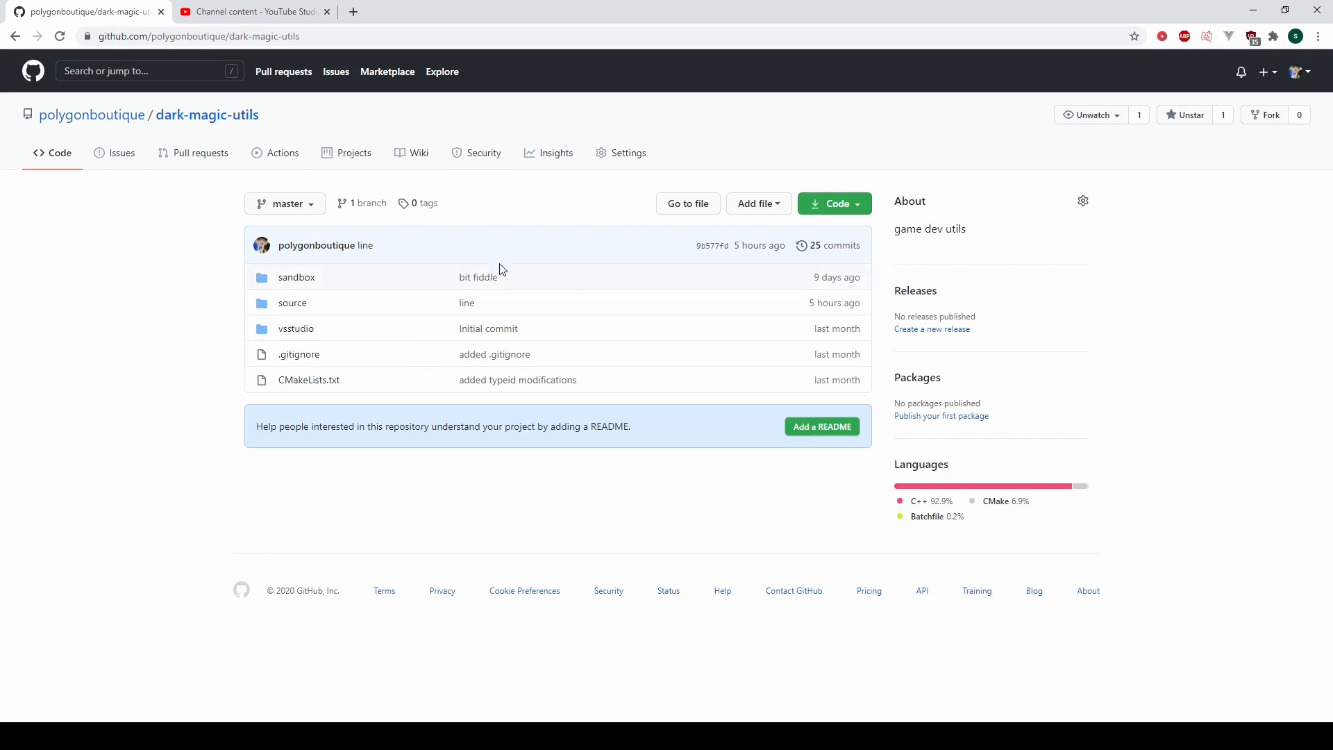
pyautogui.moveTo(544, 282)
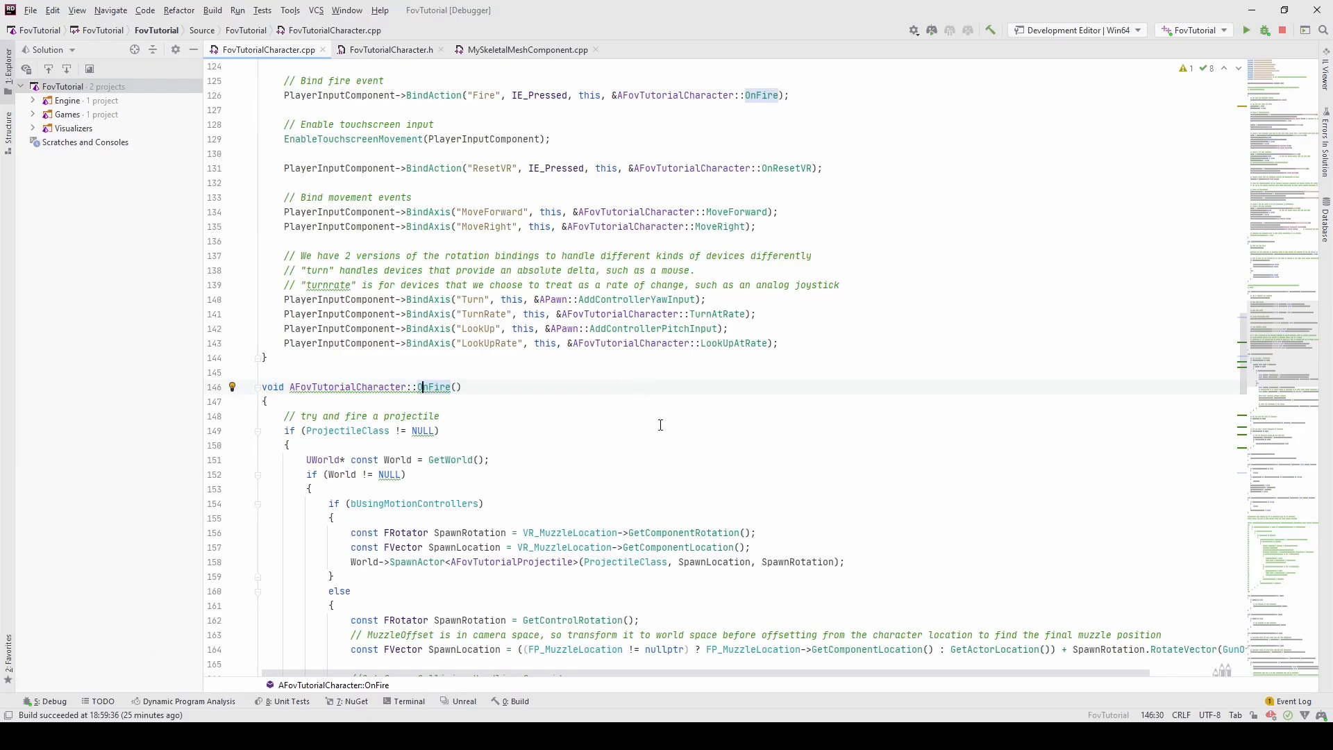
pyautogui.moveTo(561, 299)
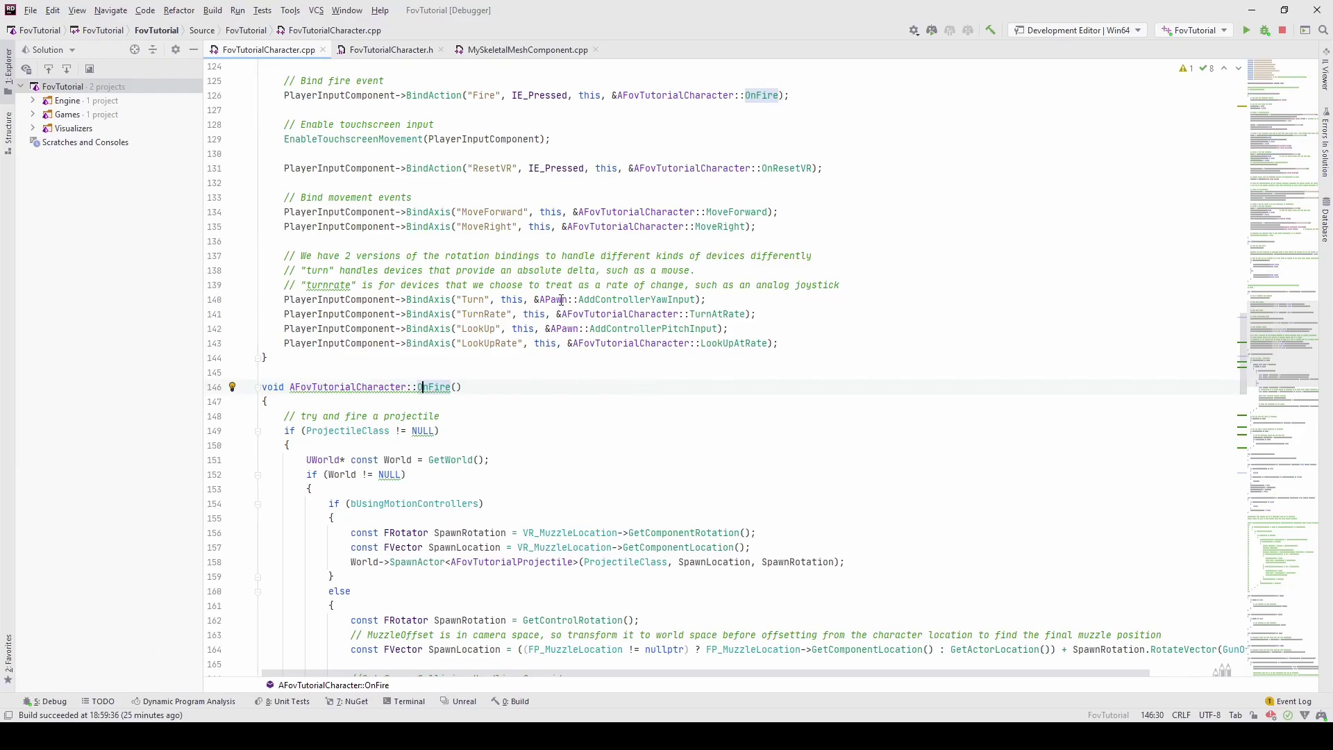
# - Switch to FovTutorialCharacter.h and scroll through its class declarations
pyautogui.click(391, 49)
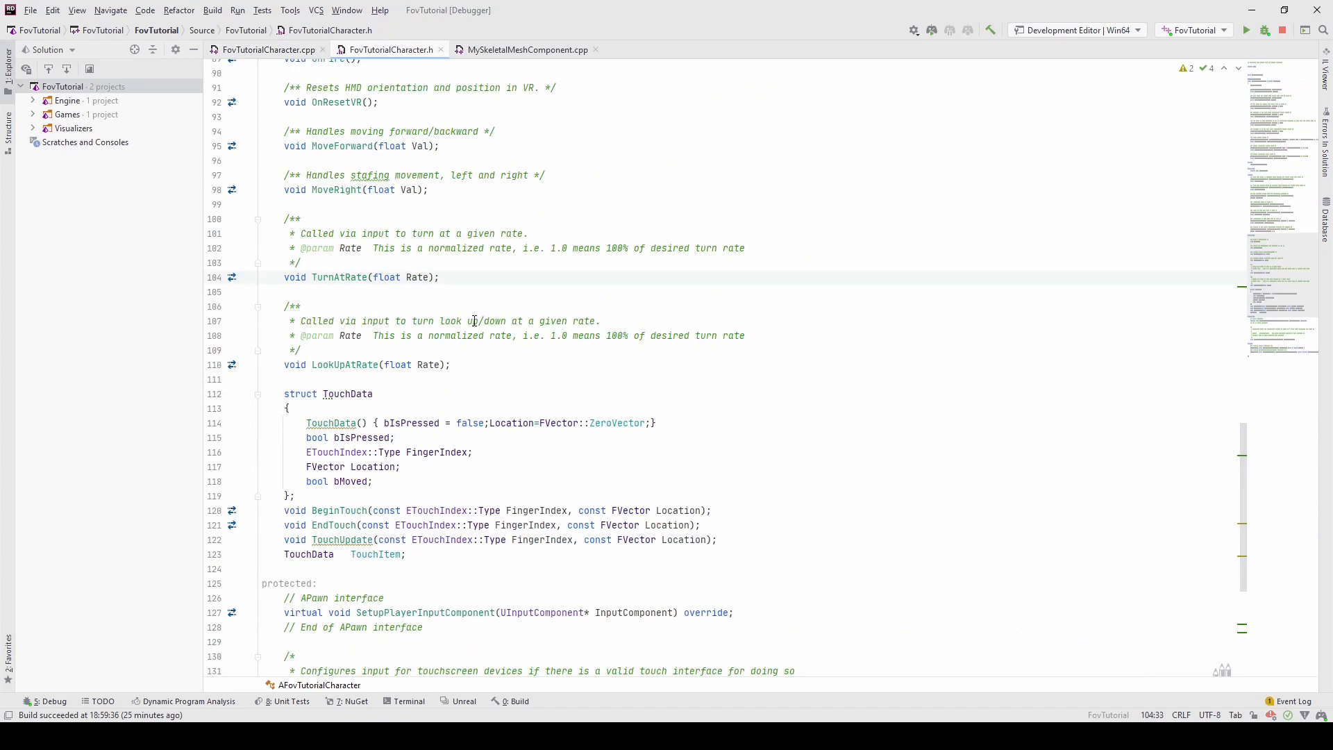
pyautogui.scroll(-3)
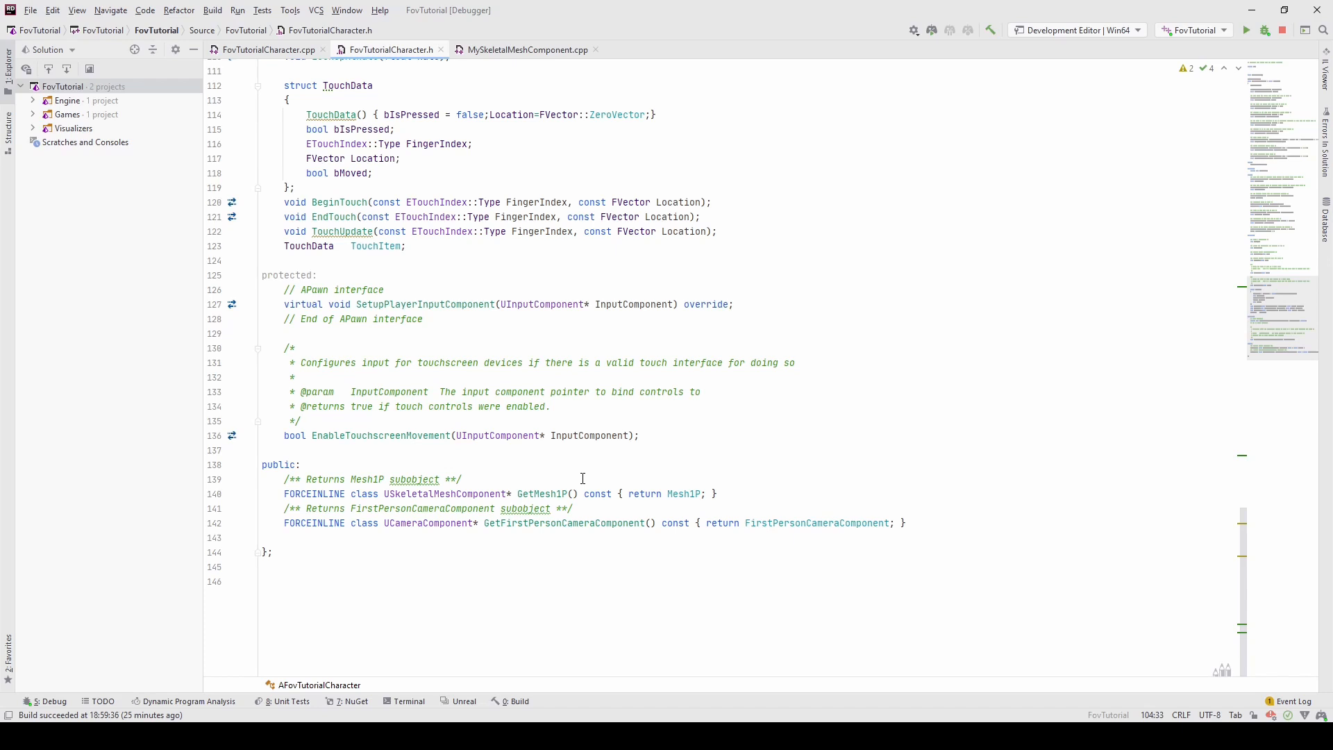
# - Declare 'void Tick(float Delta) override;' and define Tick in the .cpp calling Super::Tick(Delta)
pyautogui.write('void Tick(float delta) o')
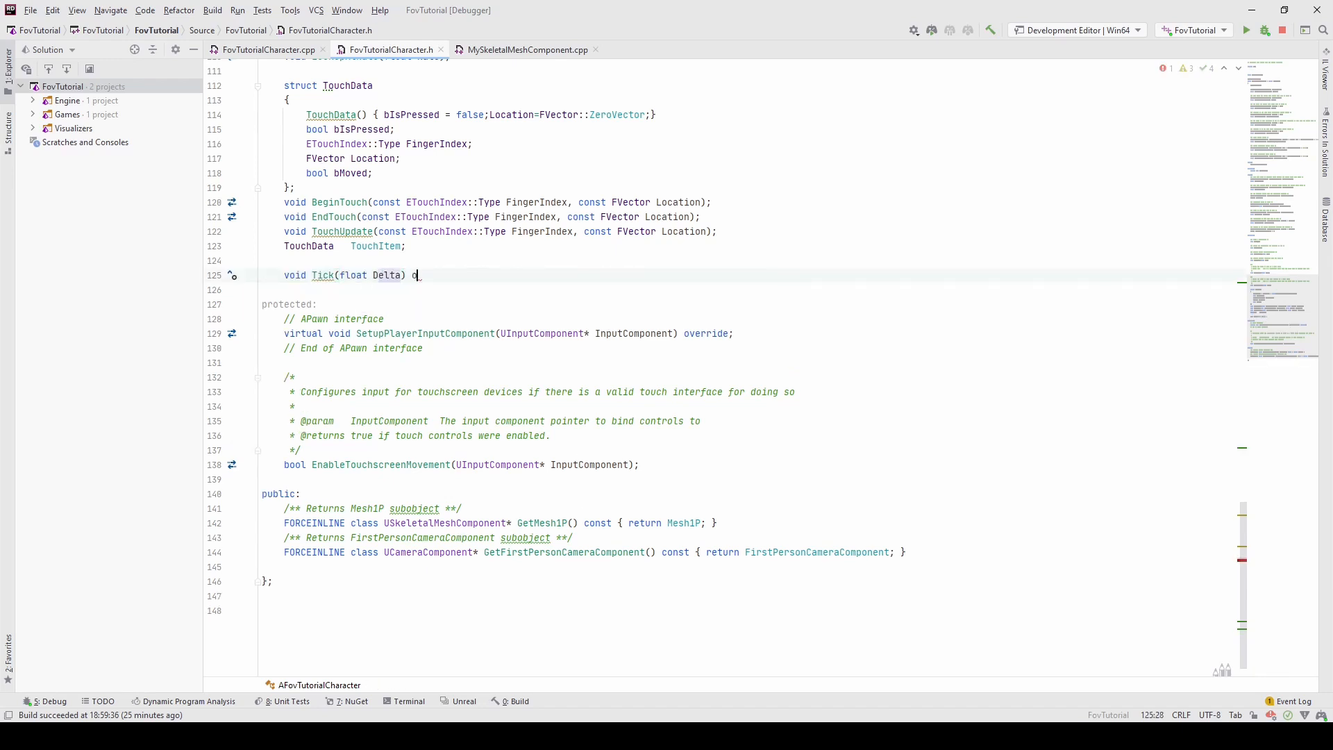
pyautogui.write('verride;')
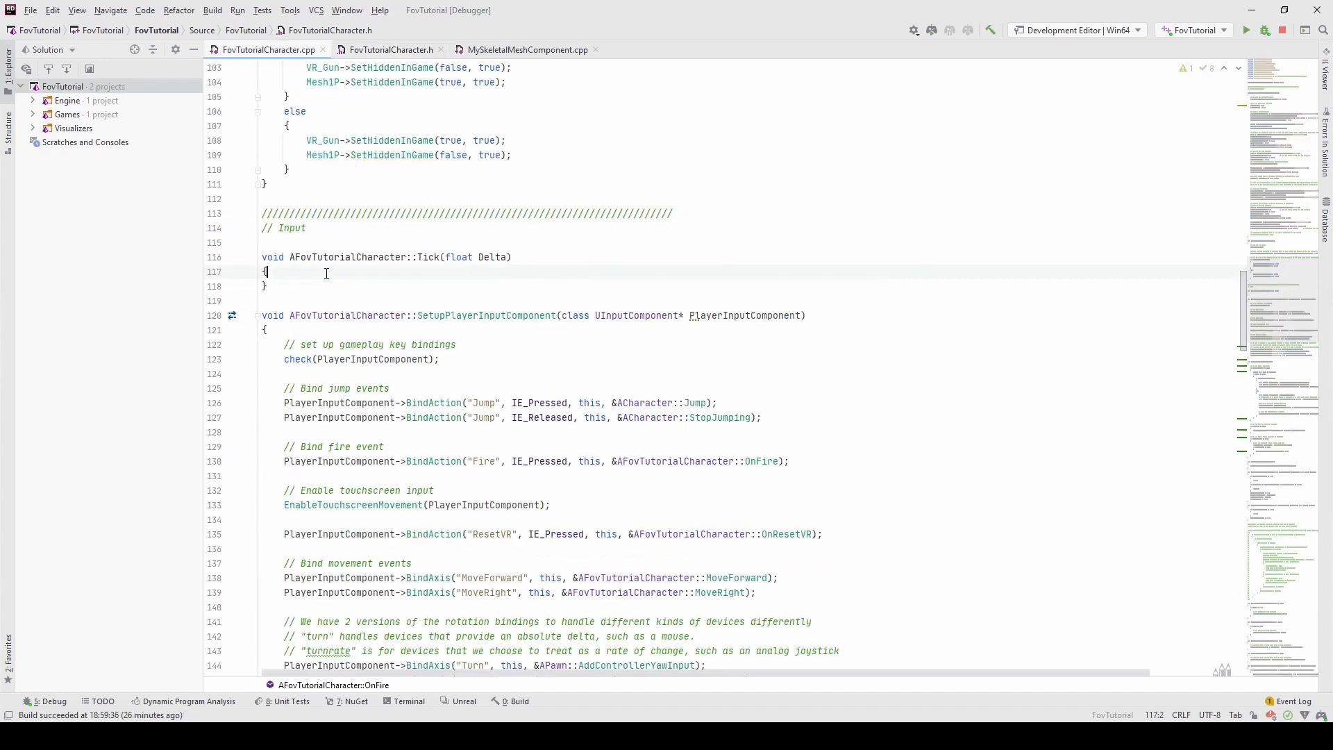
pyautogui.write('Super::T')
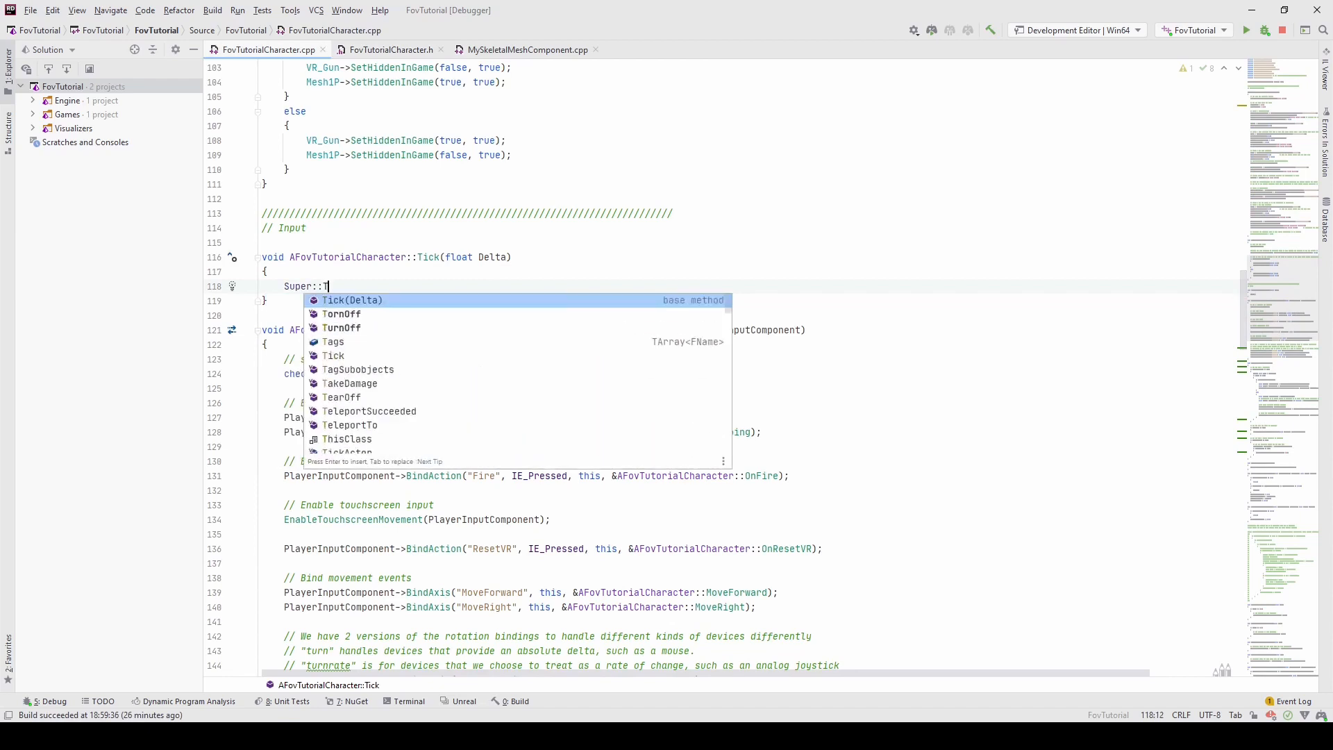
pyautogui.press('Enter')
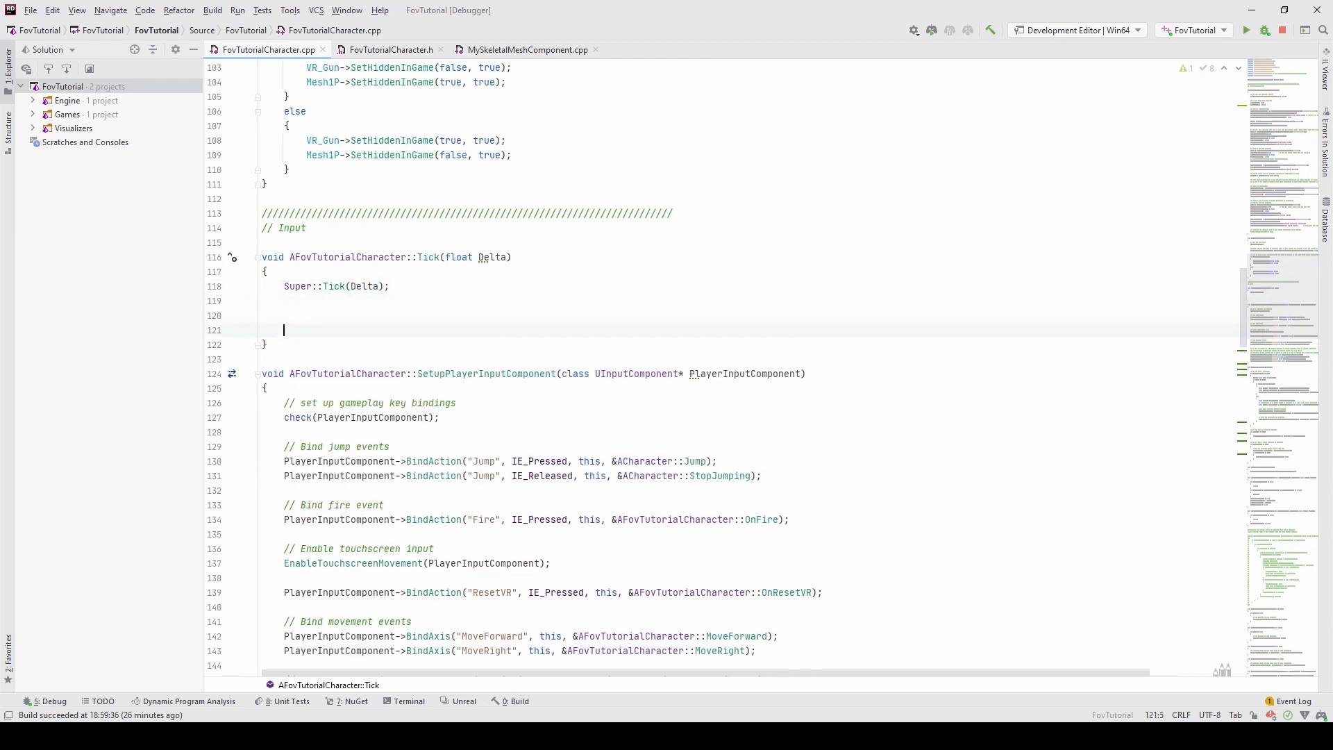
pyautogui.write('//')
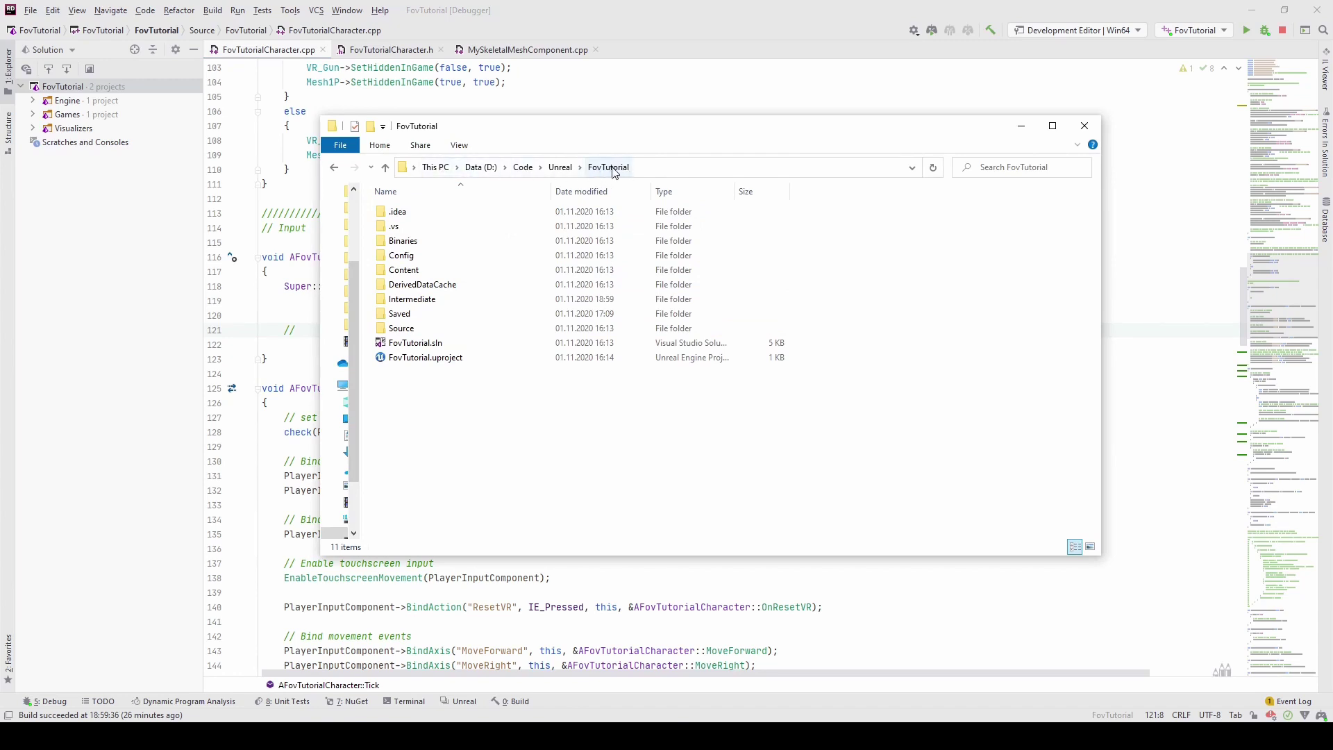
# - Browse Source > FovTutorial > DarkMagic in Explorer to find Utils.h, then return to Rider
pyautogui.doubleClick(401, 328)
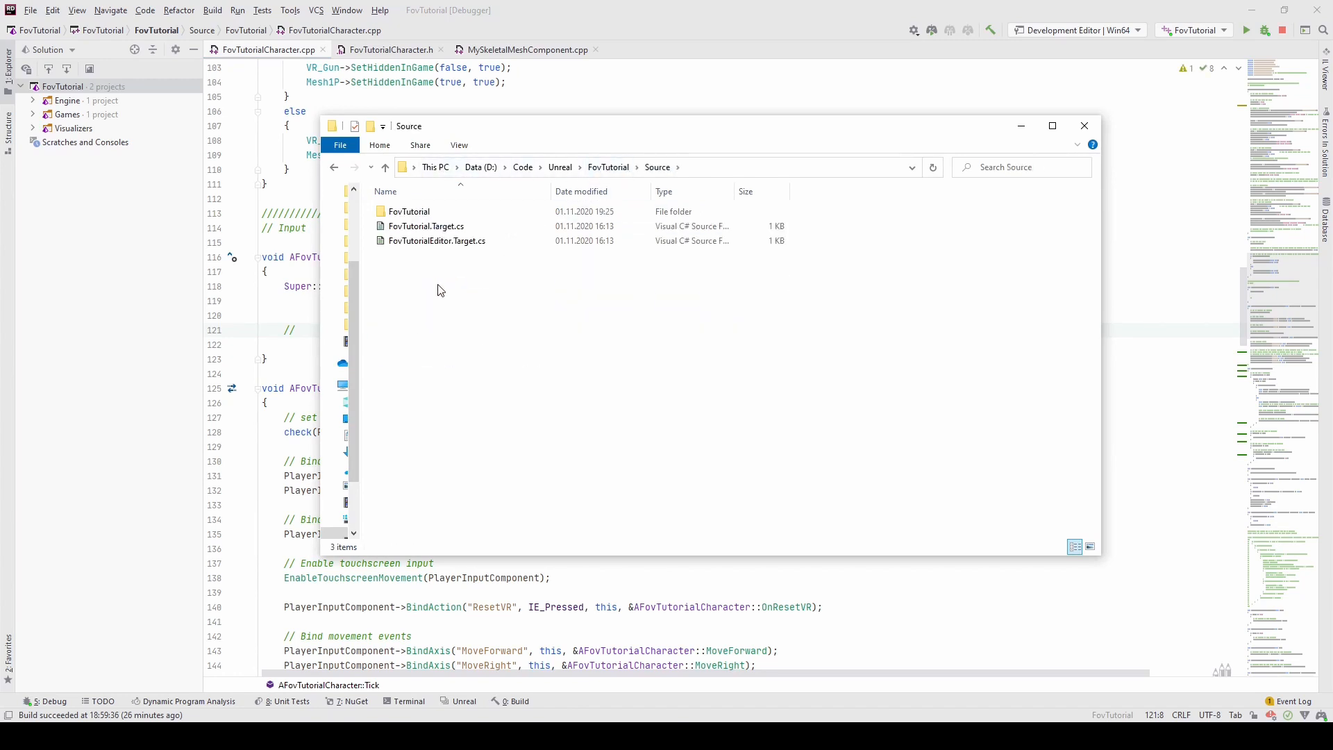
pyautogui.doubleClick(411, 211)
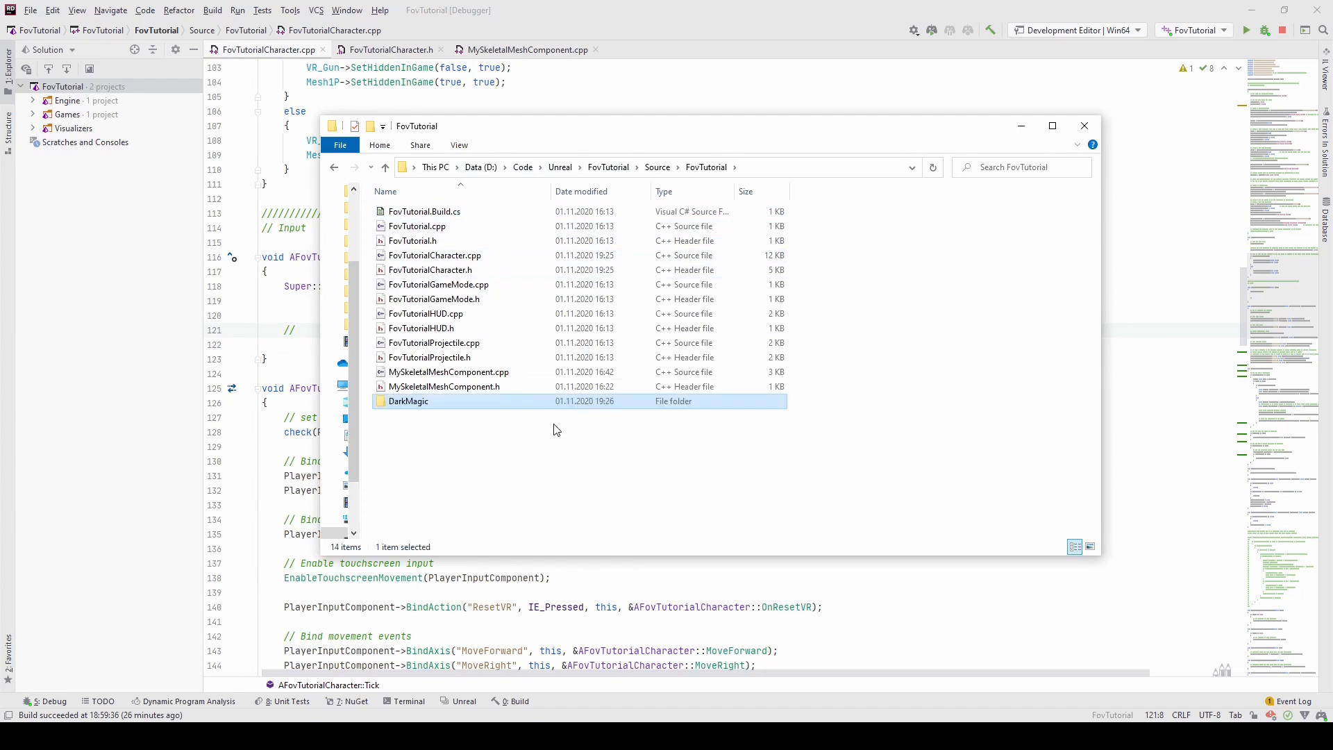
pyautogui.doubleClick(408, 401)
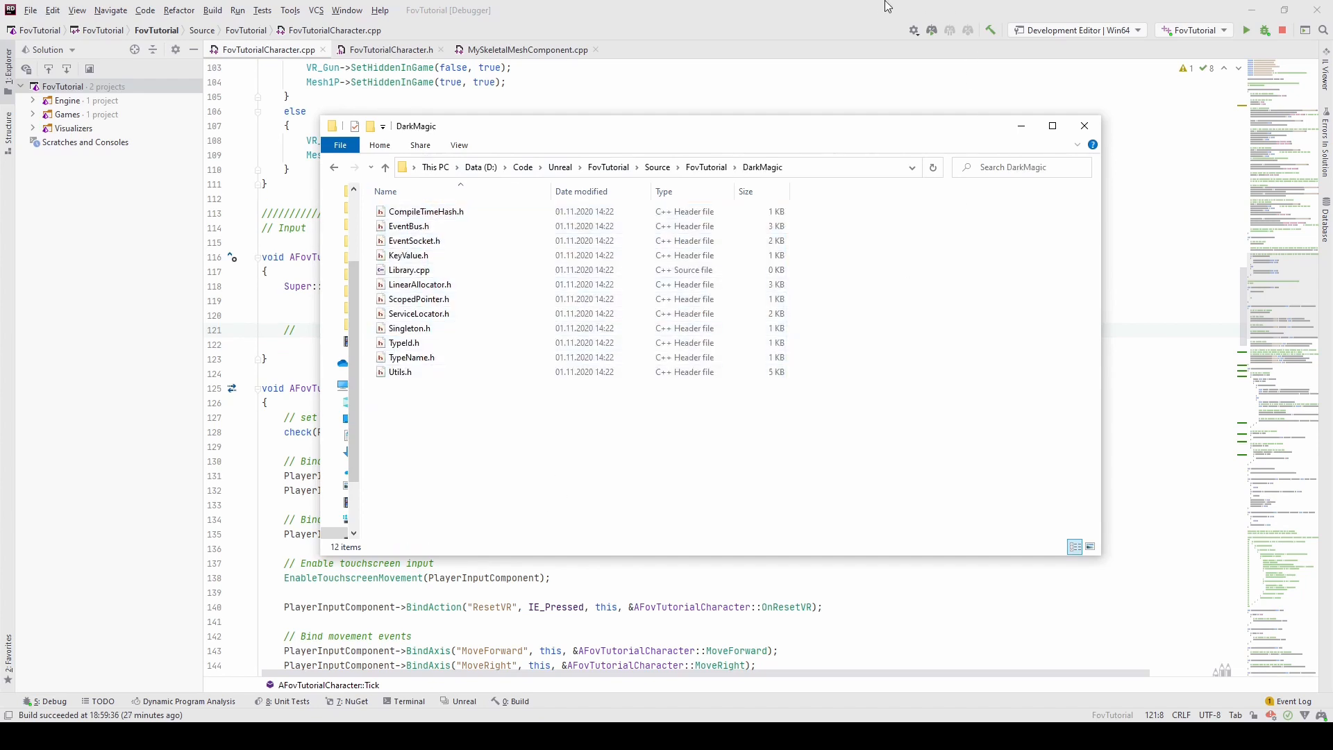
pyautogui.click(1084, 126)
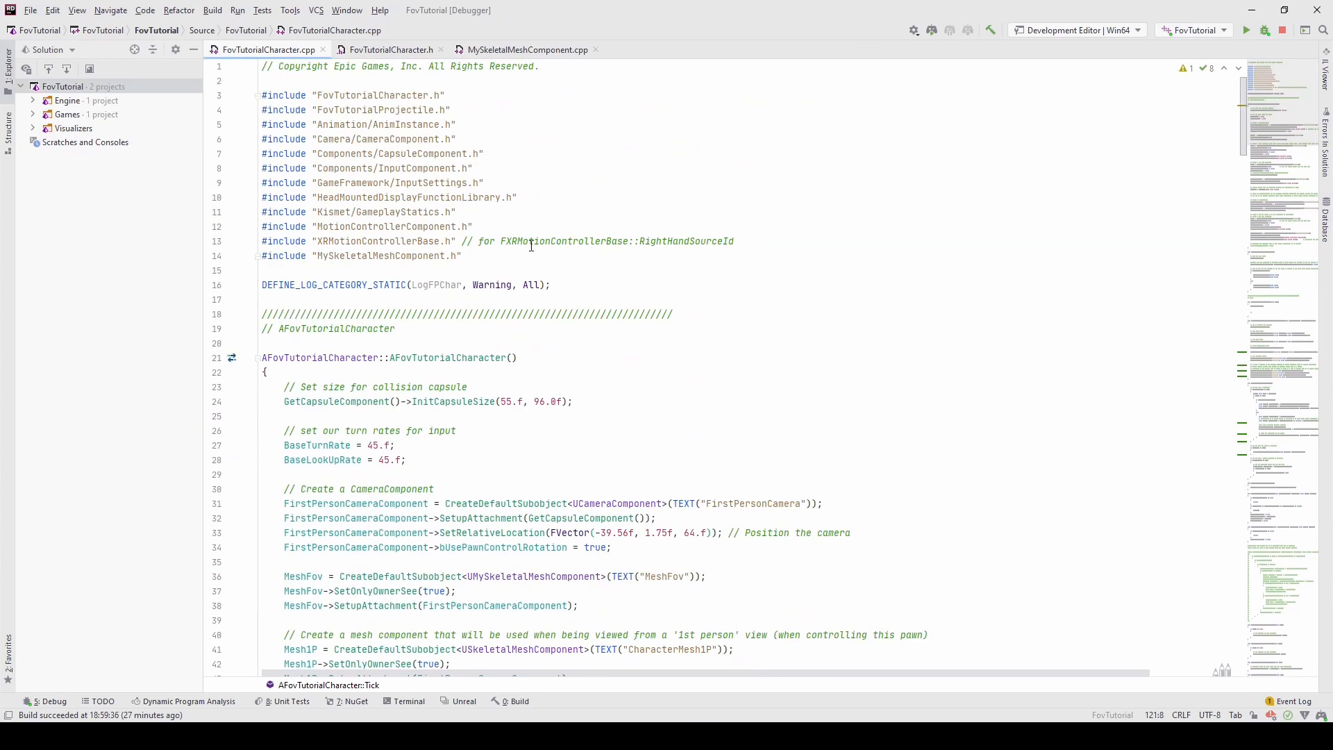
# - Add #include "DarkMagic/Utils.h" and fetch the local player's viewport size in Tick
pyautogui.write('#include "DarkMagic/Utils.h')
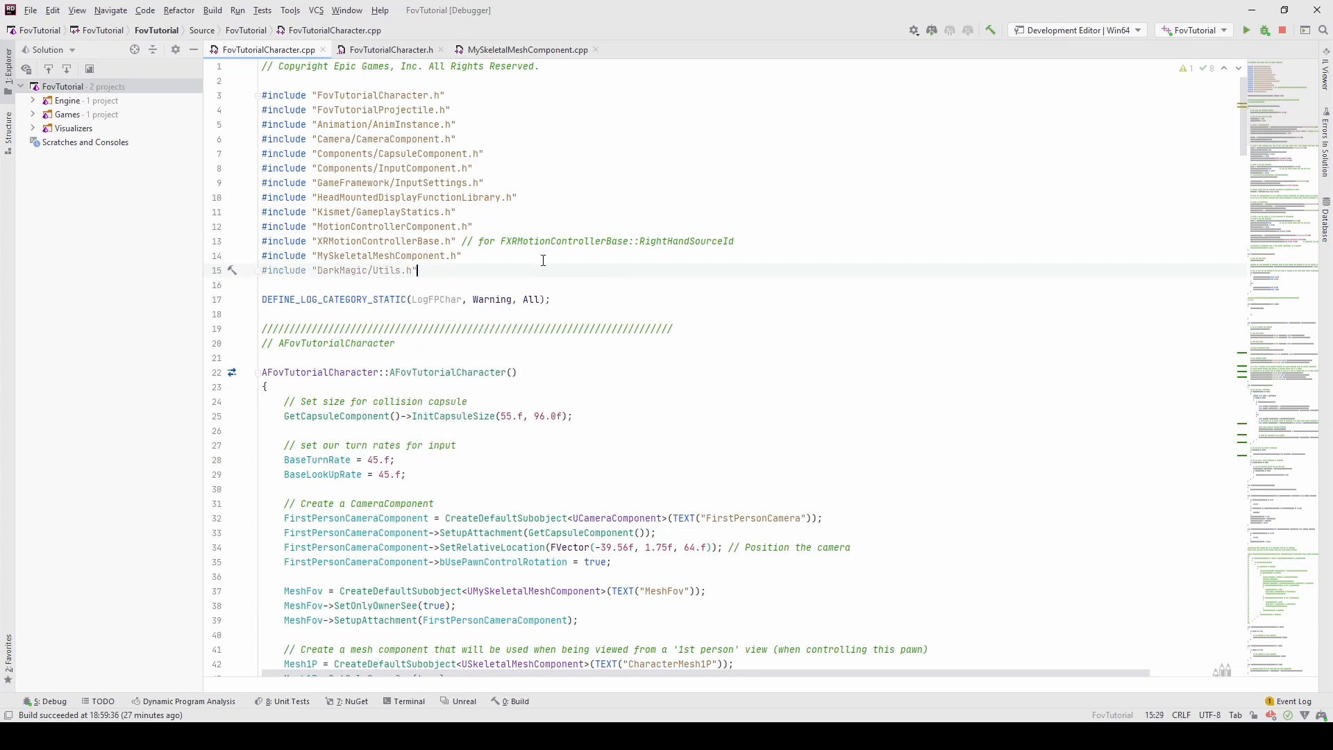
pyautogui.scroll(-3)
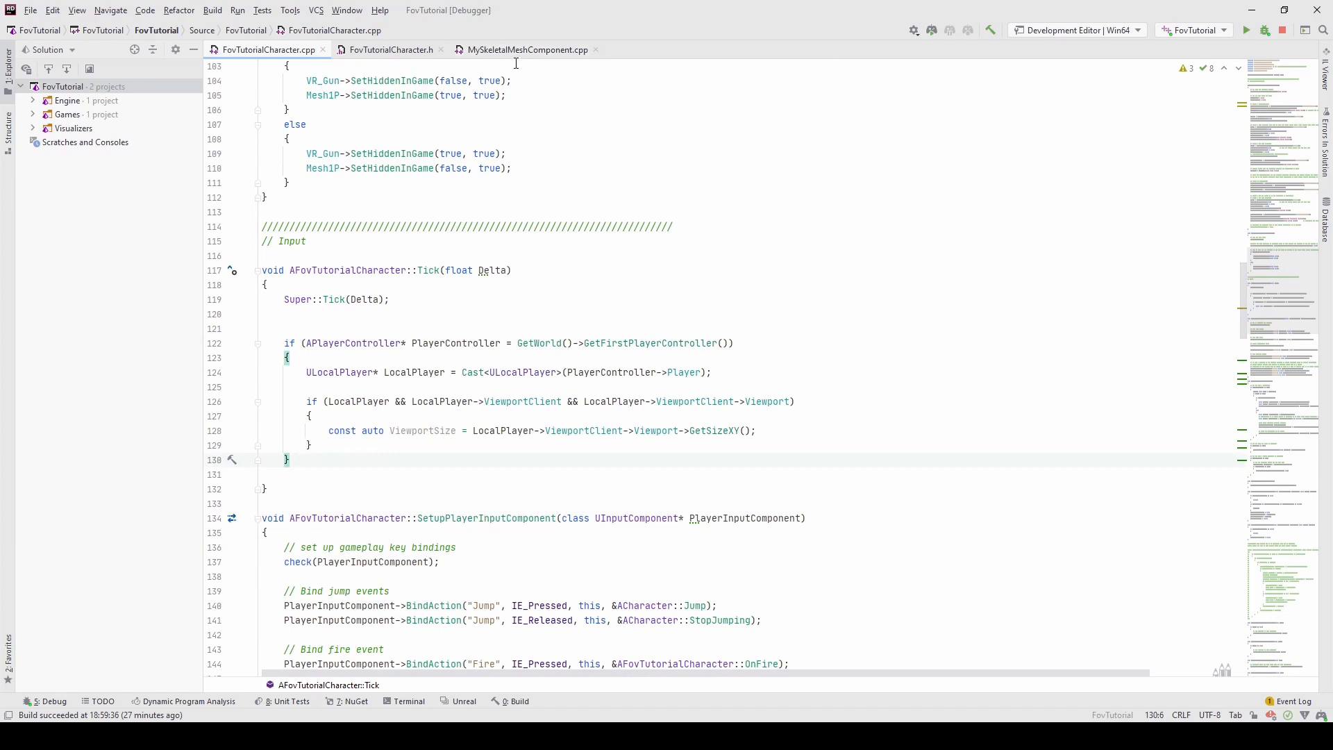
pyautogui.moveTo(461, 438)
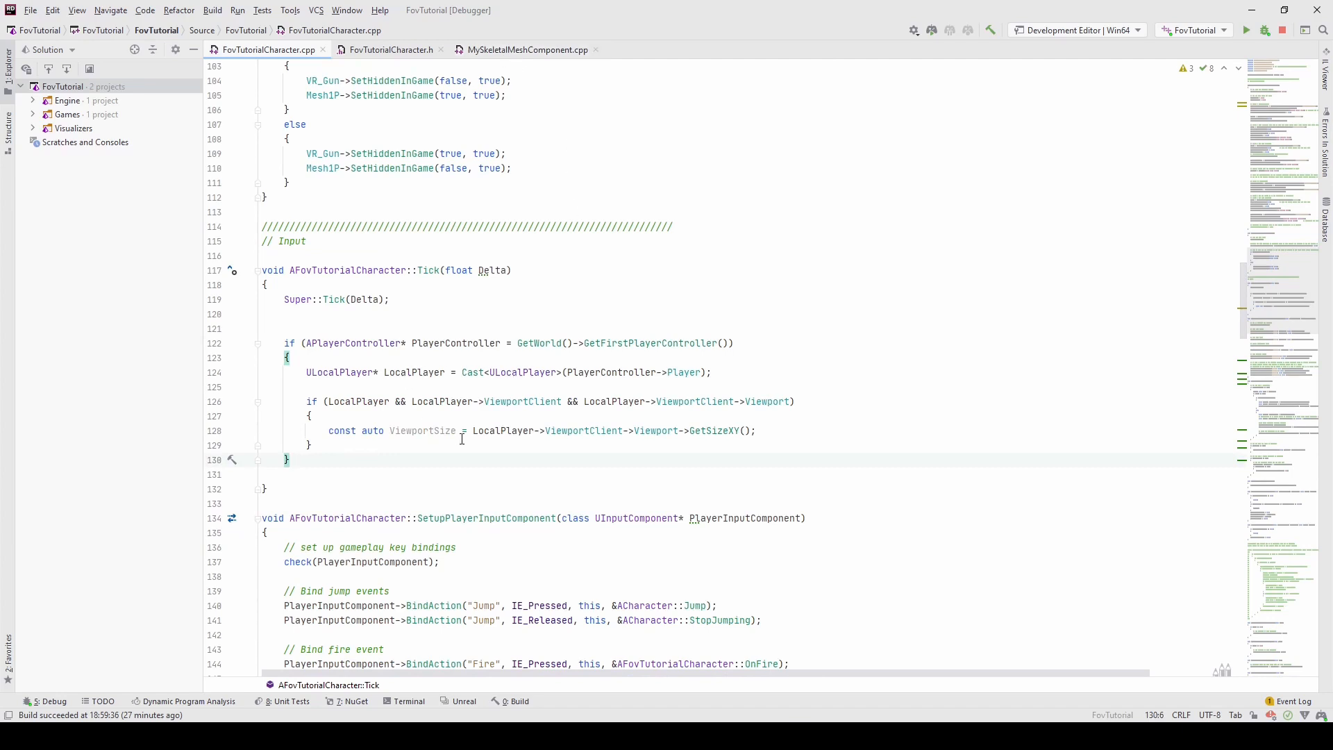
# - Compute MaxFit with DarkMagic::GetMaxFittingResolution using a 1920x1080 base resolution
pyautogui.click(777, 423)
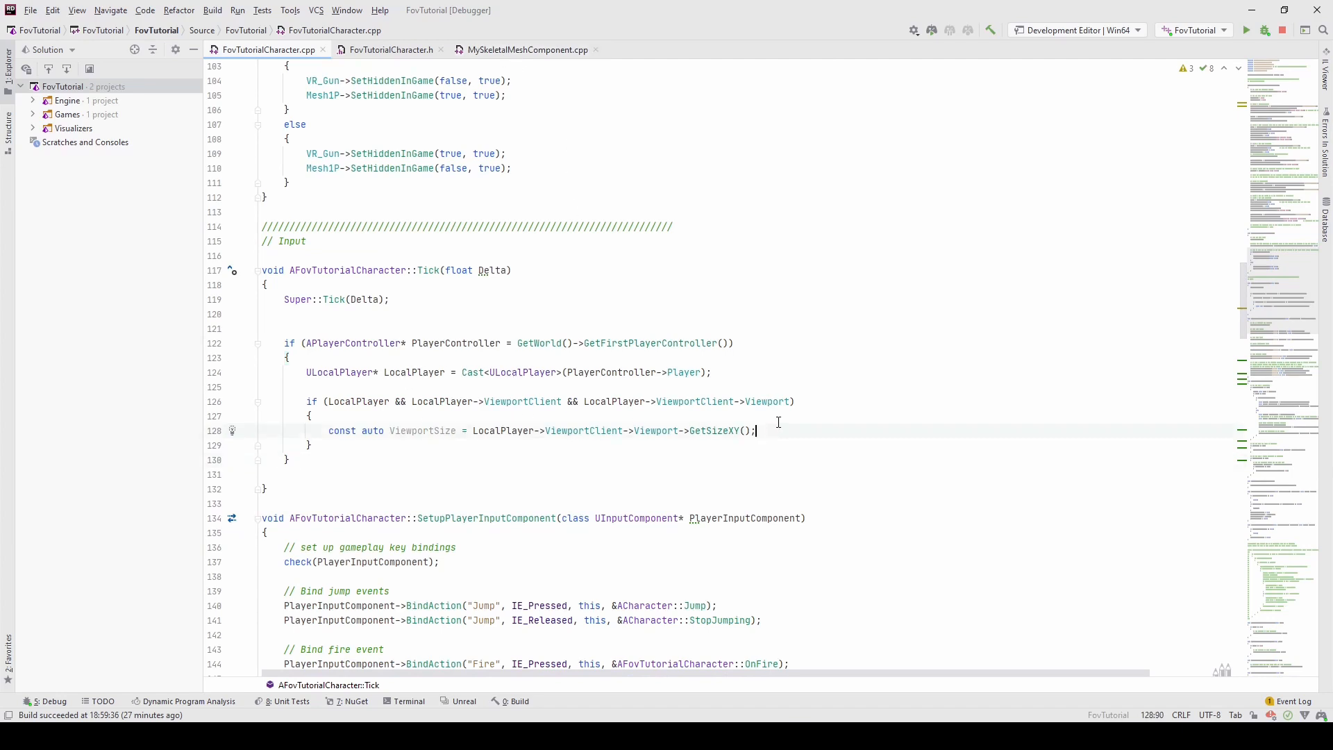
pyautogui.write('const auto Max')
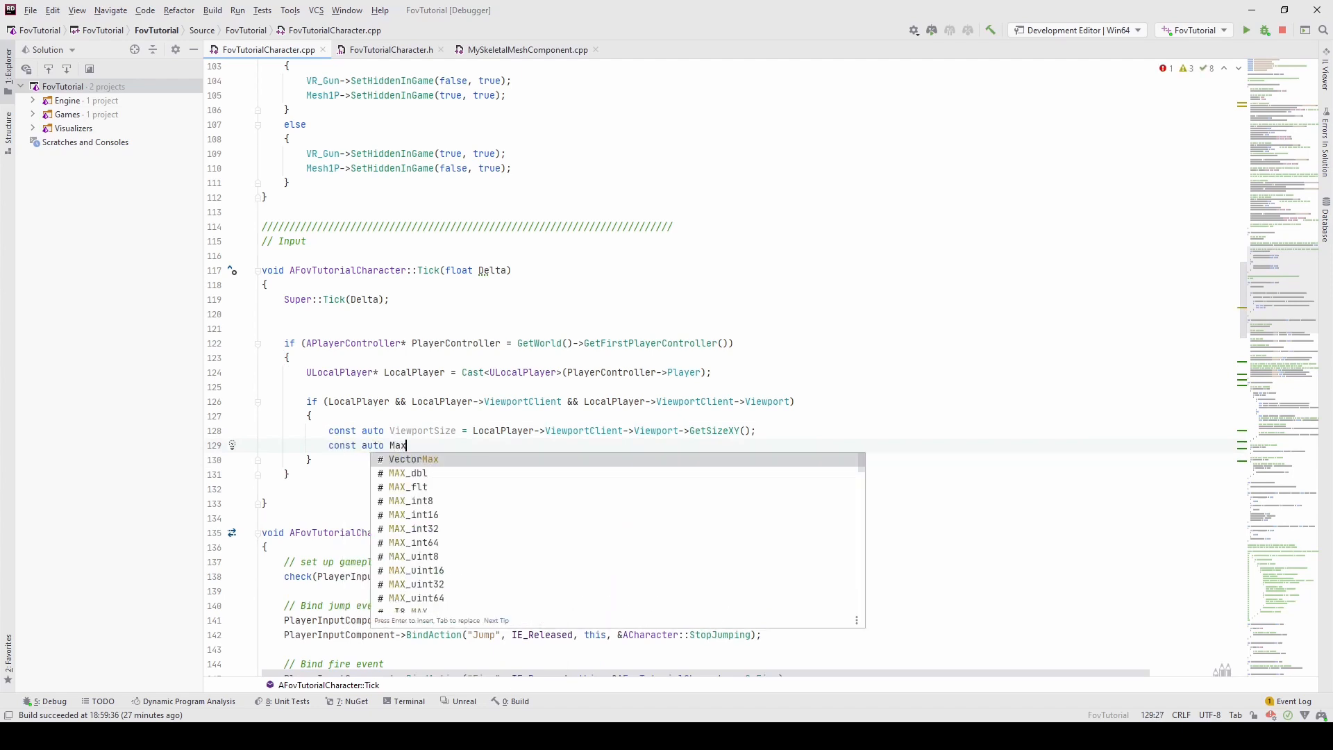
pyautogui.write('Fitting')
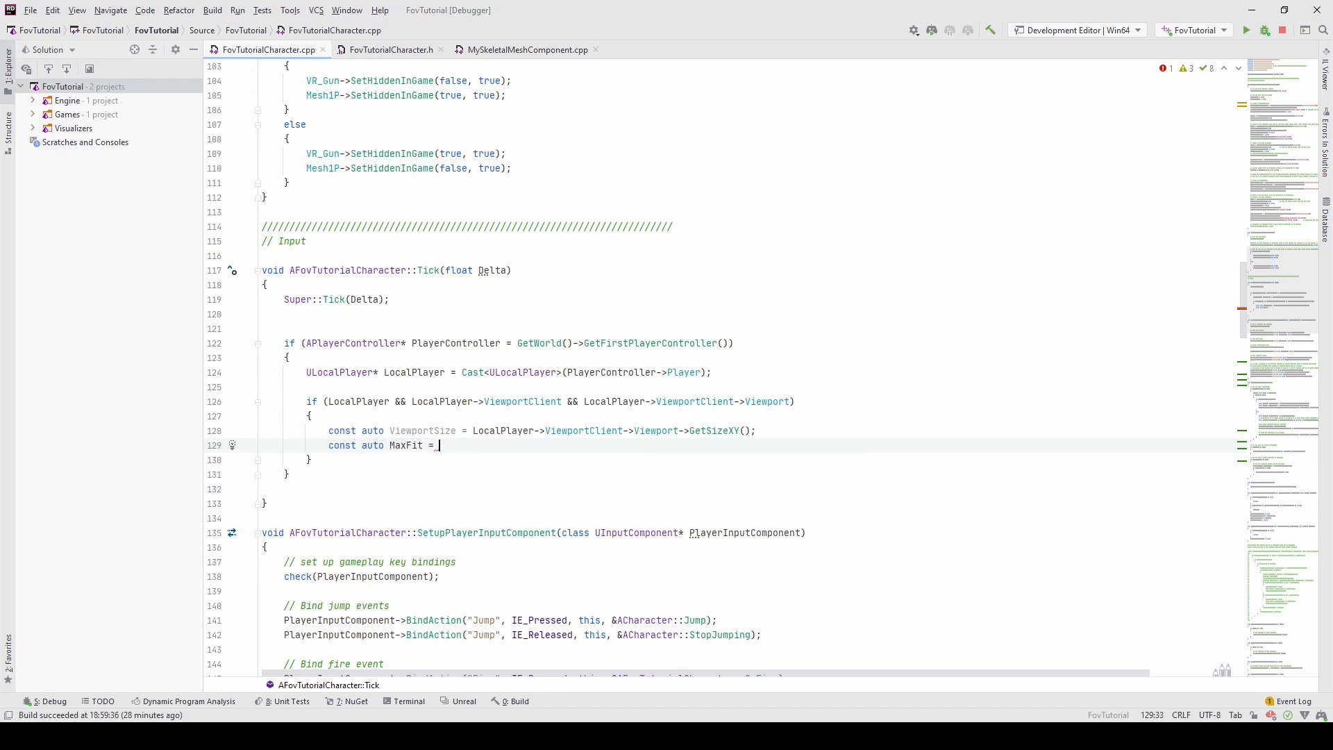
pyautogui.write('DarkMagic::GetMaxFittingResolution();')
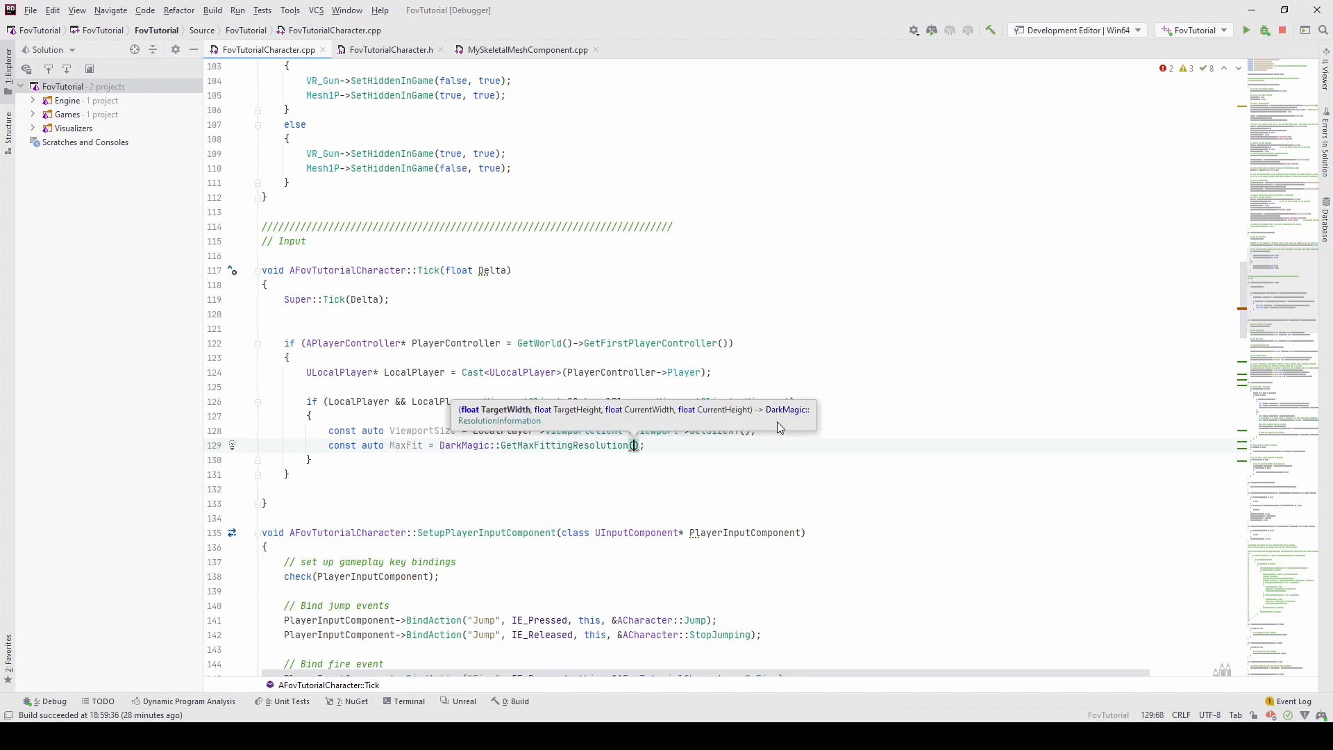
pyautogui.write('1920,')
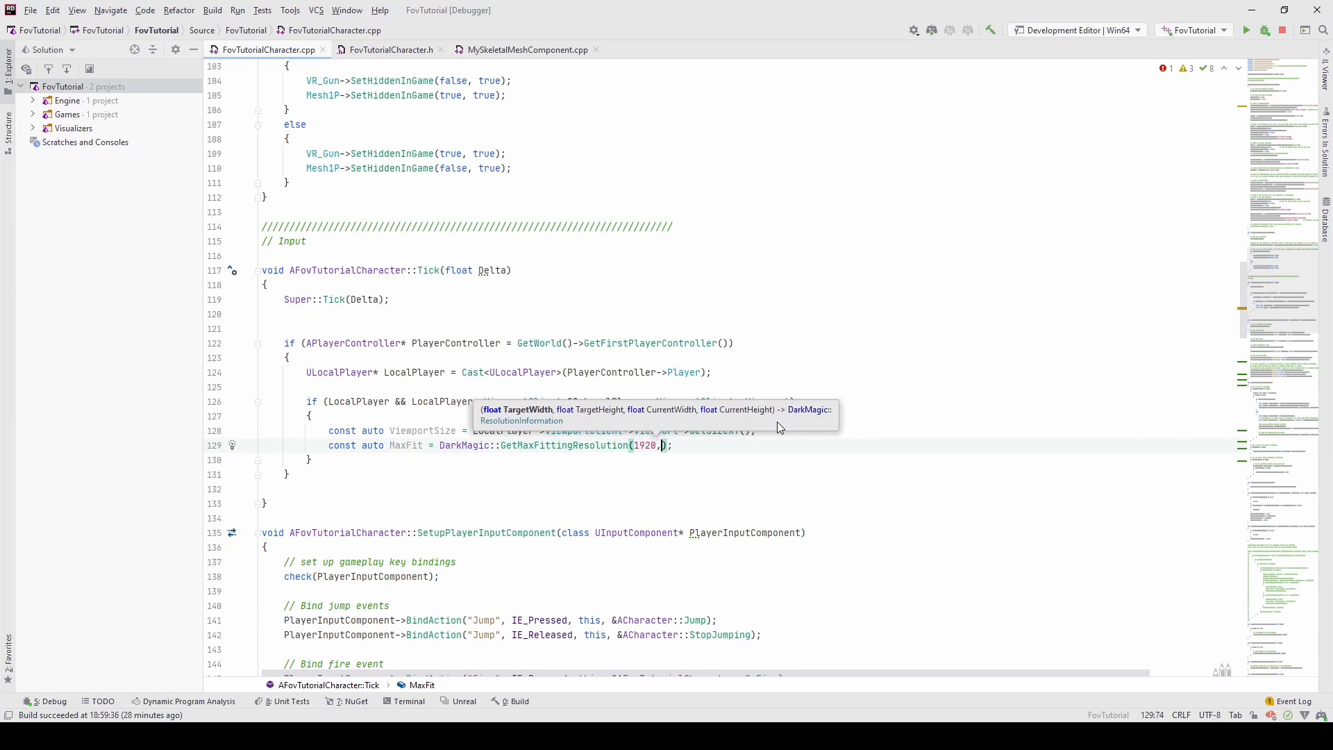
pyautogui.write('0f')
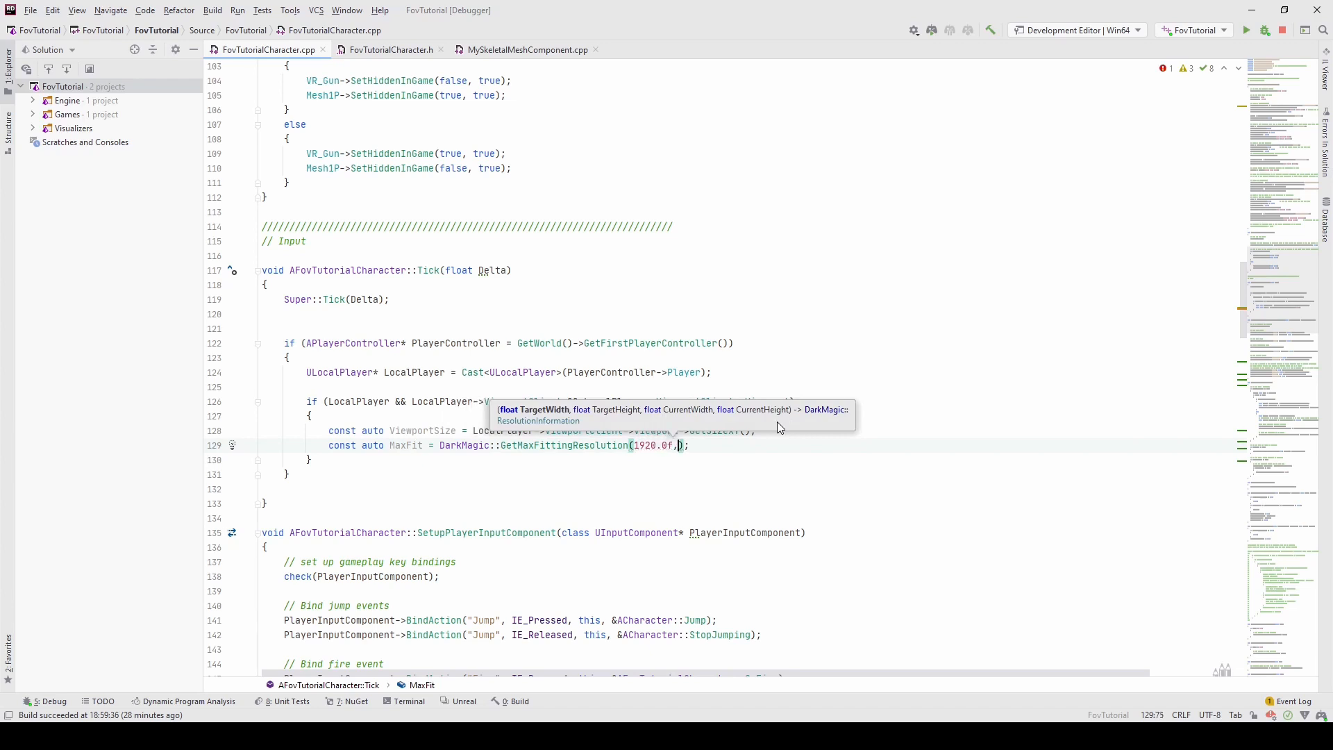
pyautogui.write('1080.f, ViewportSize.X, ViewportSize.Y')
pyautogui.write('if () {')
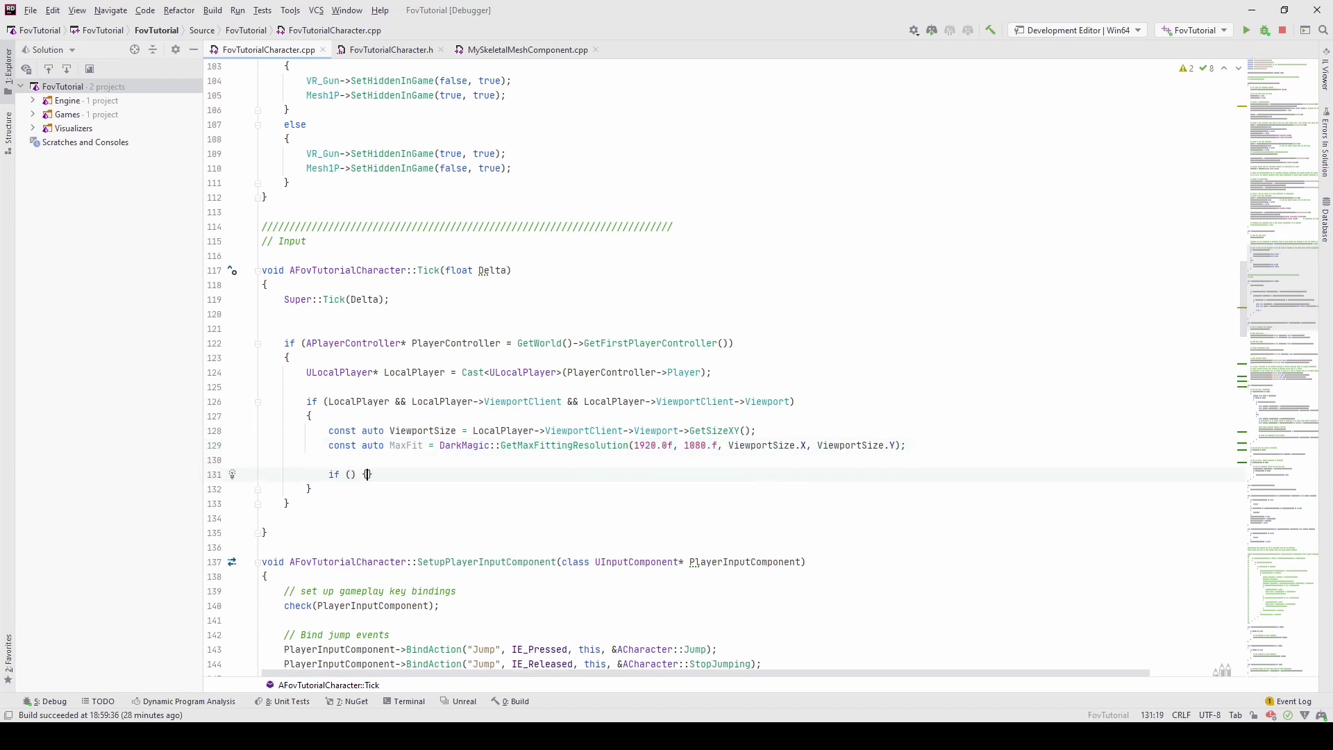
# - Branch on MaxFit.AspectCorrection == PILLAR_BOX, calling SetConstraintAspectRatio(false) or (true)
pyautogui.write('MaxFit.')
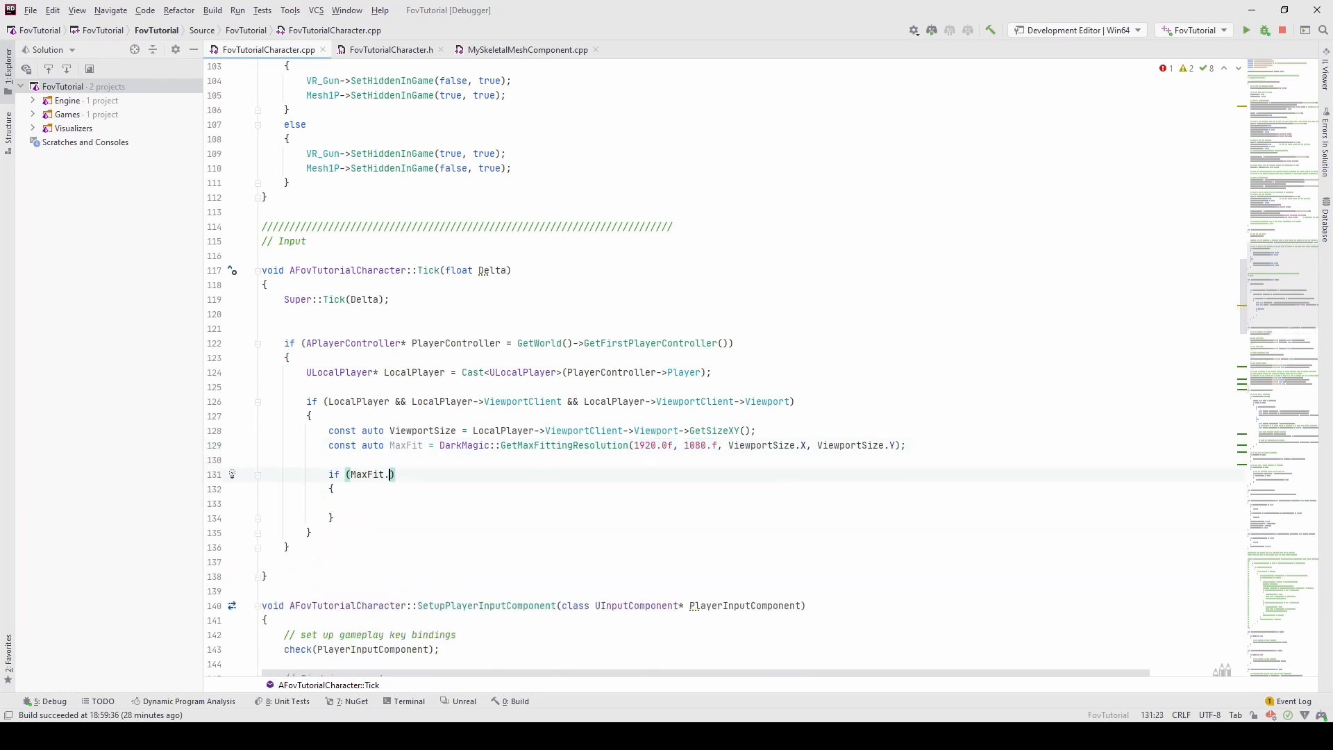
pyautogui.write('AspectCorrection ==')
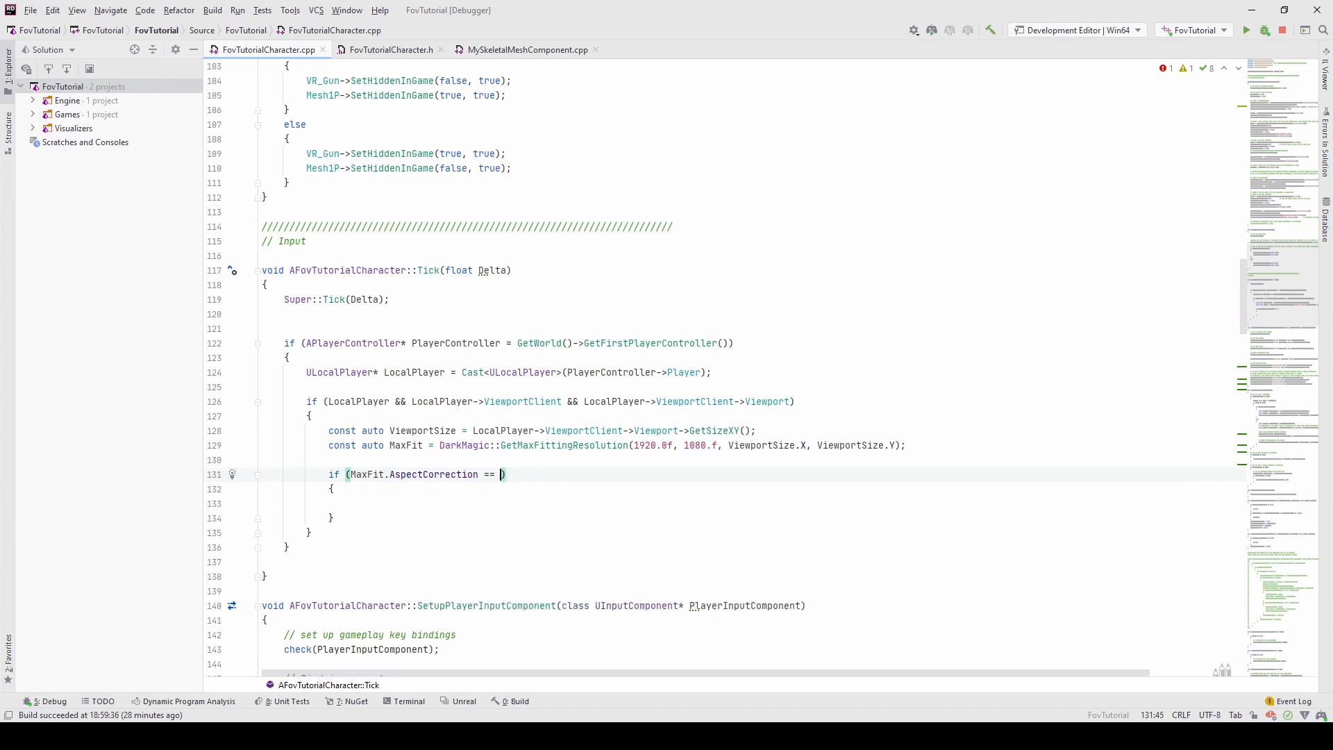
pyautogui.write('EAspectCorrection::PILLAR_BOX')
pyautogui.write('else')
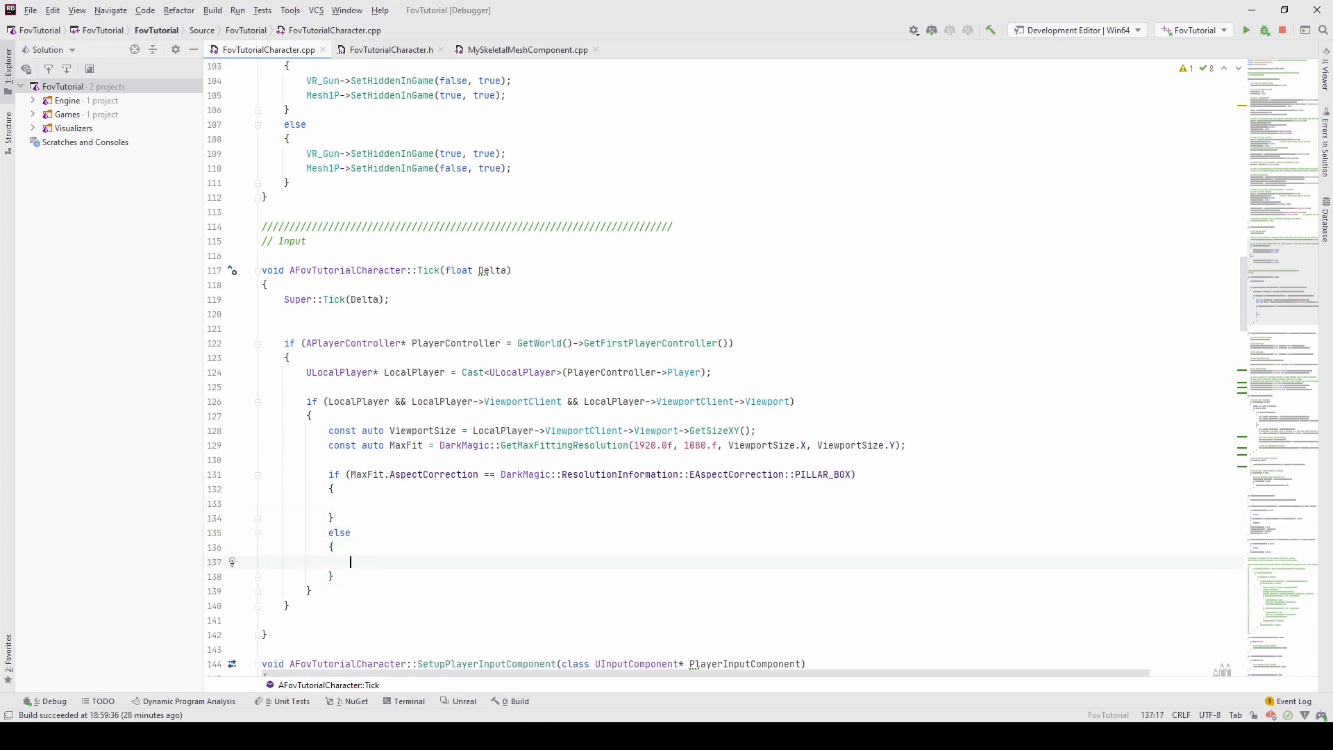
pyautogui.scroll(-3)
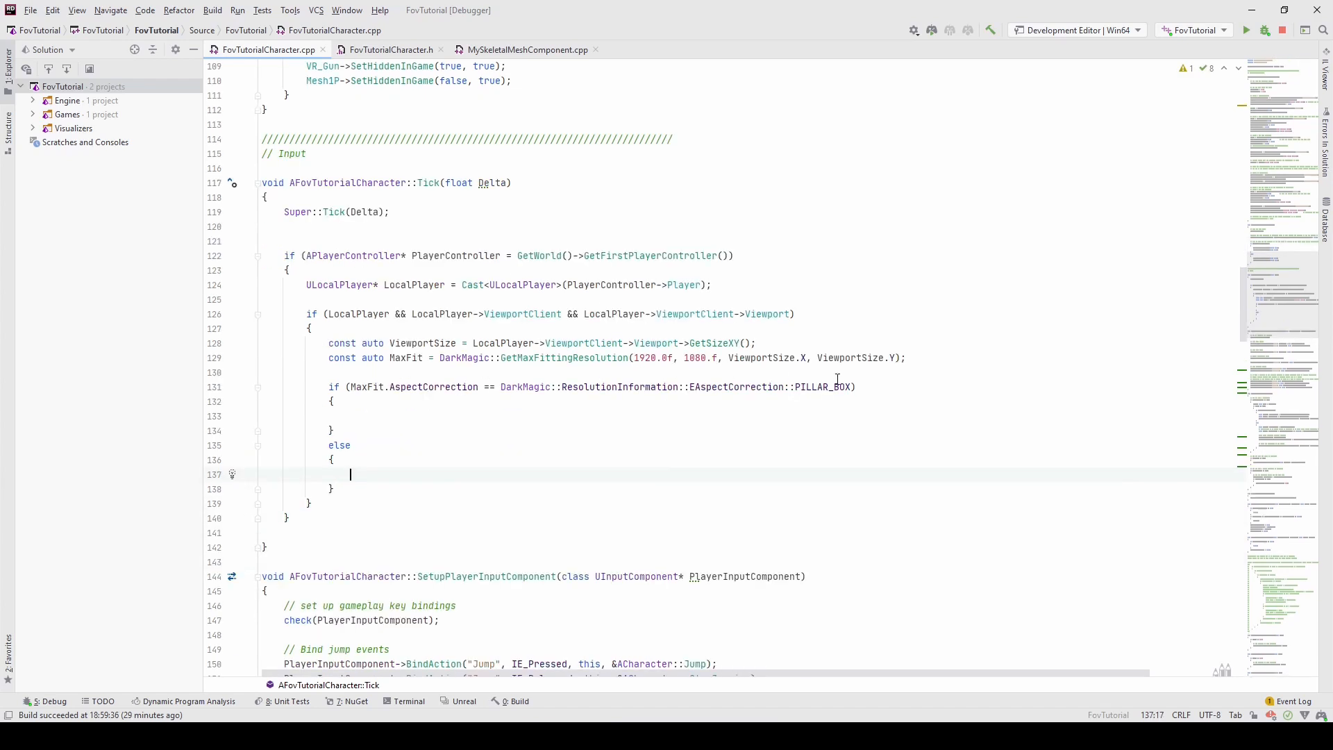
pyautogui.write('FirstPersonCameraComponent->SetConstraintAspectRatio()')
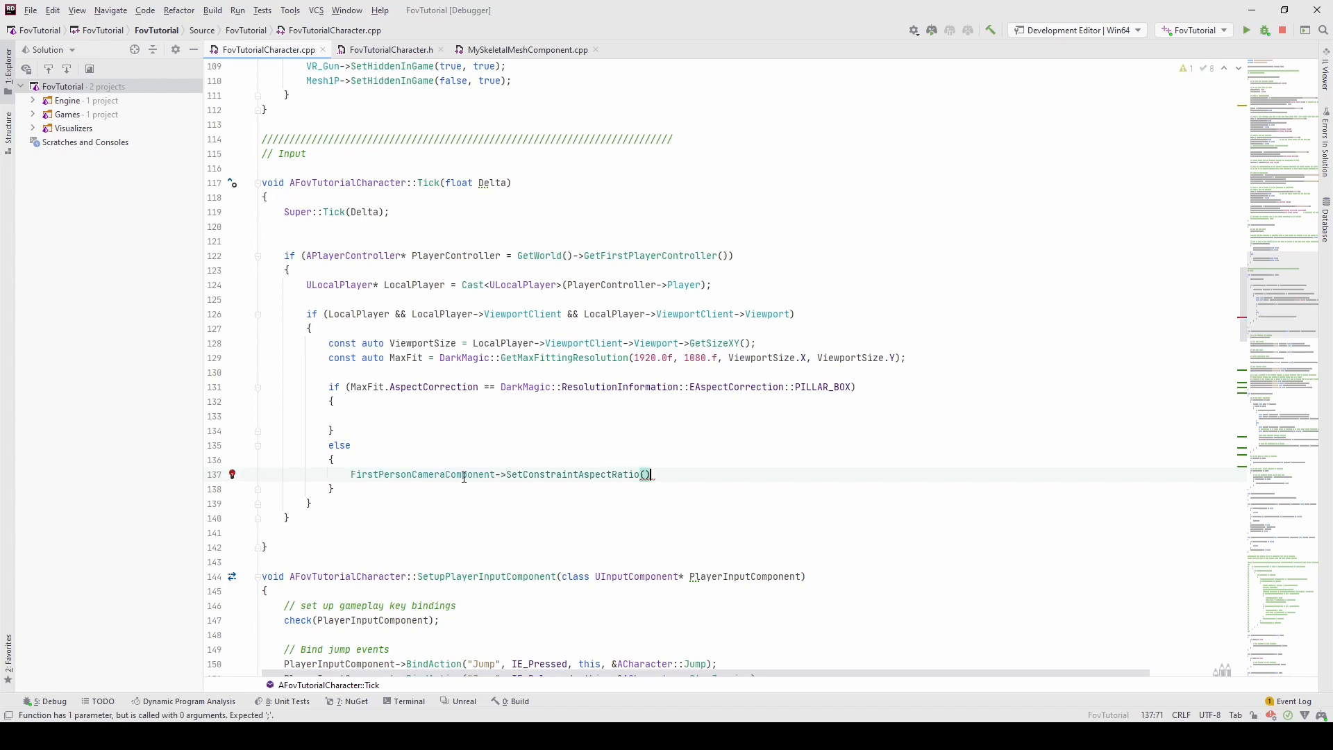
pyautogui.write(';')
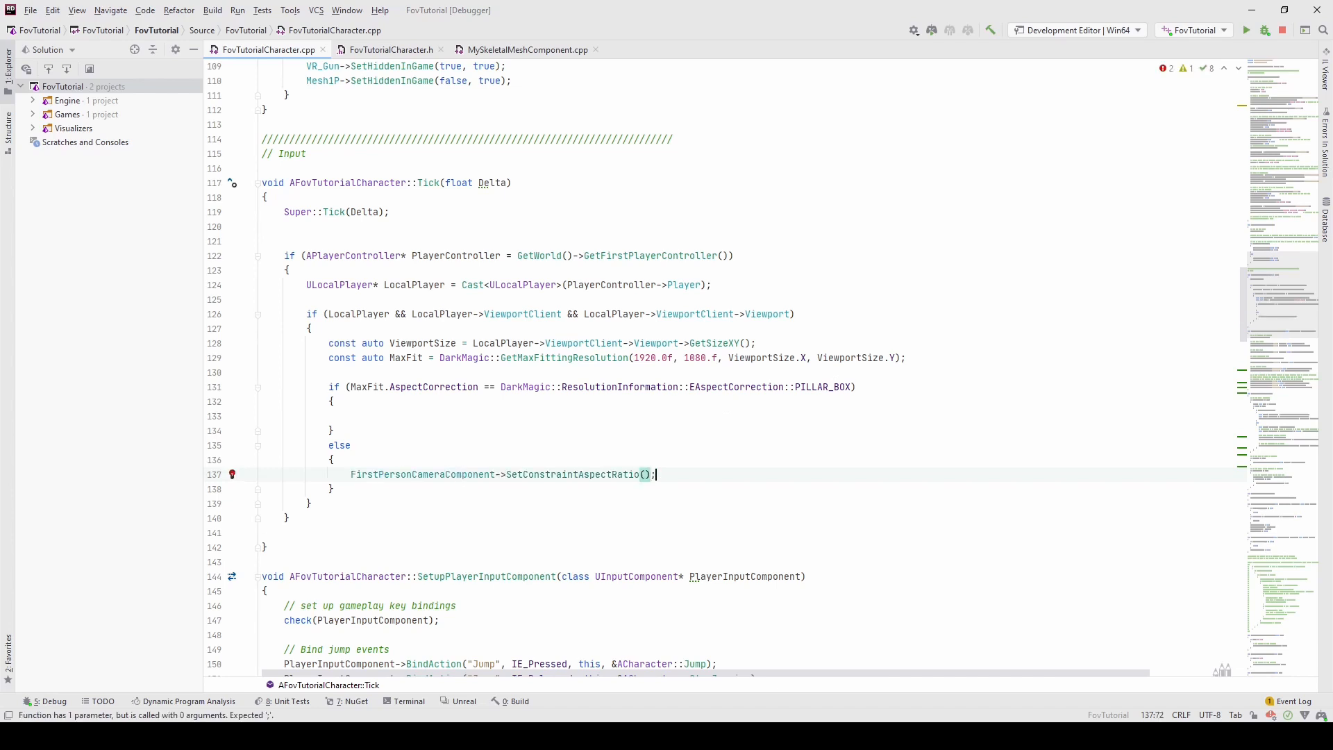
pyautogui.write('true')
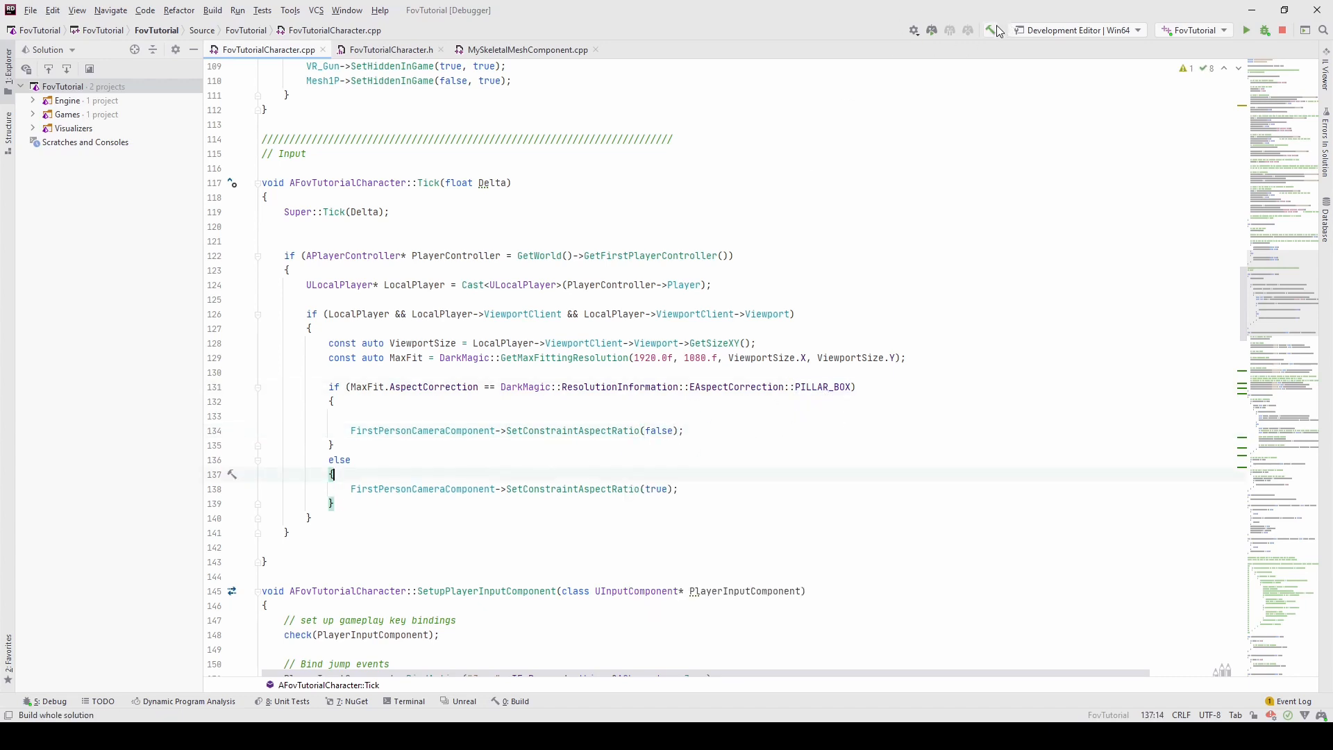
# - Play as Standalone Game and resize the window wider to check for pillar-box bars
pyautogui.click(1246, 30)
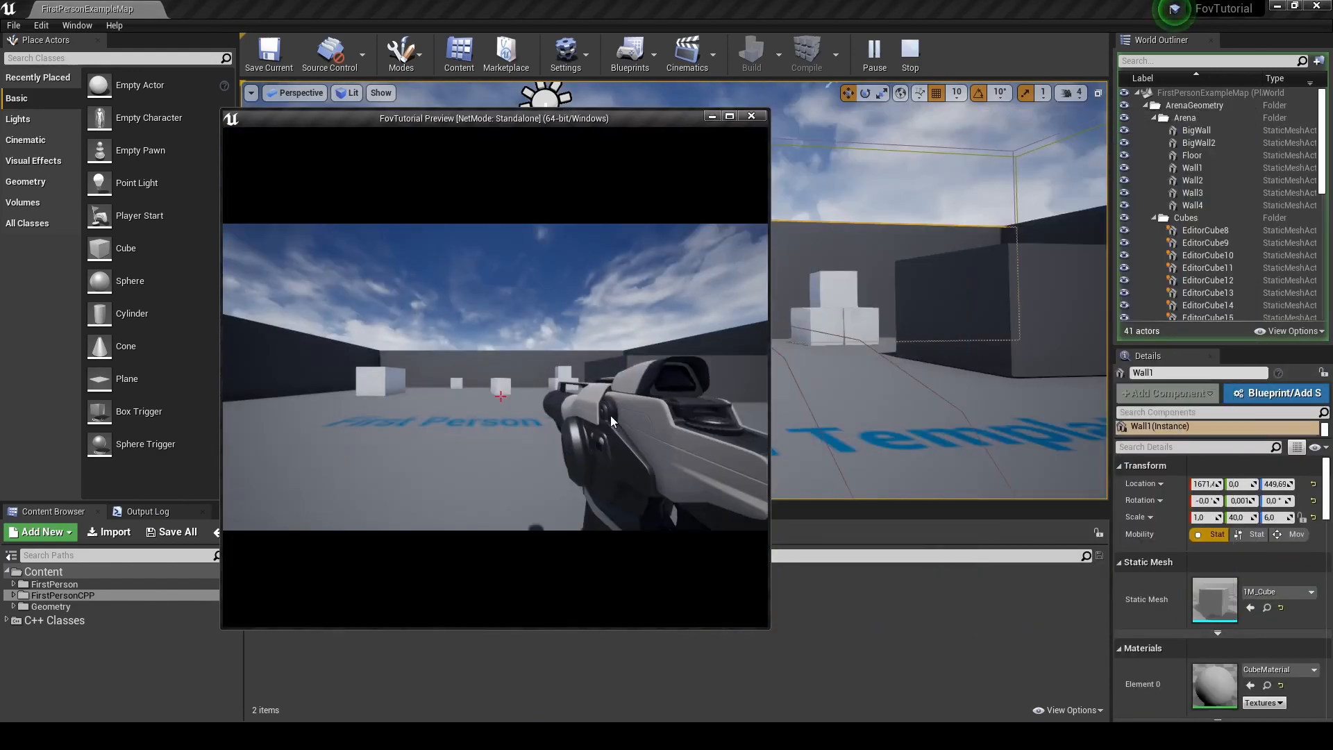
pyautogui.moveTo(769, 306); pyautogui.dragTo(621, 306)
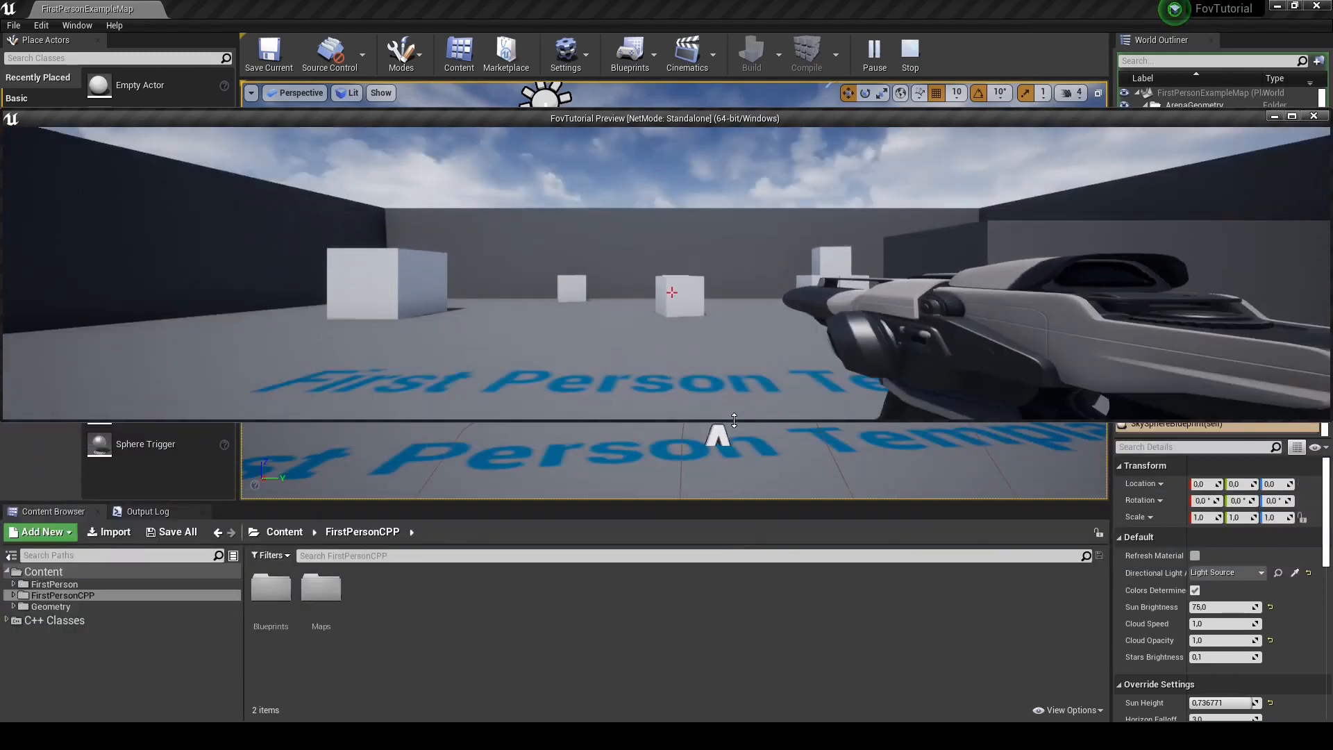
pyautogui.moveTo(734, 420); pyautogui.dragTo(751, 483)
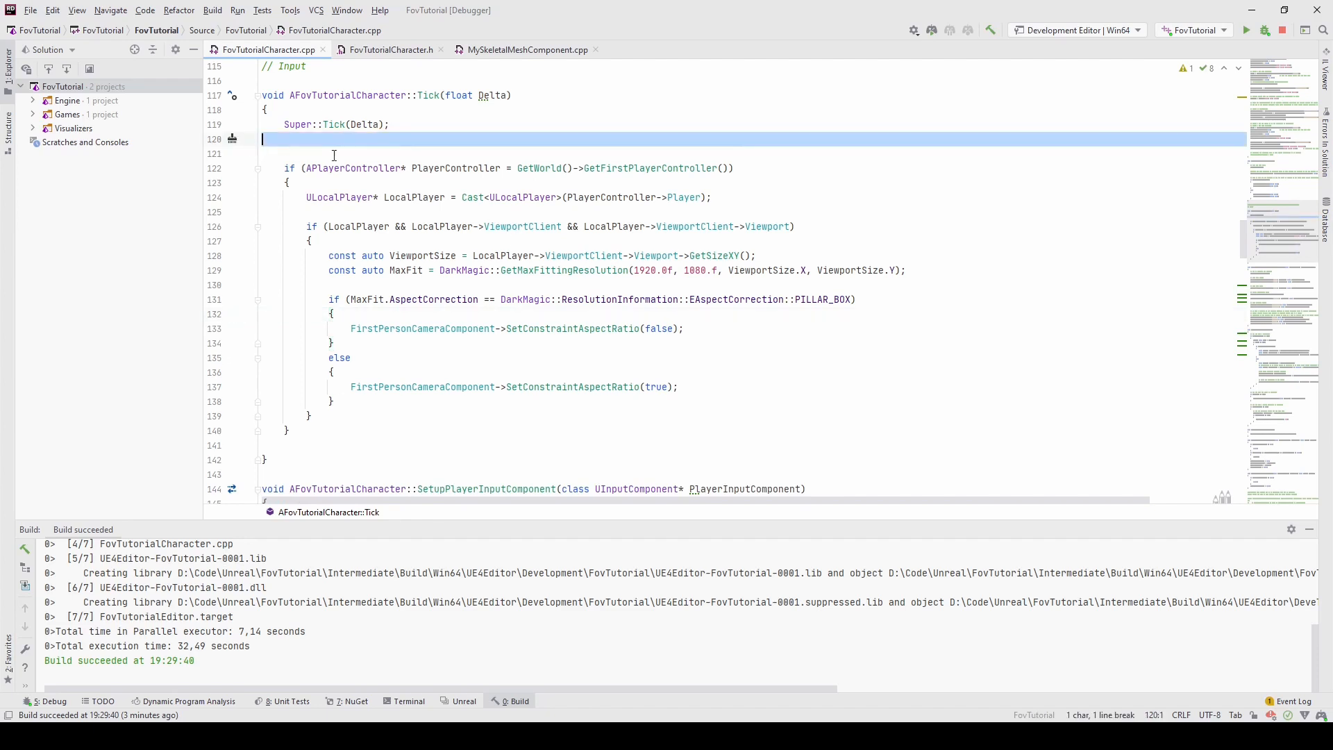
# - Add a float InitialFieldOfView member to FovTutorialCharacter.h, then return to the .cpp
pyautogui.click(392, 49)
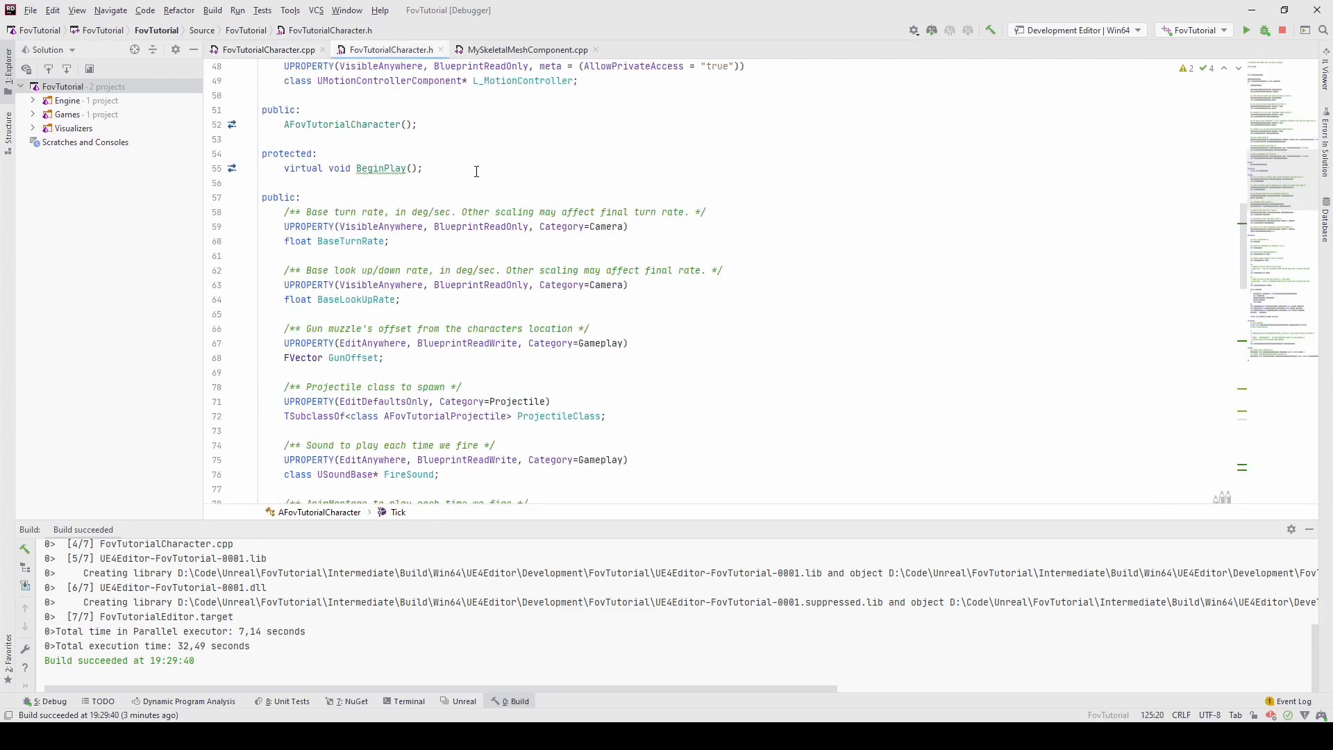
pyautogui.scroll(-3)
pyautogui.write('float')
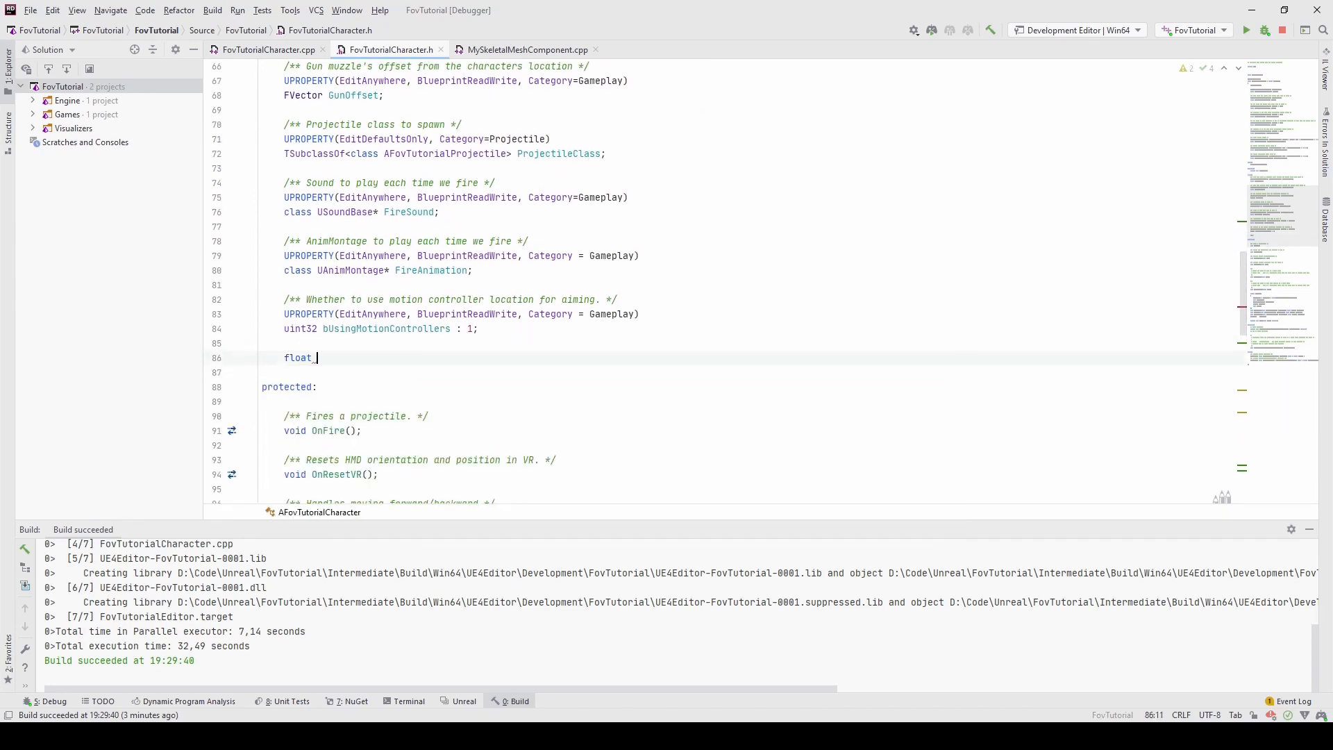
pyautogui.write('Initial')
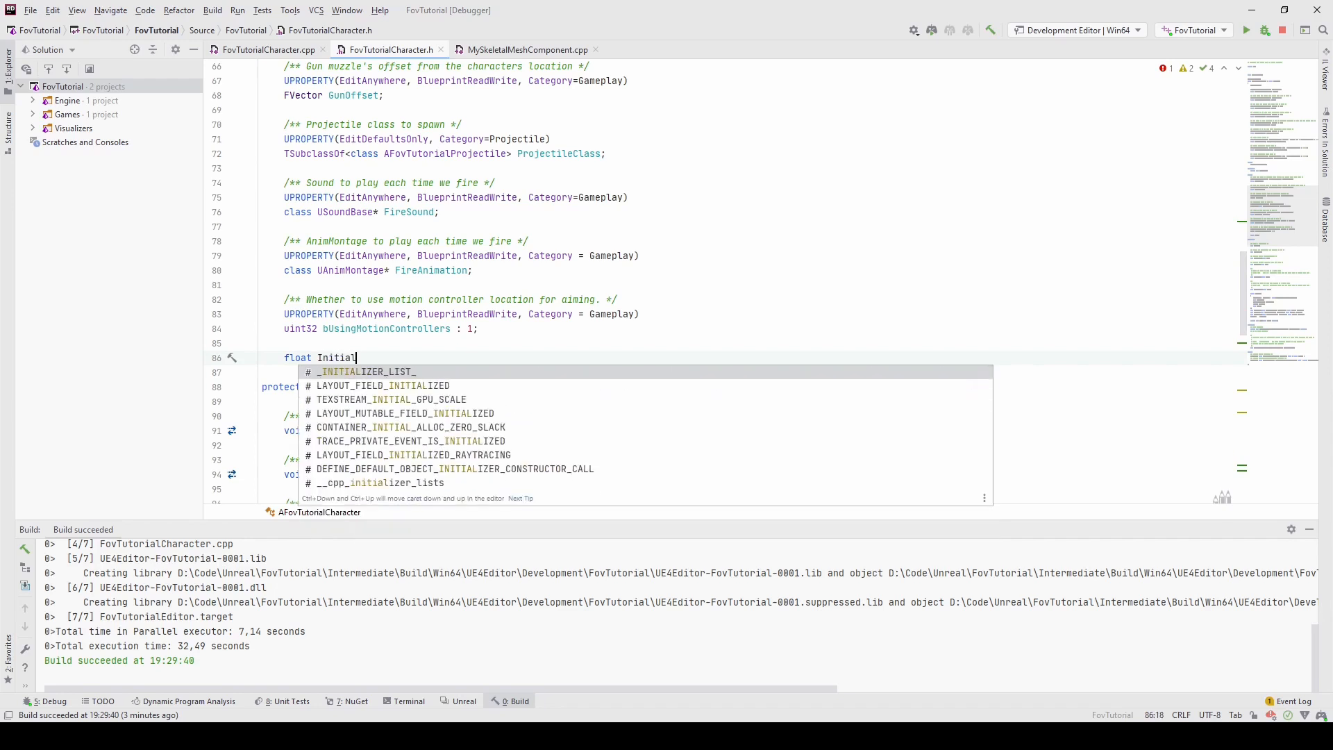
pyautogui.write('FieldOfView')
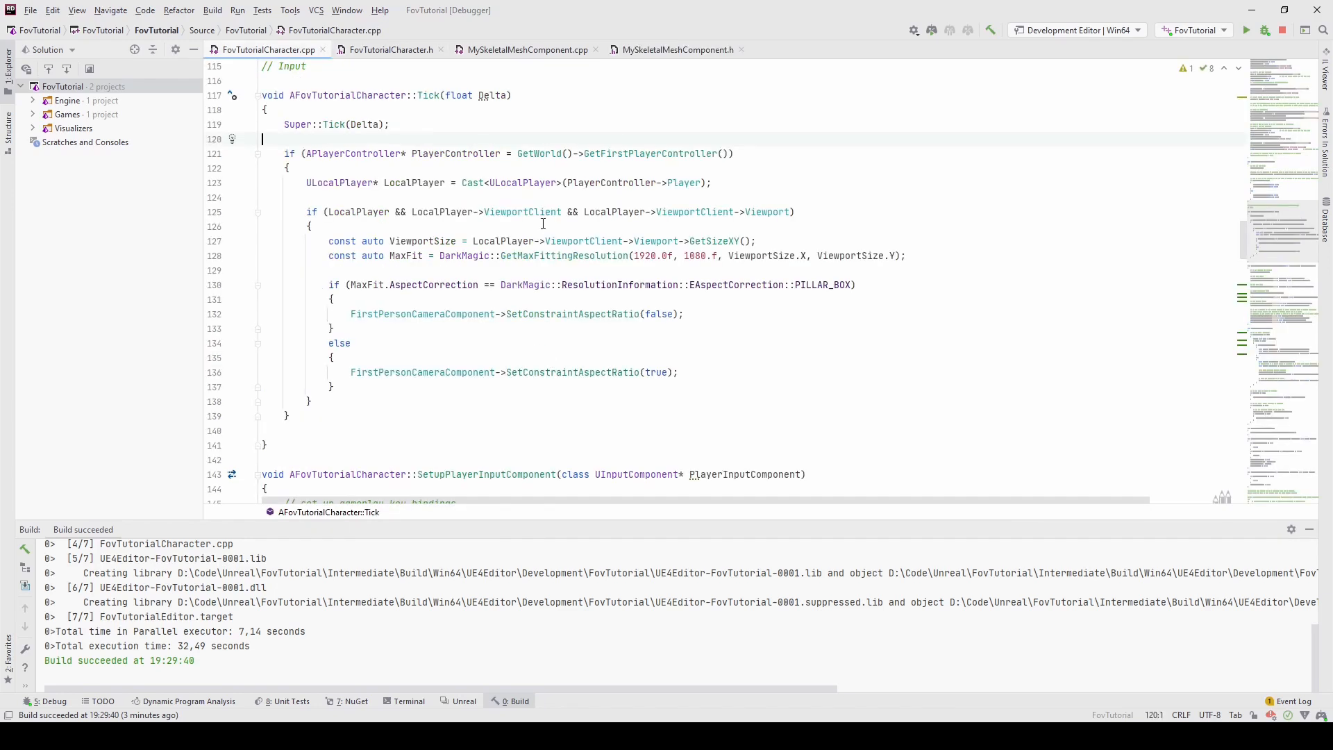
pyautogui.click(391, 49)
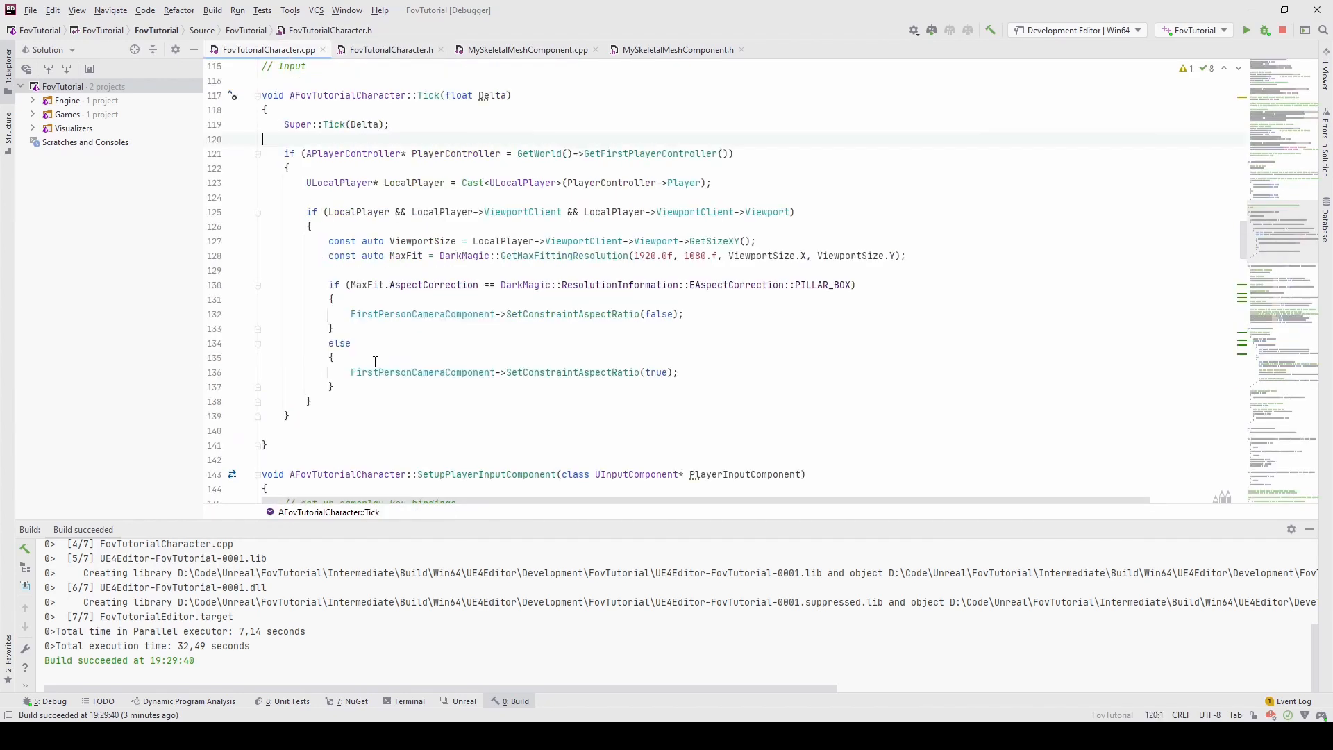
# - In Tick, compute HorPlusFov from InitialFieldOfView at 1920x1080 and set each branch's FOV
pyautogui.scroll(3)
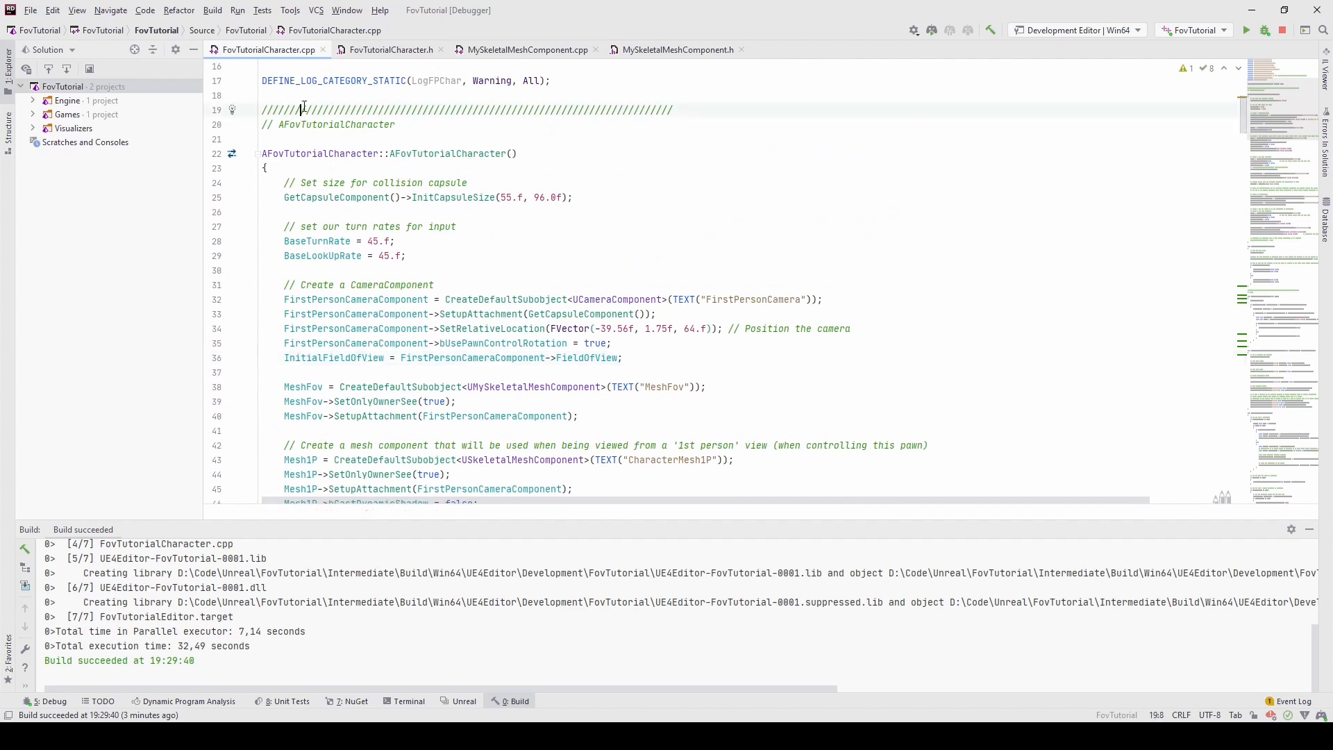
pyautogui.tripleClick(453, 358)
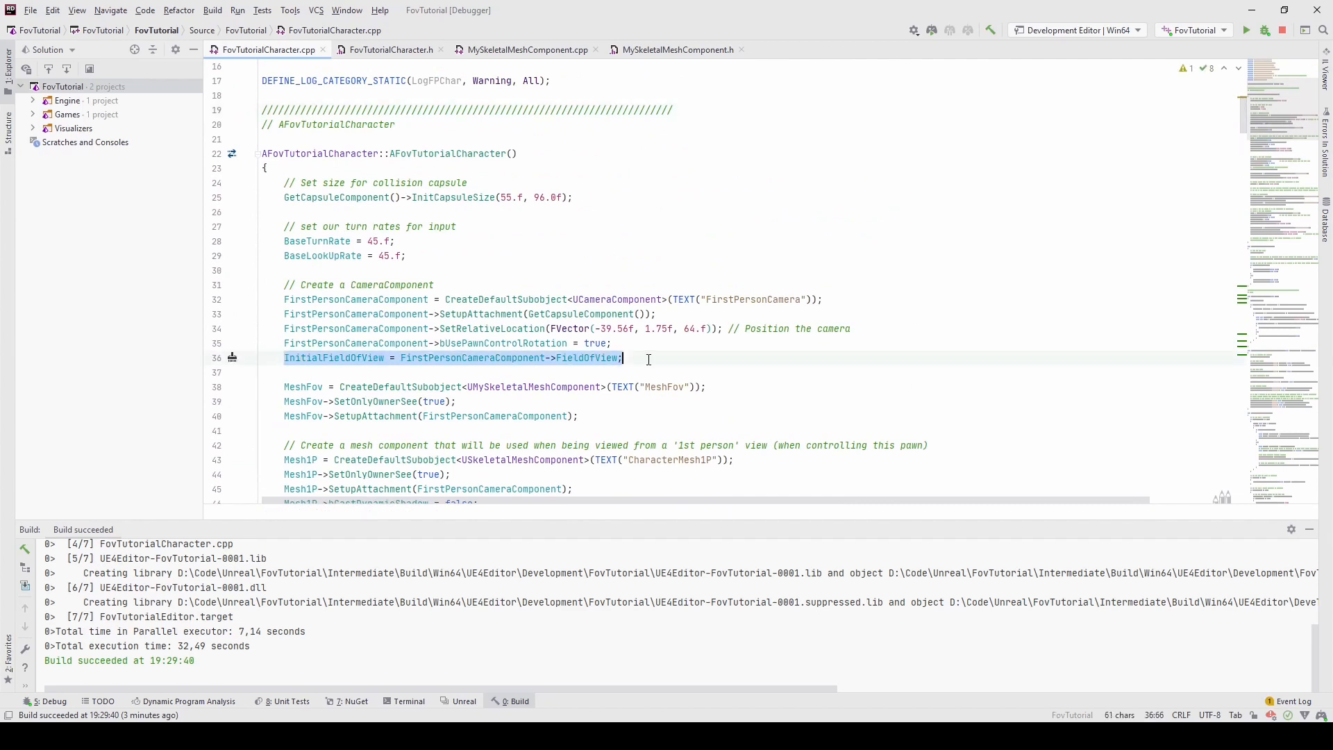
pyautogui.moveTo(333, 359)
pyautogui.write('const float')
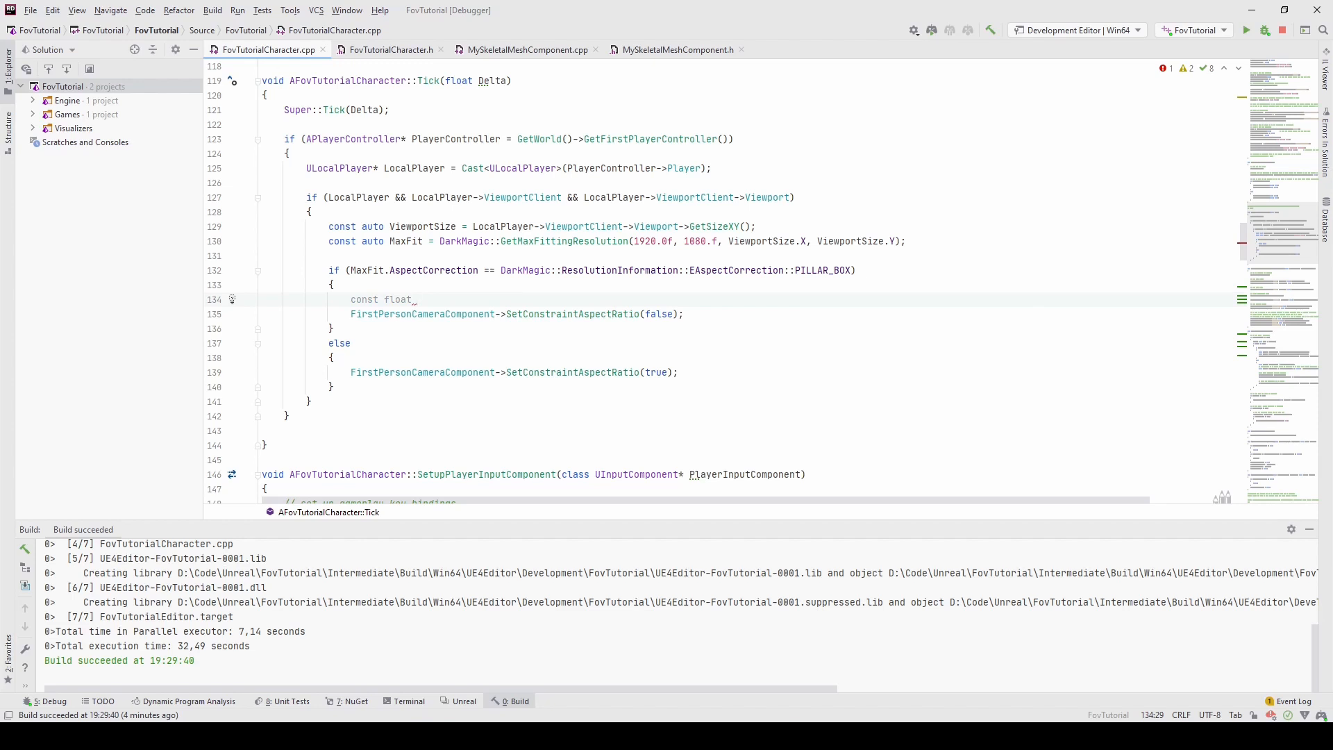
pyautogui.write('HorPlusFov = DarkMagic')
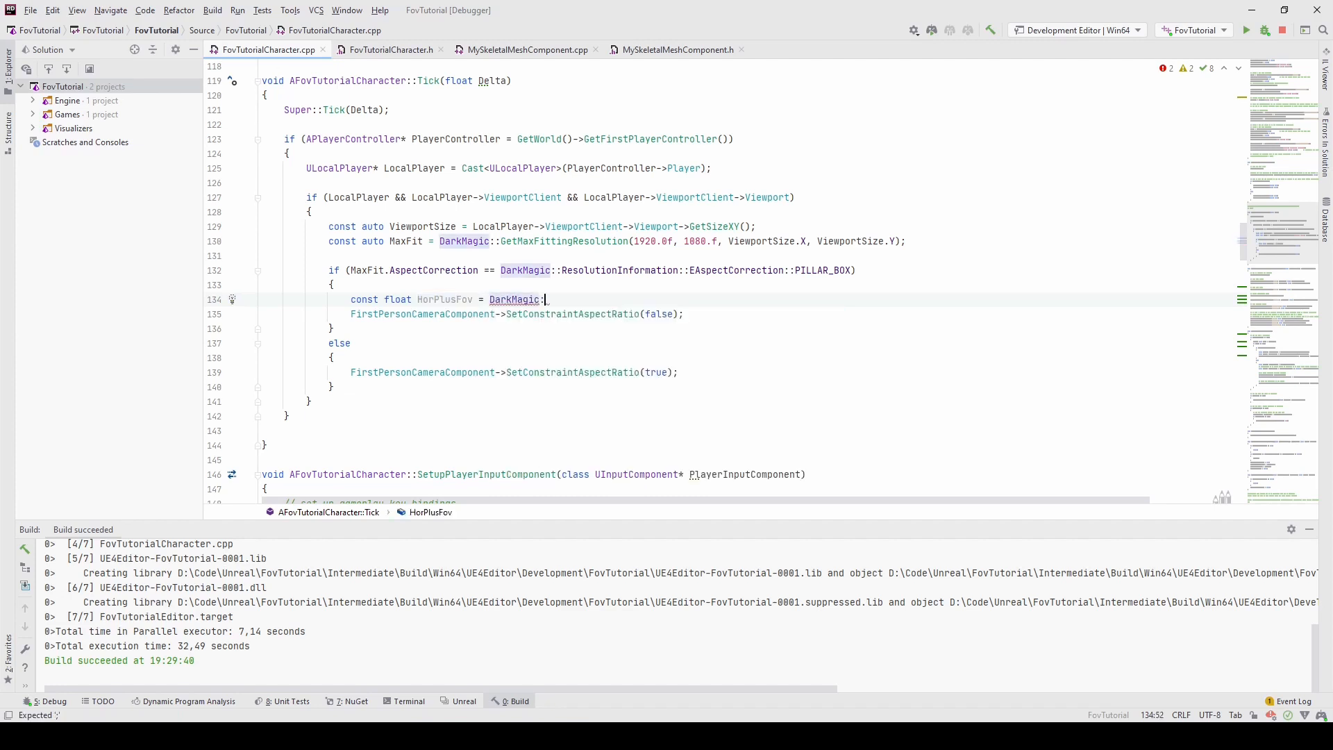
pyautogui.write(':HorFovToHorPlus();')
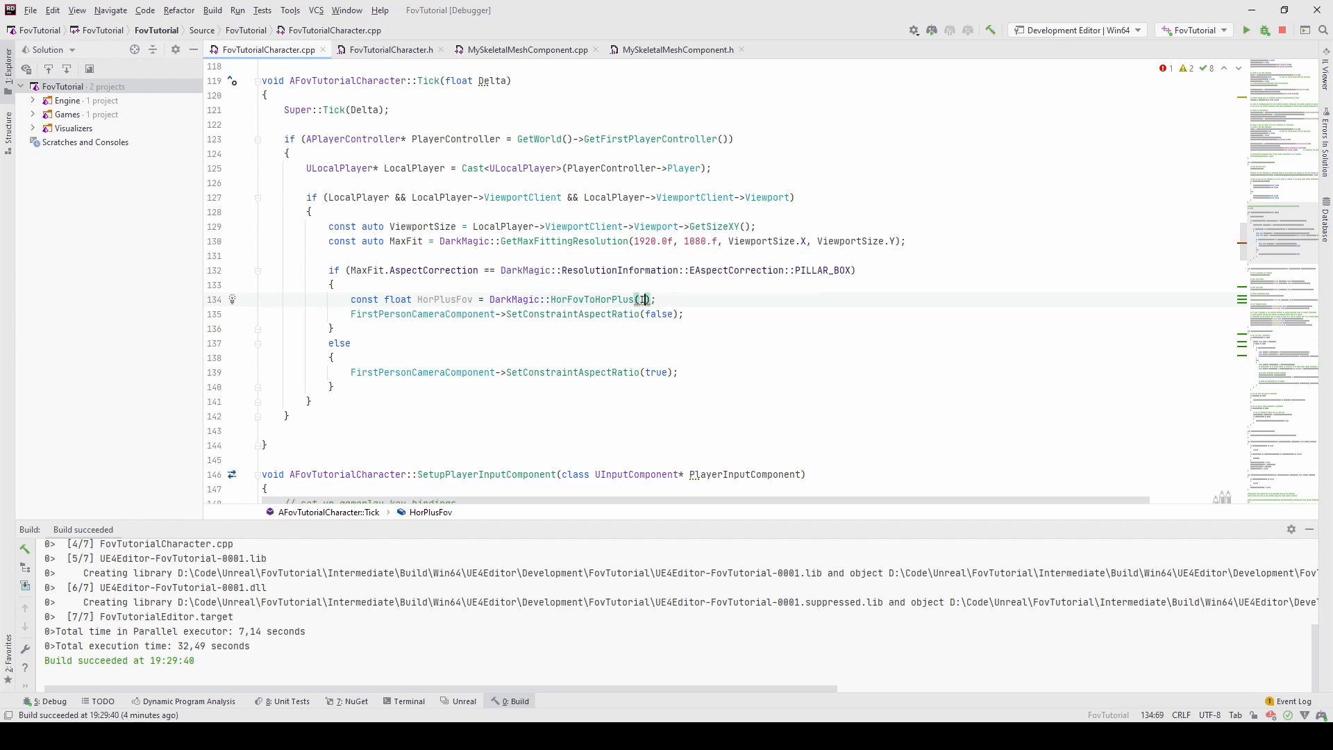
pyautogui.write('InitialFieldOfView,')
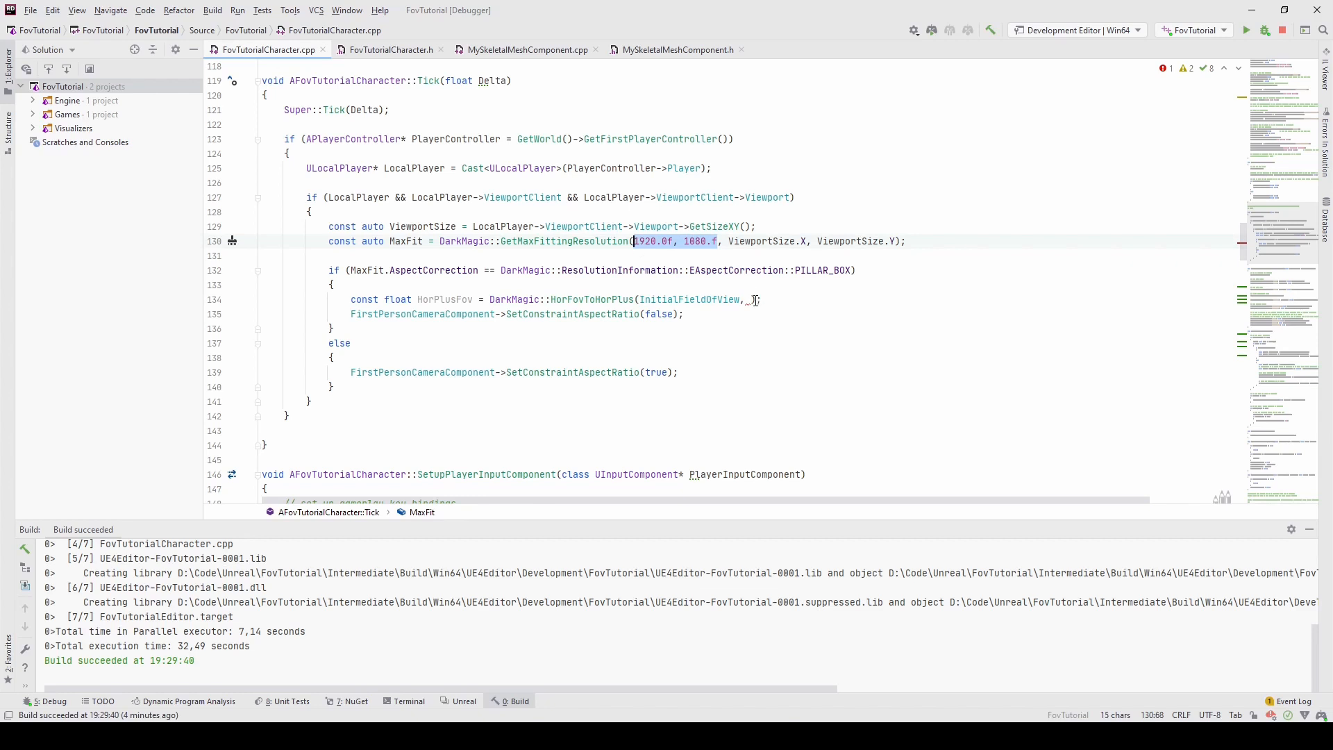
pyautogui.write('1920.0f, 1080.f, ViewportSize.X, ViewportSize.Y);')
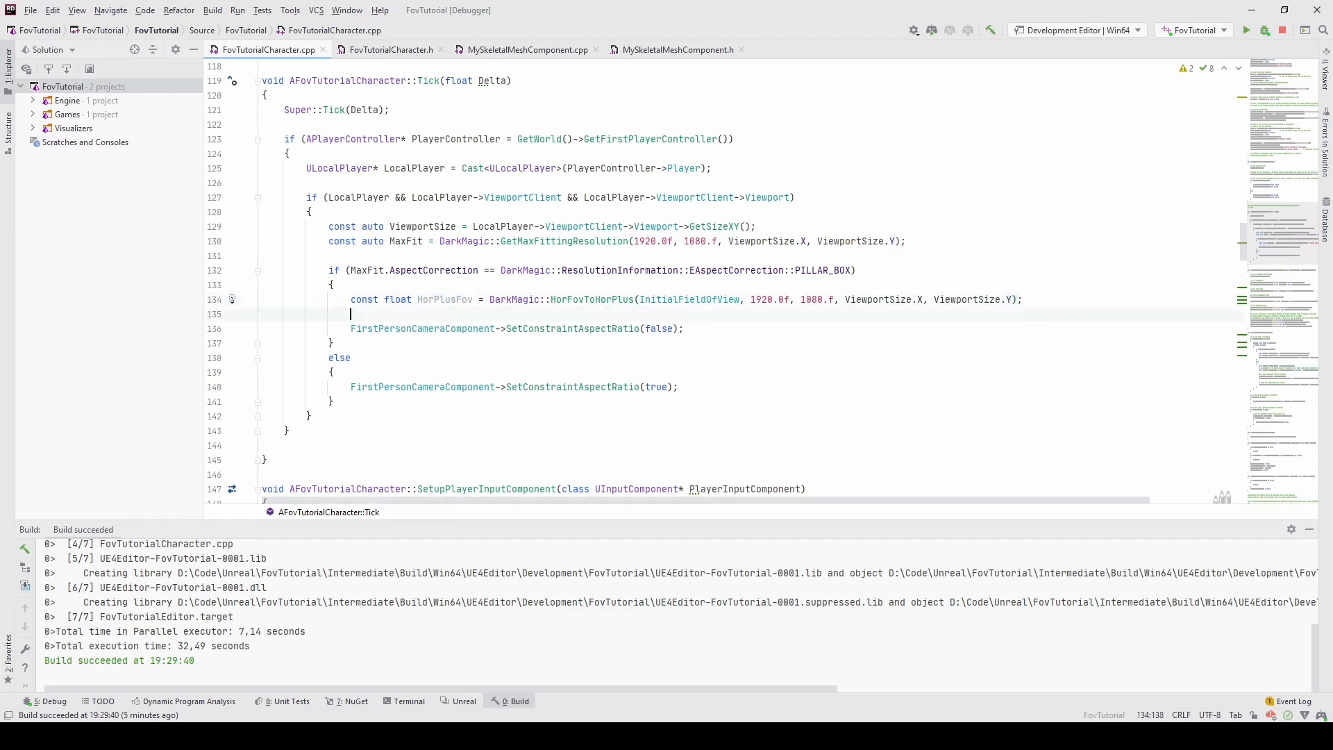
pyautogui.write('FirstPersonCameraComponent->SetFieldOfView(HorPlusFov);')
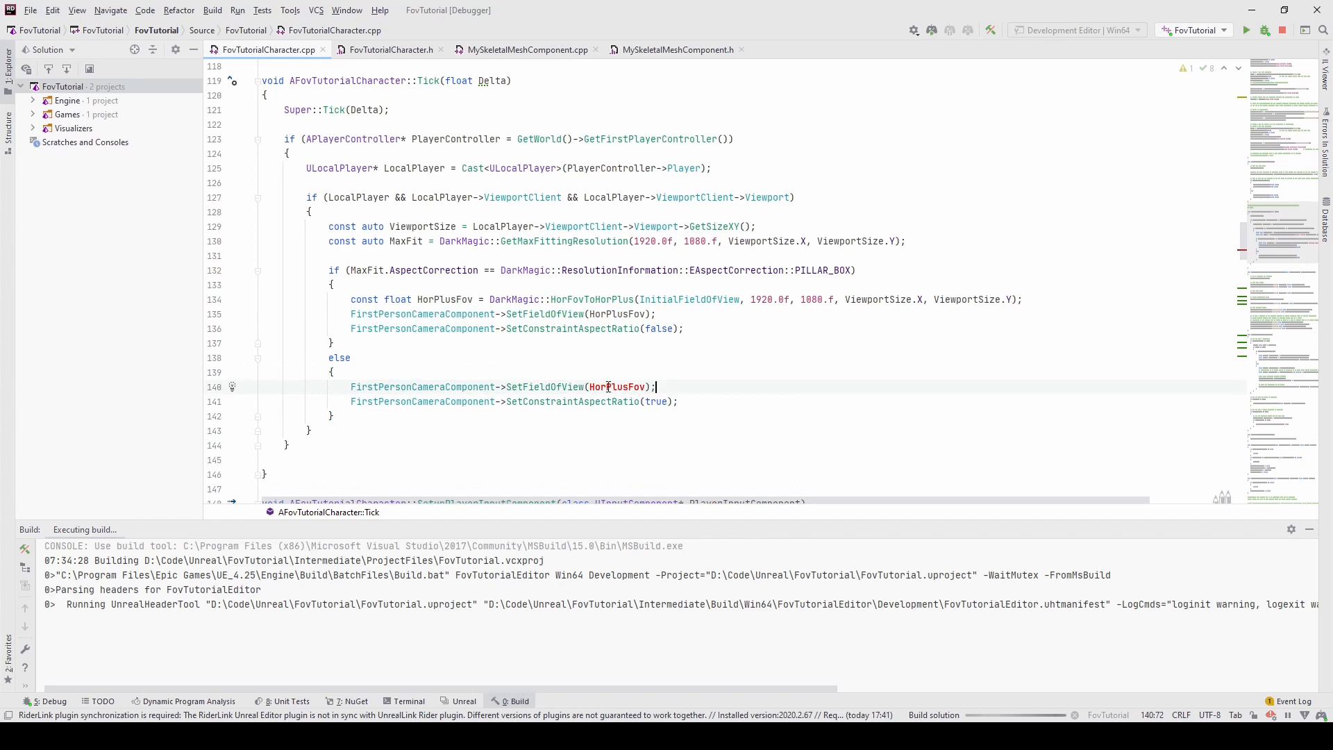
pyautogui.write('InitialFieldOfView')
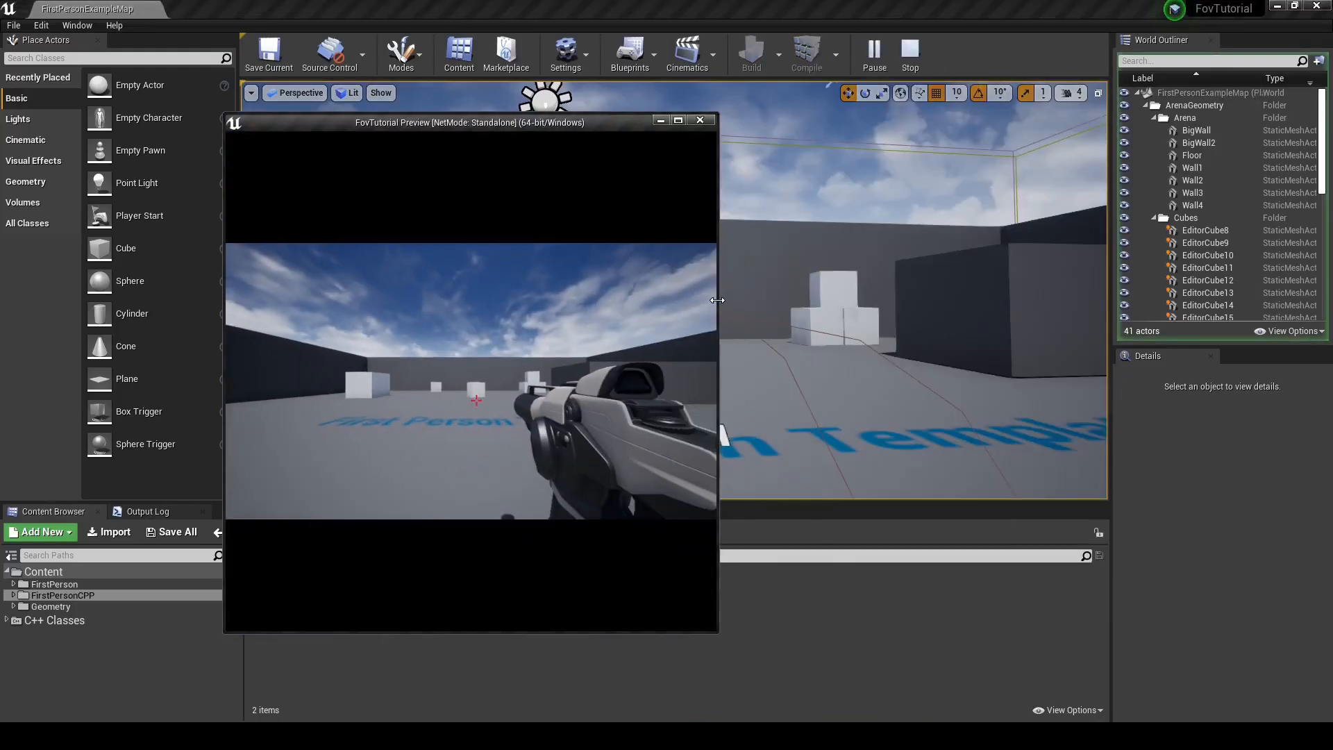
# - Widen the standalone game preview window to check that the view fills it
pyautogui.moveTo(717, 300); pyautogui.dragTo(639, 301)
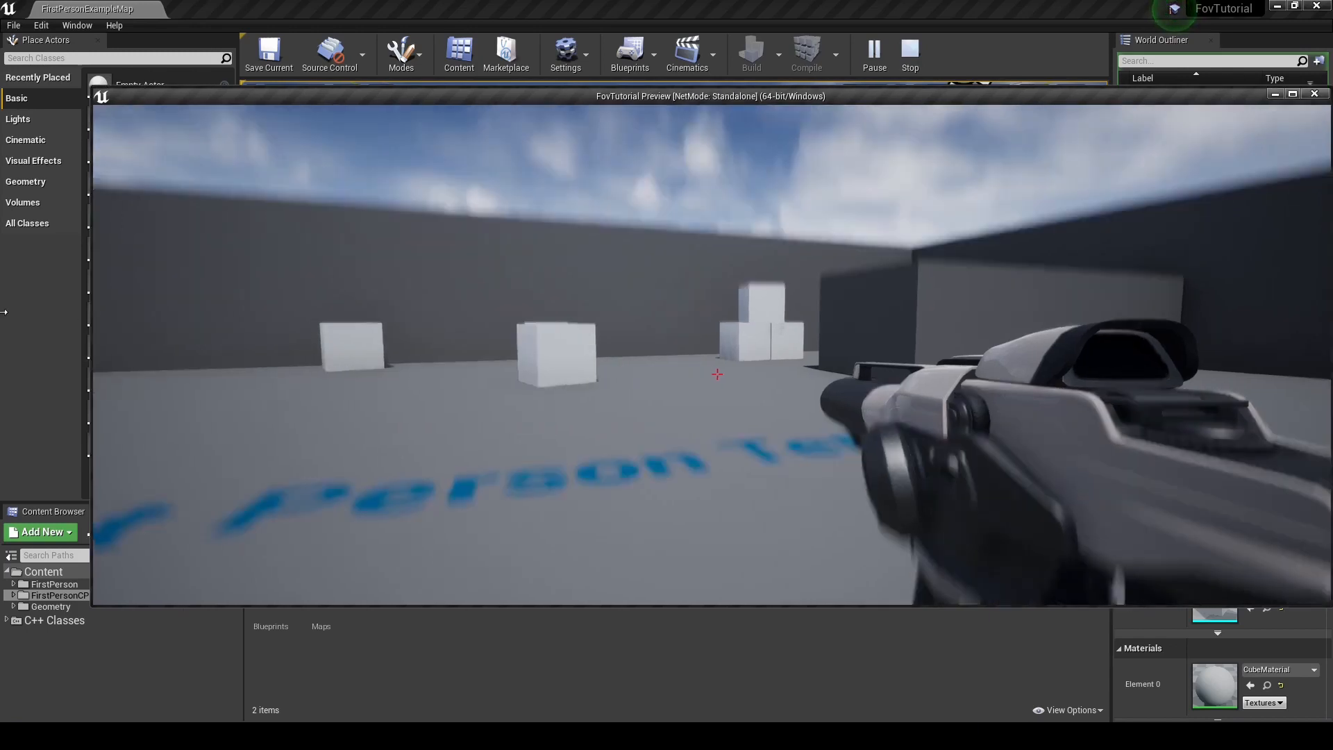
pyautogui.click(910, 52)
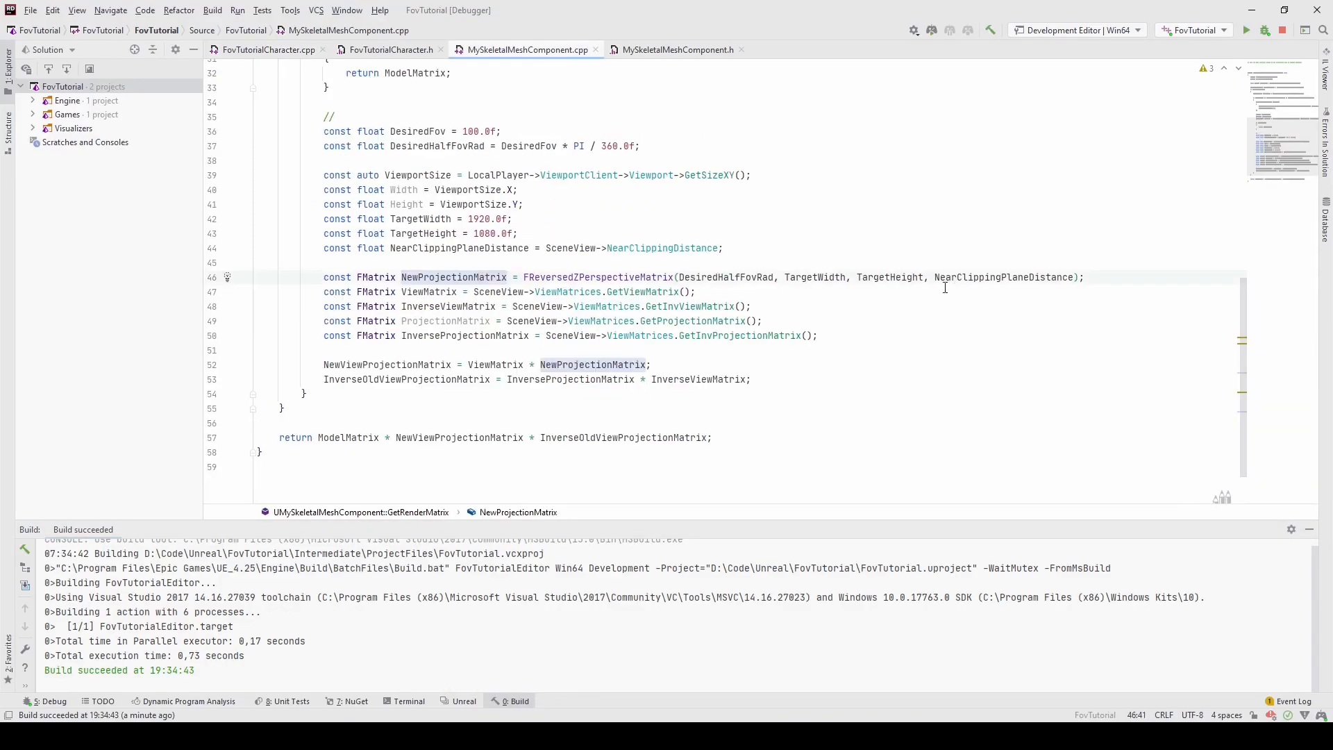
# - Wrap NewProjectionMatrix setup in an if/else and rename DesiredFov to DesiredHorizontalFov
pyautogui.press('Enter')
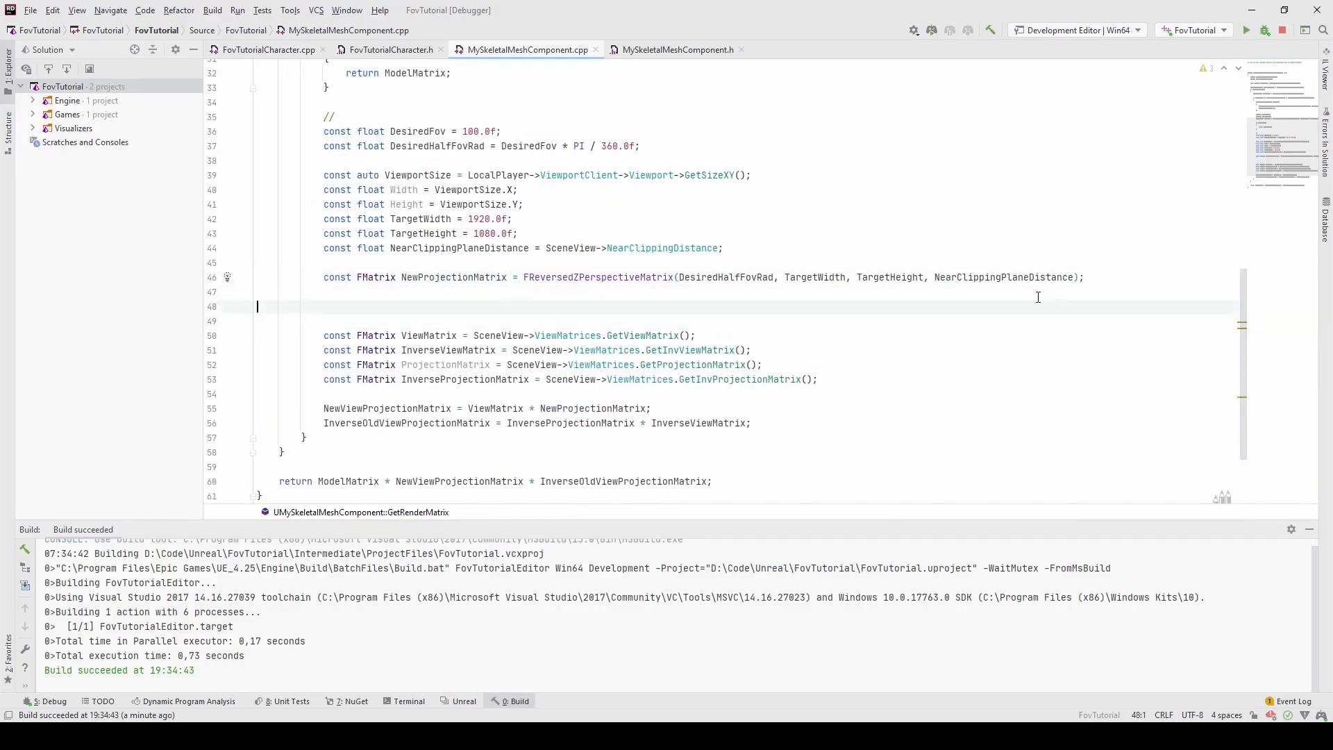
pyautogui.write('if')
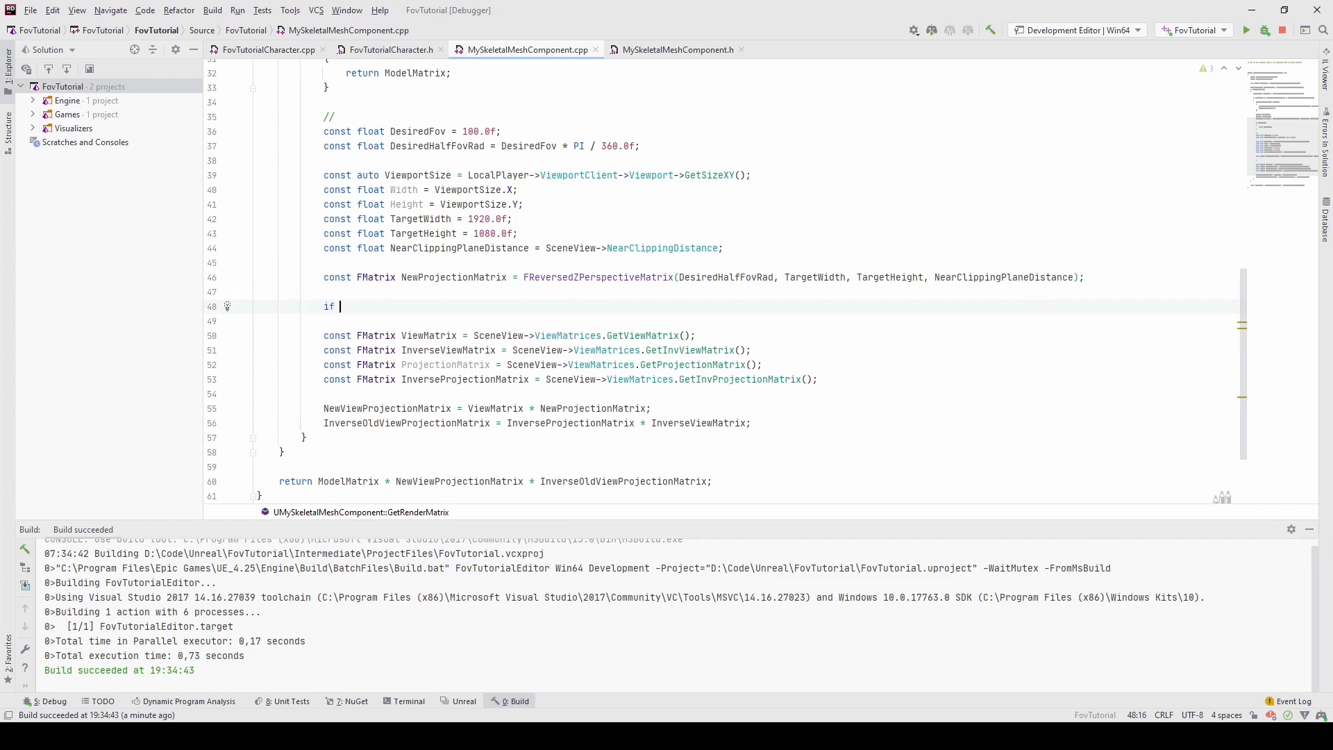
pyautogui.write('()')
pyautogui.write('{')
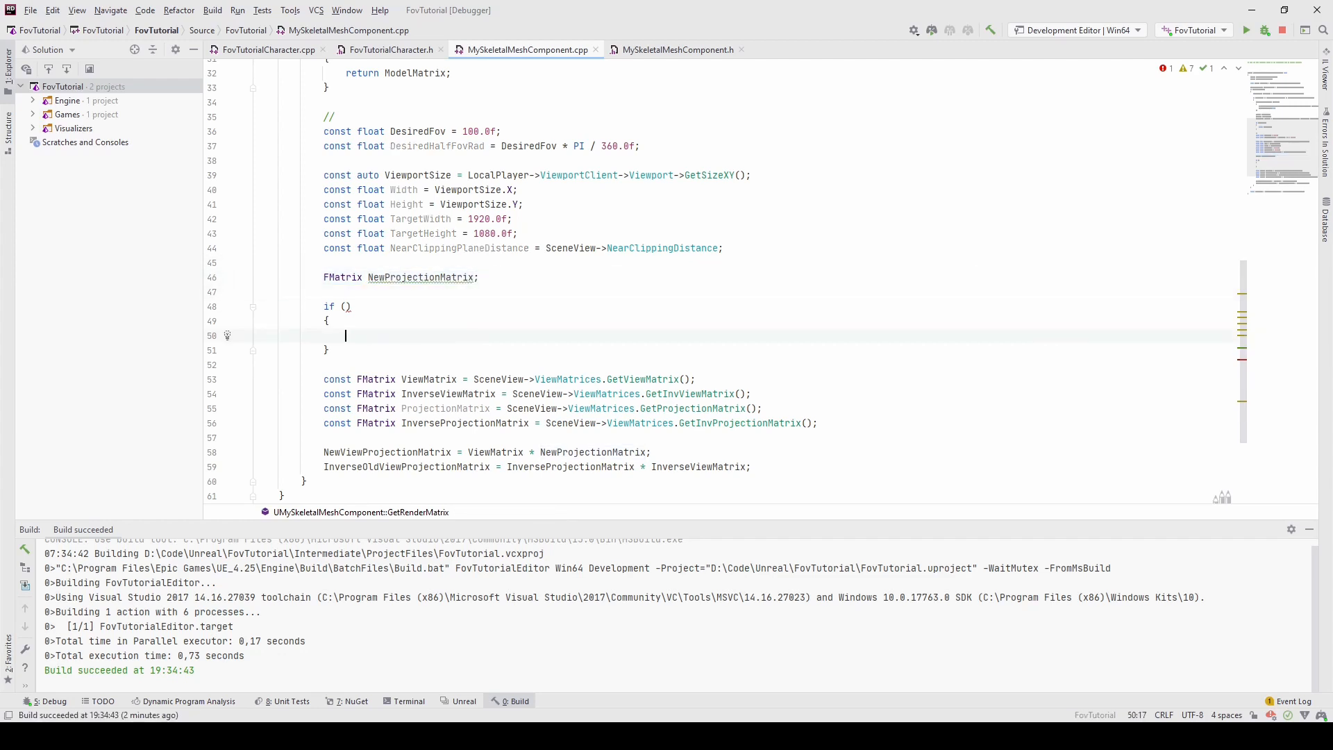
pyautogui.write('= FReversedZPerspectiveMatrix(DesiredHalfFovRad, TargetWidth, TargetHeight, NearClippingPlaneDistance);')
pyautogui.write('else')
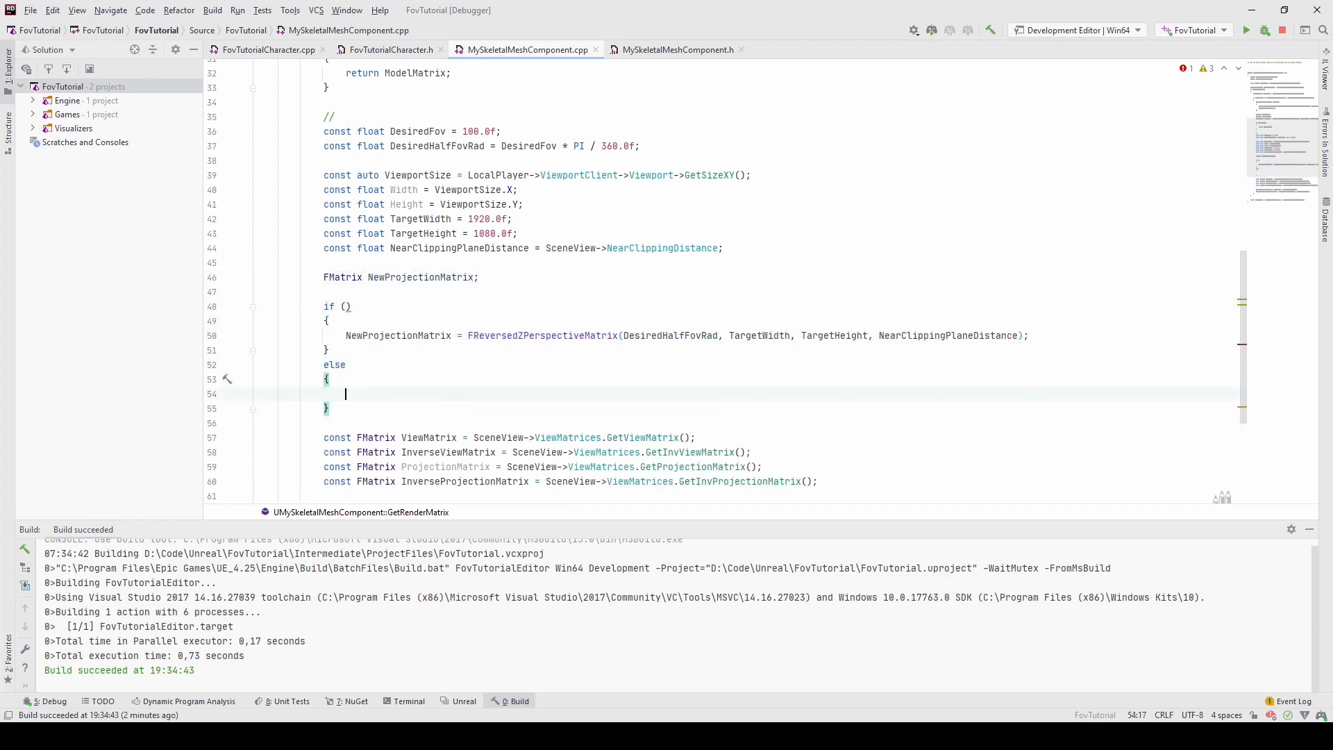
pyautogui.write('NewProjectionMatrix = FReversedZPerspectiveMatrix(DesiredHalfFovRad, TargetWidth, TargetHeight, NearClippingPlaneDistance);')
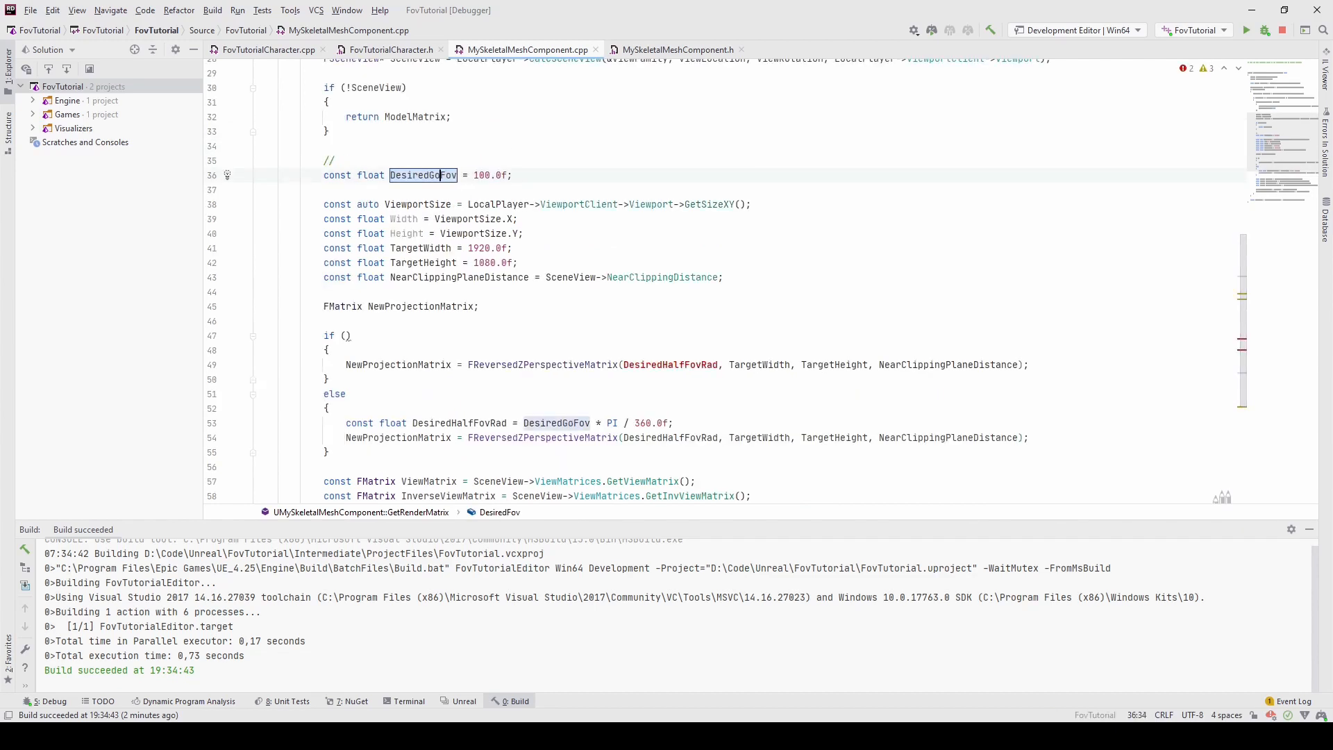
pyautogui.write('DesiredHorizontalFov')
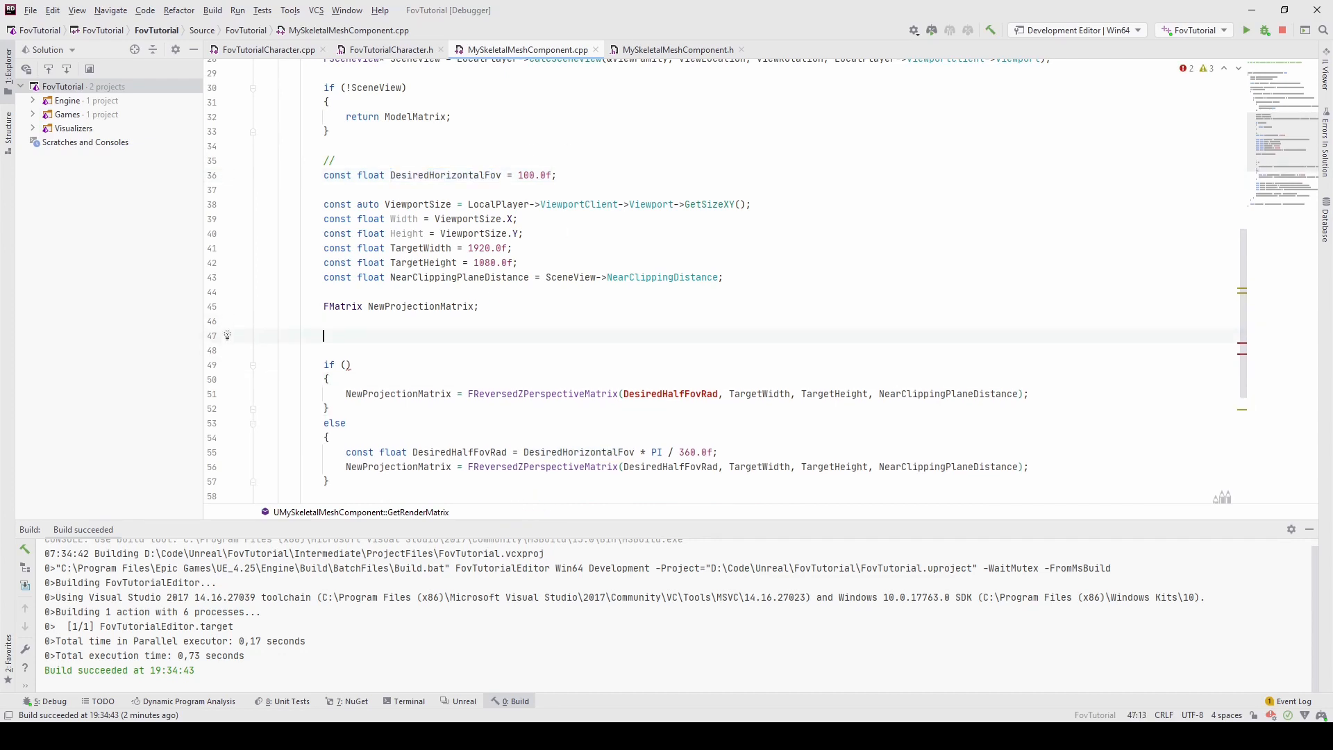
pyautogui.click(269, 50)
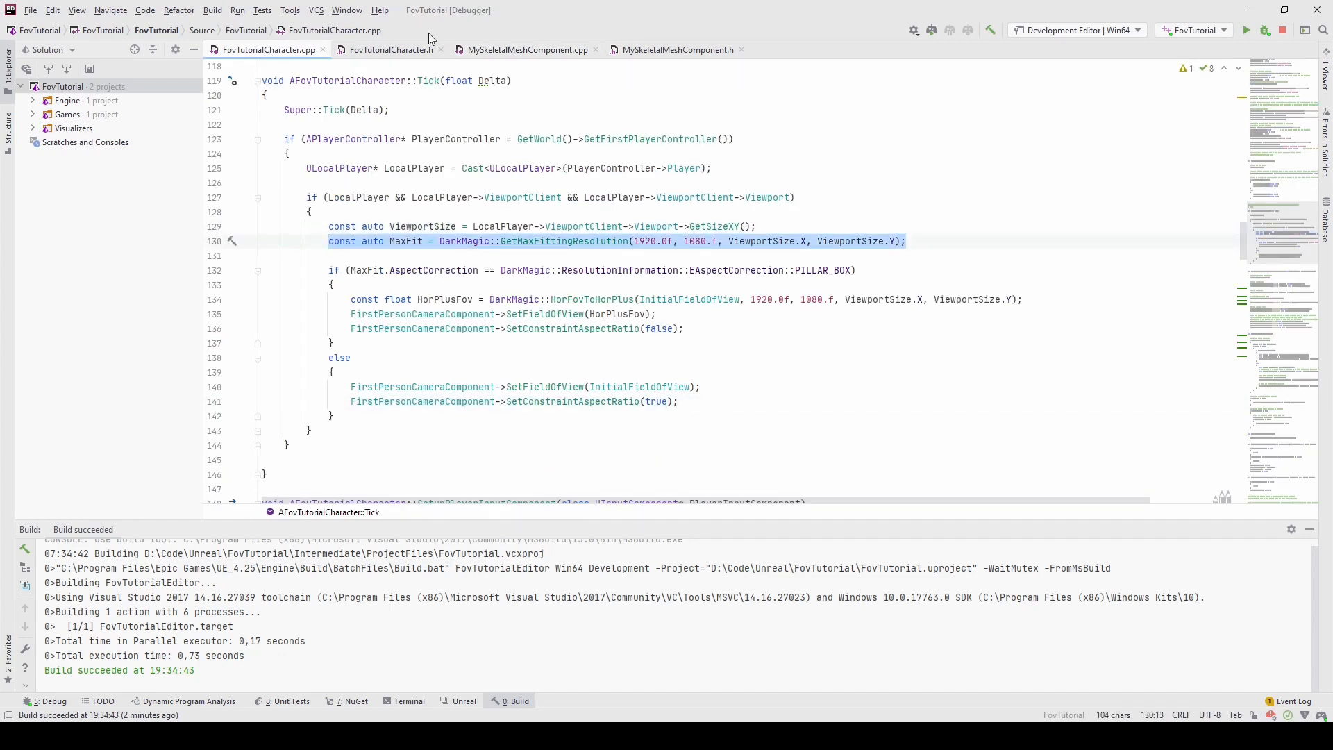
# - Add the max fitting resolution line and test its AspectCorrection against PILLAR_BOX
pyautogui.click(529, 50)
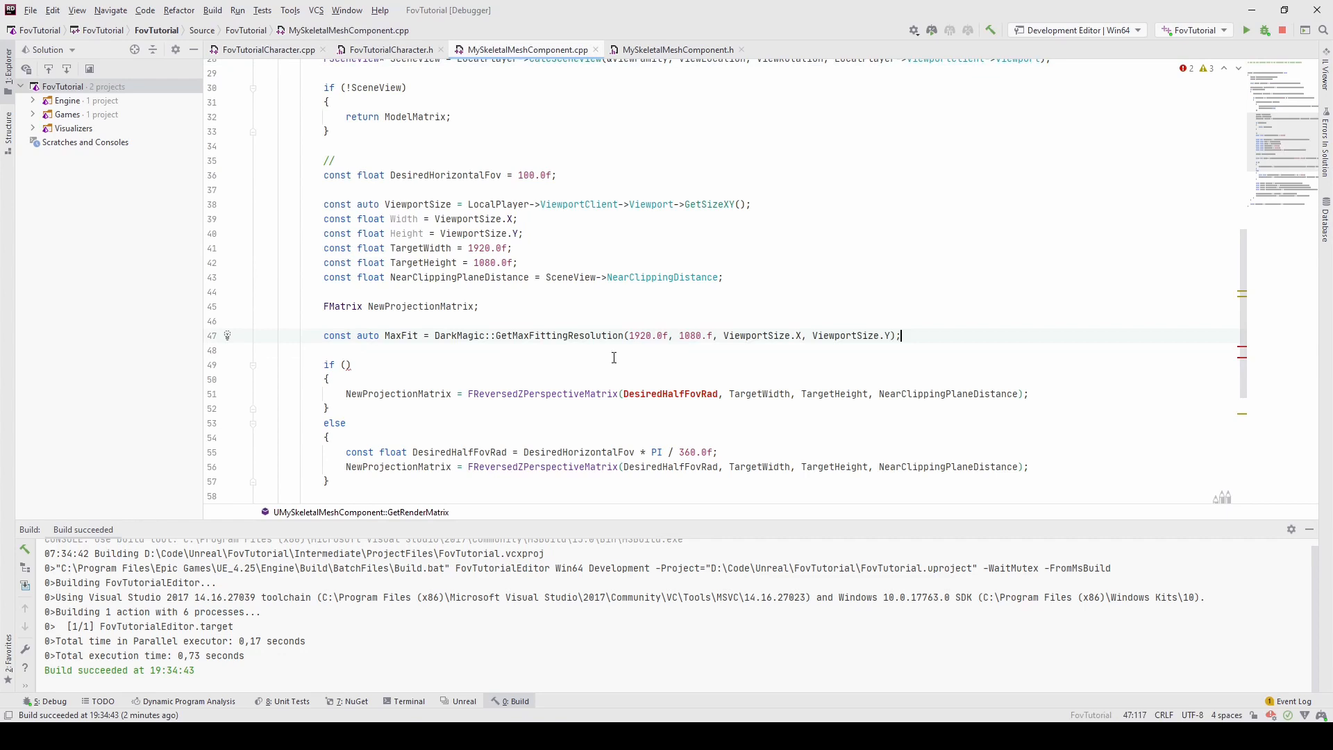
pyautogui.click(489, 335)
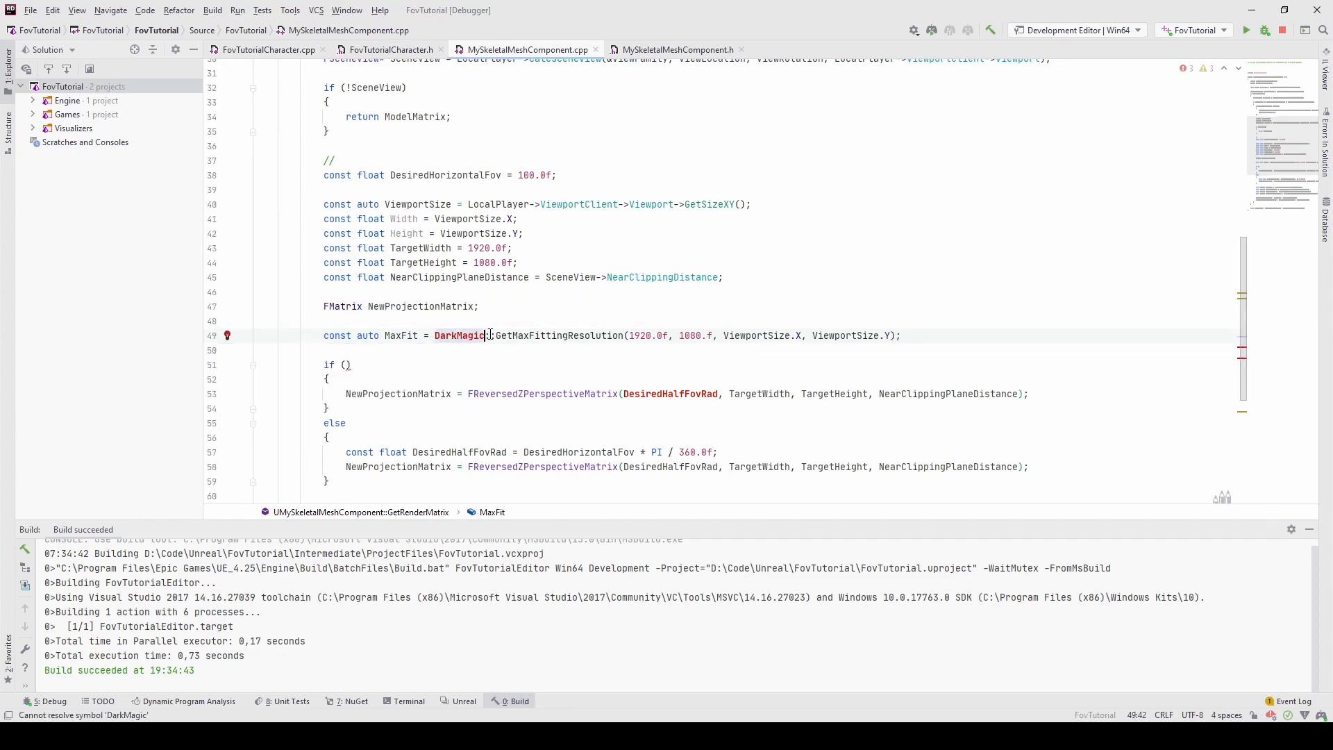
pyautogui.write('MaxFit')
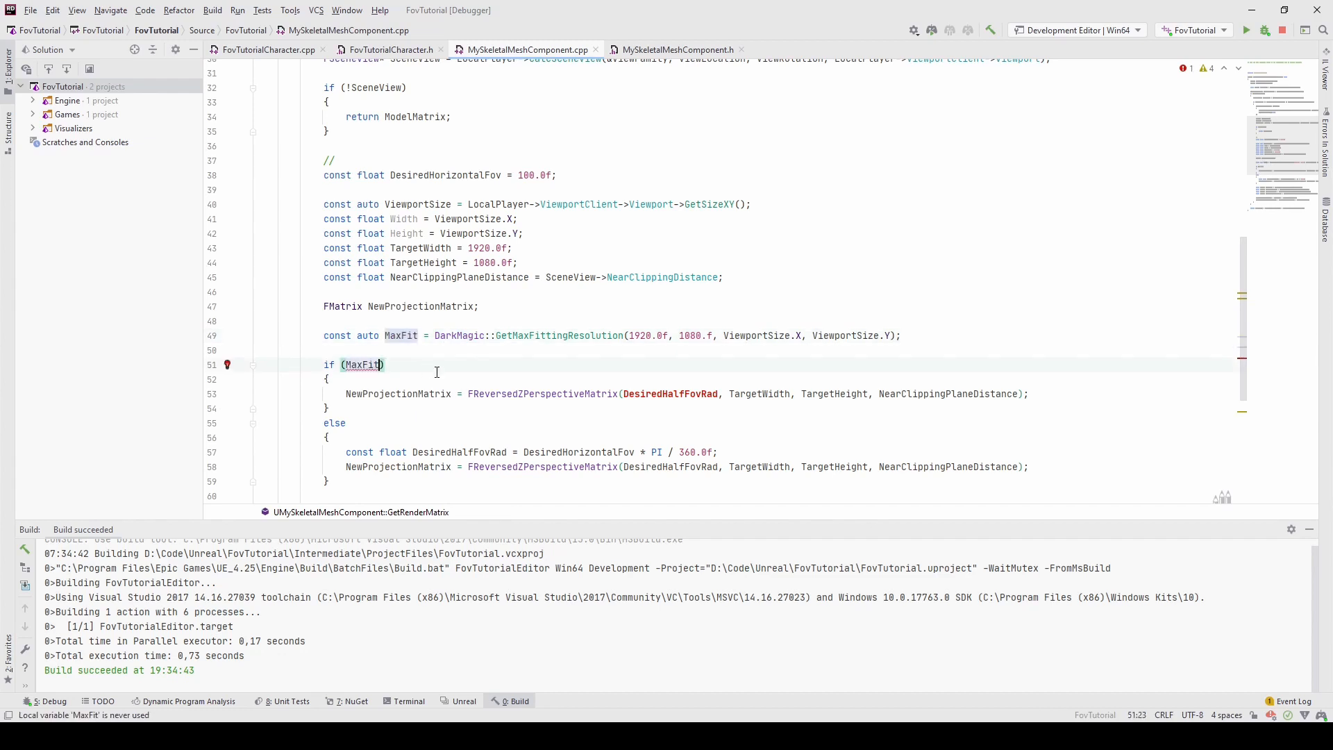
pyautogui.write('.AspectCorrection')
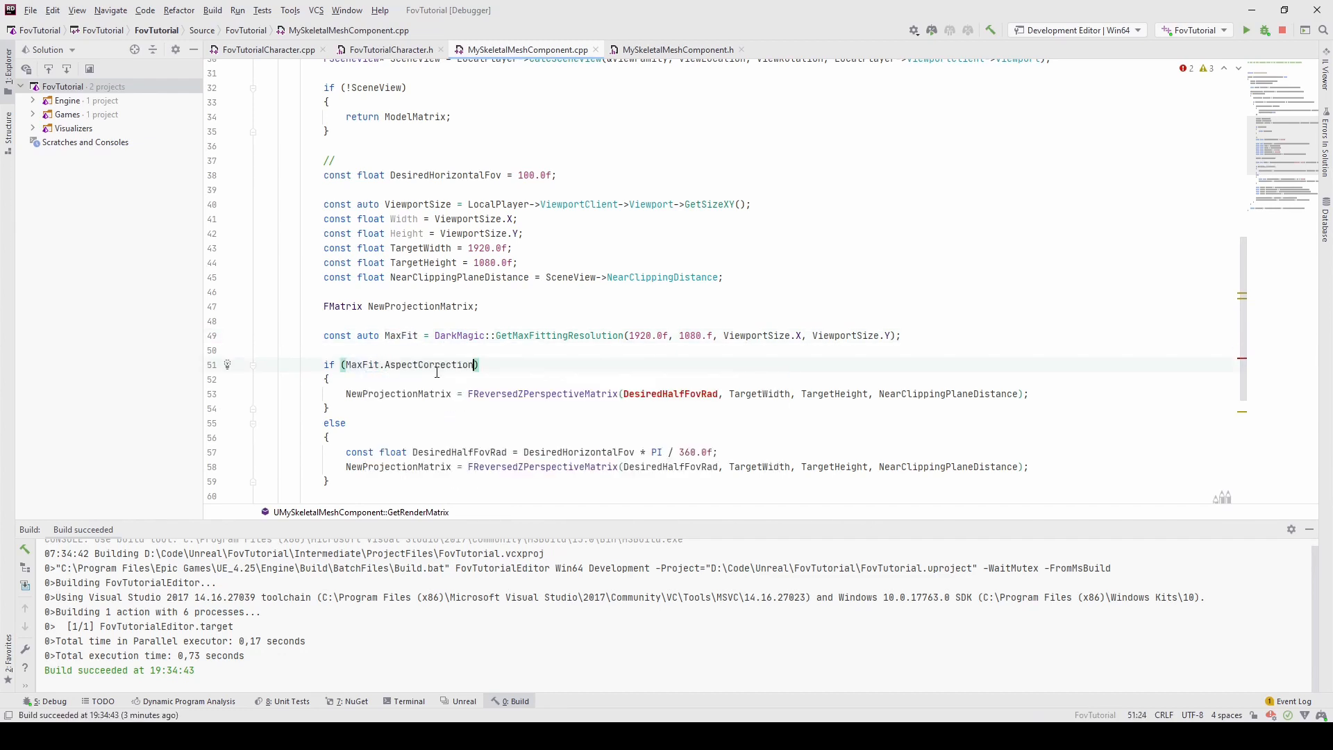
pyautogui.write('==')
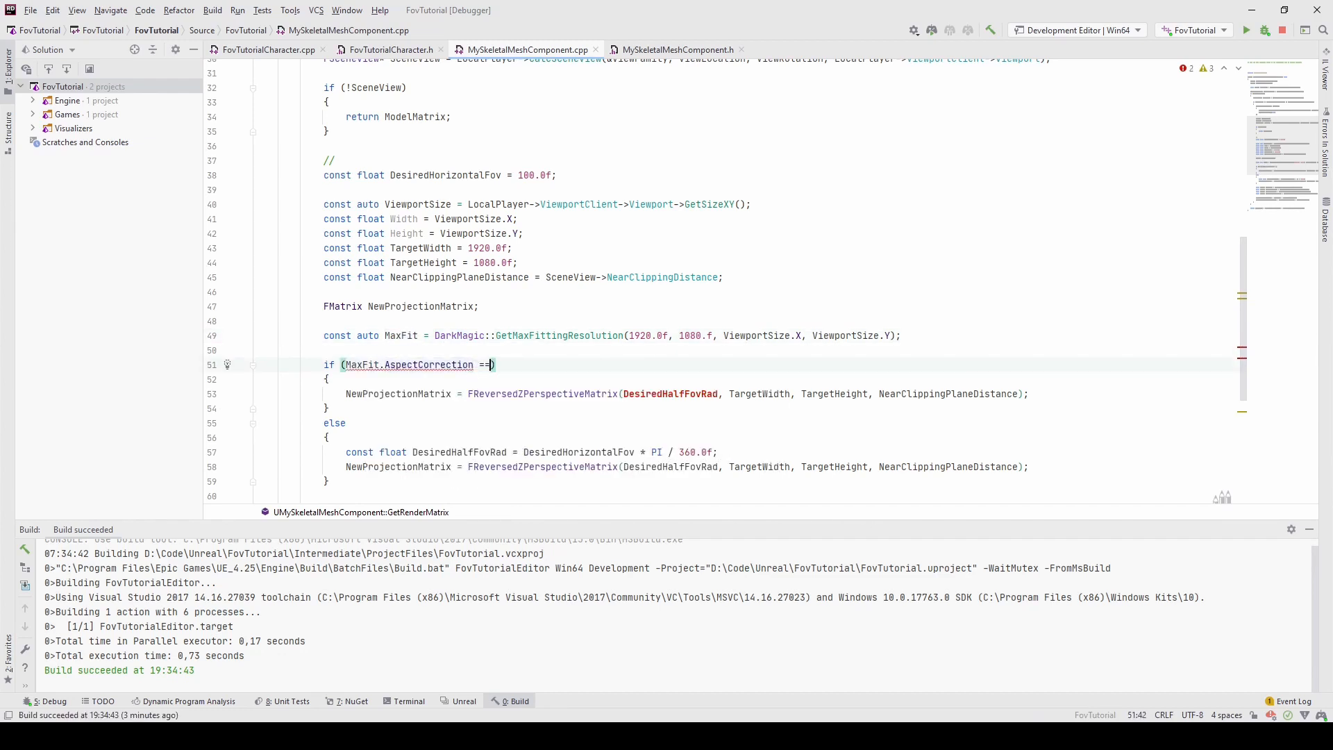
pyautogui.write('DarkMagic::ResolutionInformation::EAspectCorrection::PILLAR_BOX')
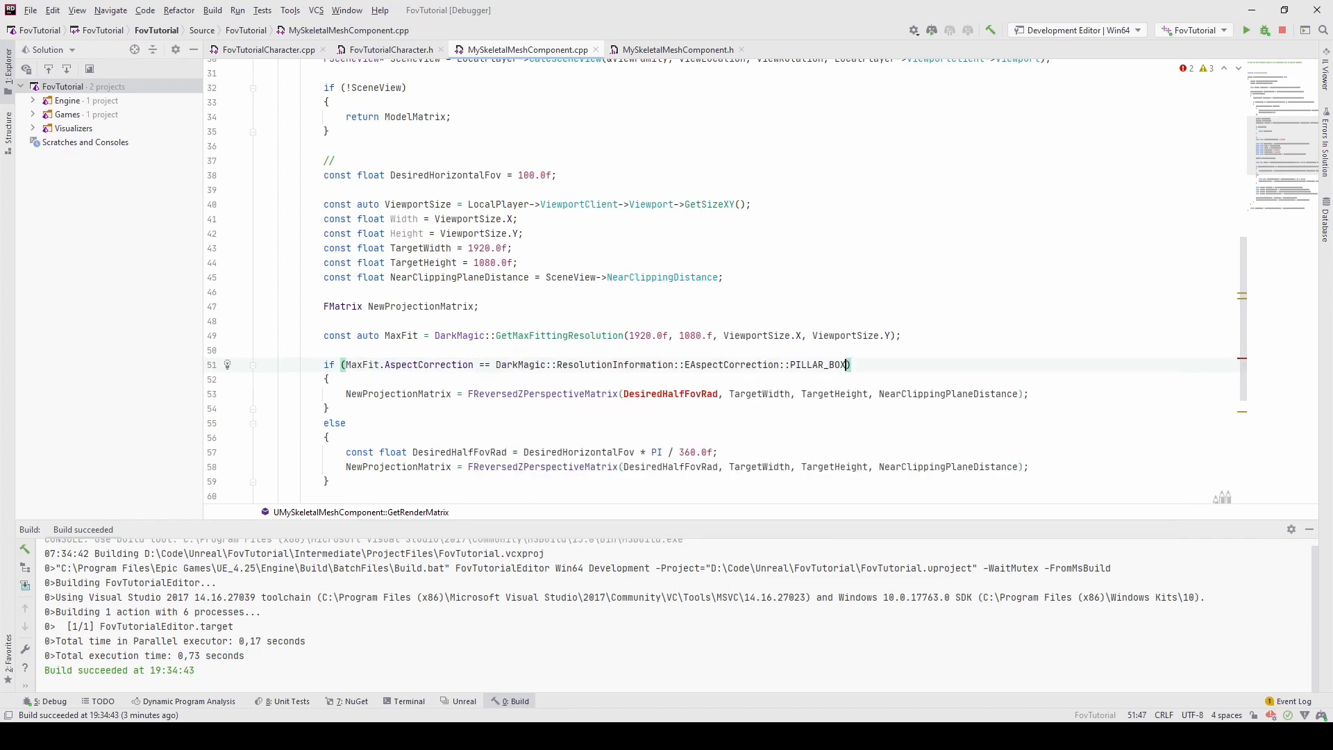
# - In the pillar-box branch, compute HorPlusFov with DarkMagic::HorFovToHorPlus using Width and Height
pyautogui.scroll(-3)
pyautogui.write('const float')
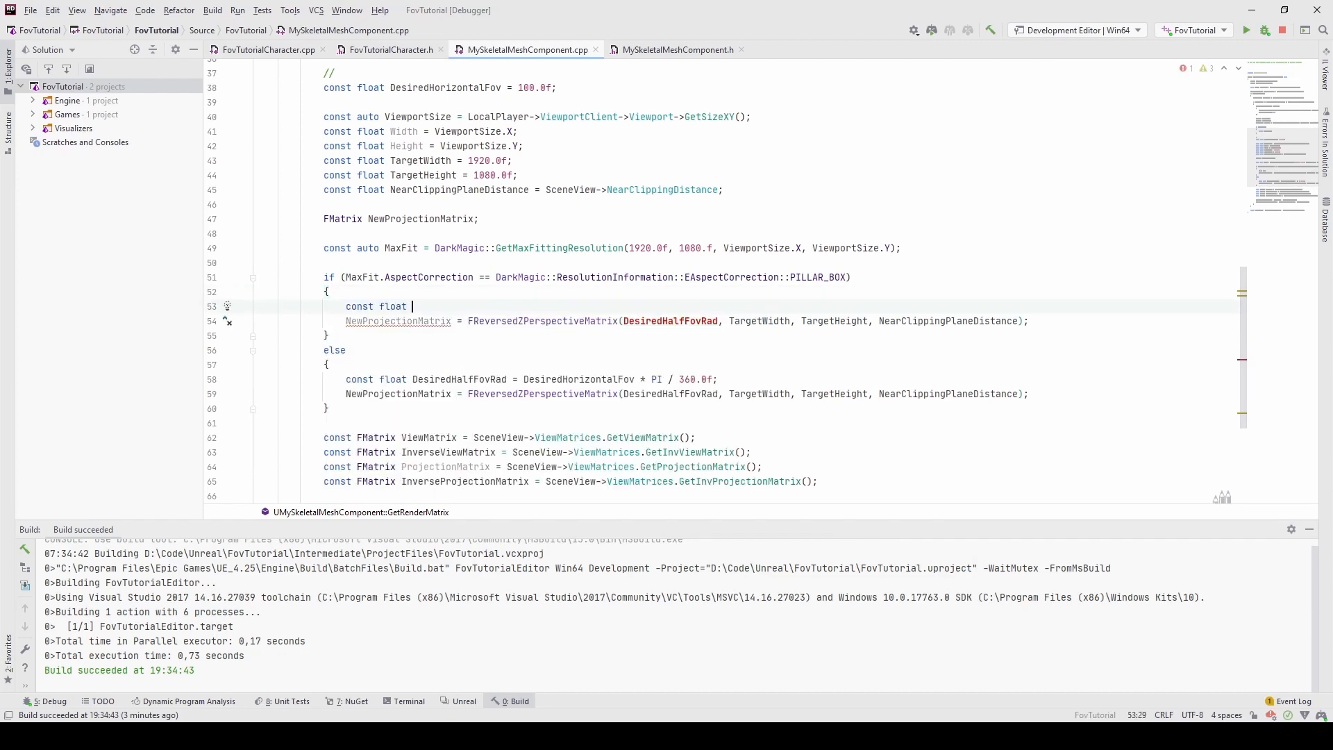
pyautogui.write('HorPlus')
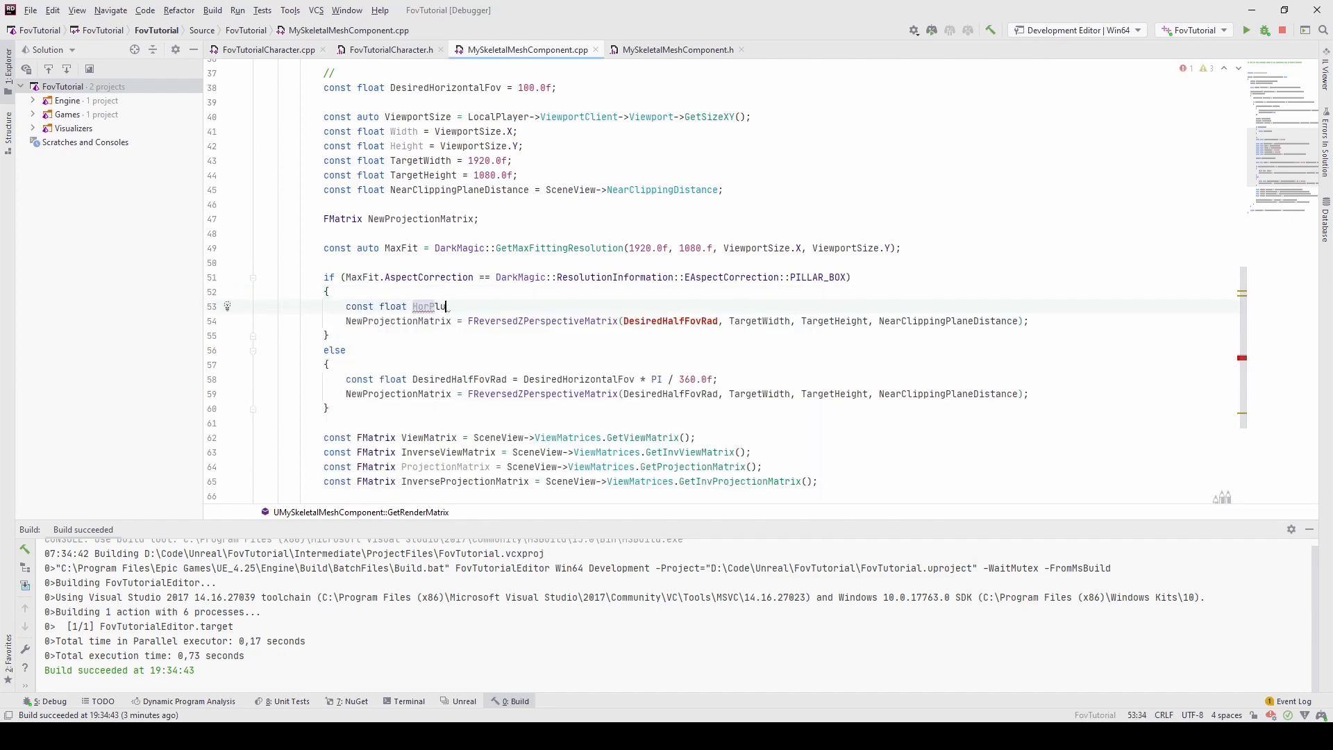
pyautogui.write('Fov')
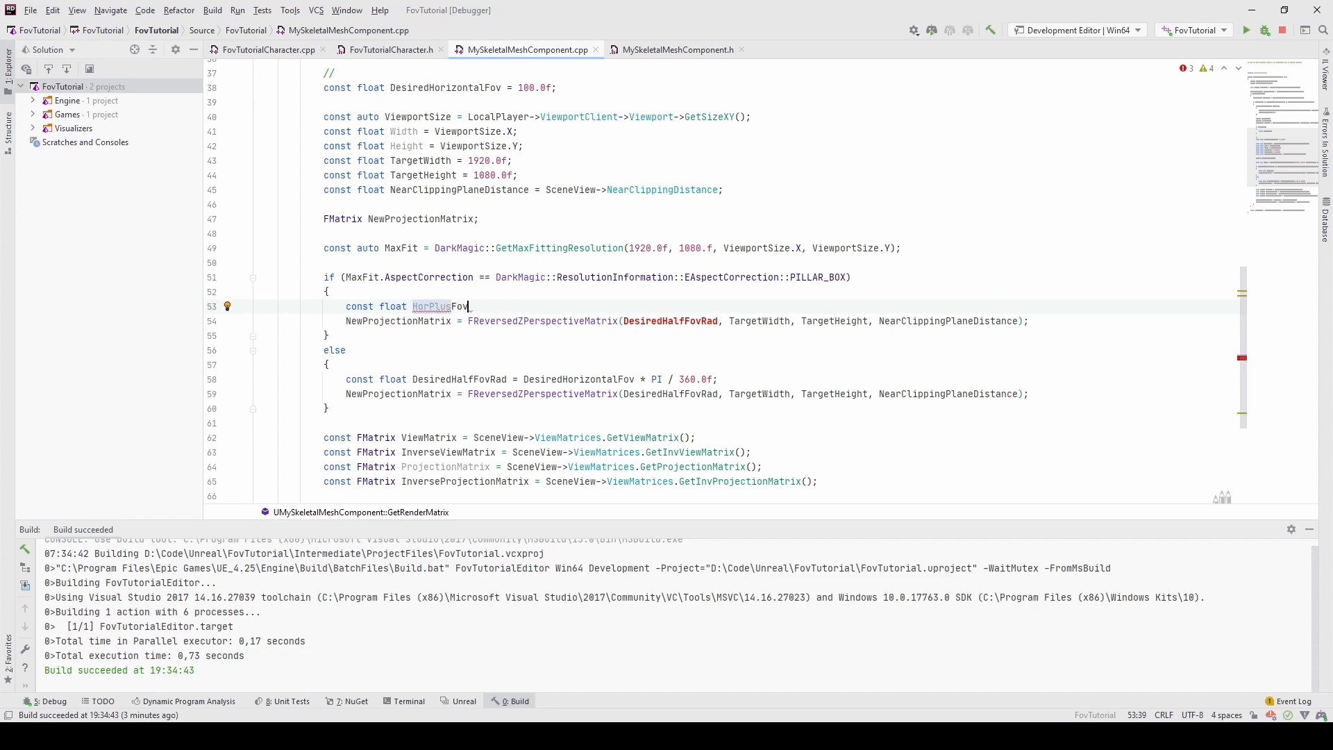
pyautogui.write('= DarkMagic:')
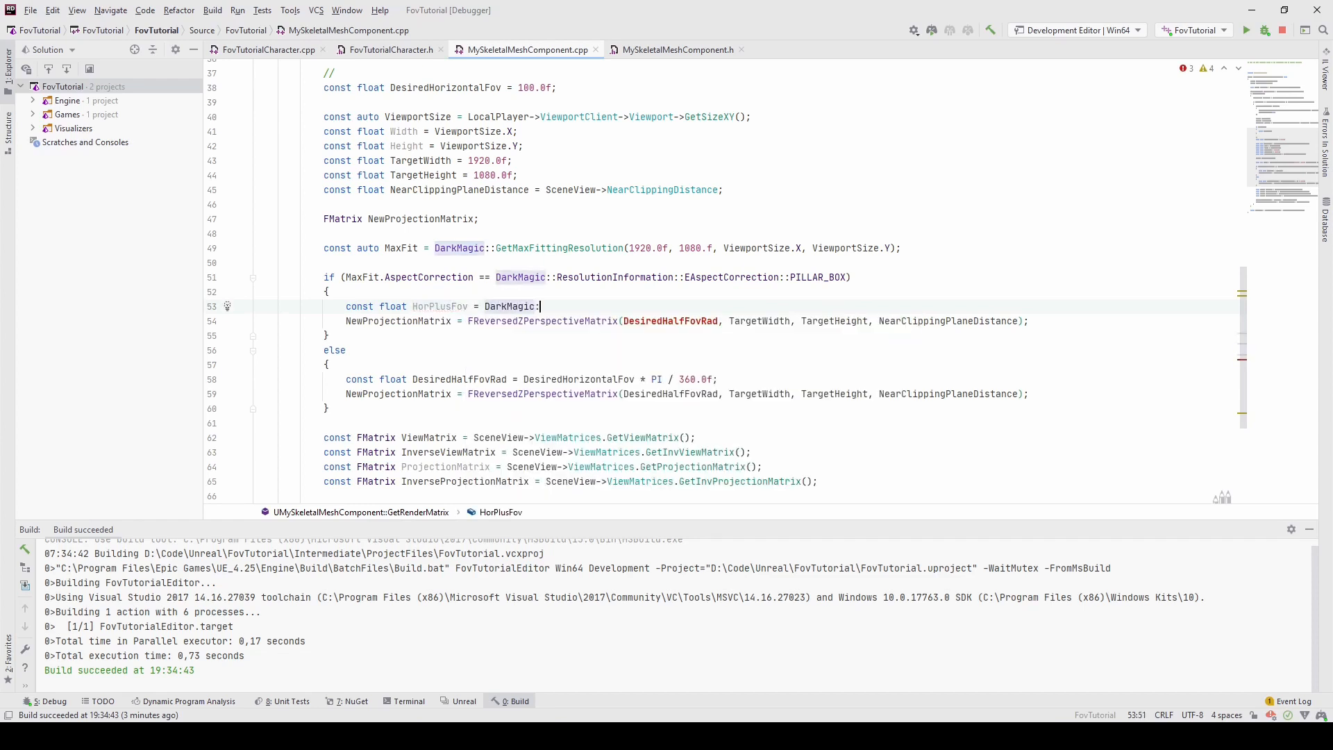
pyautogui.write('H')
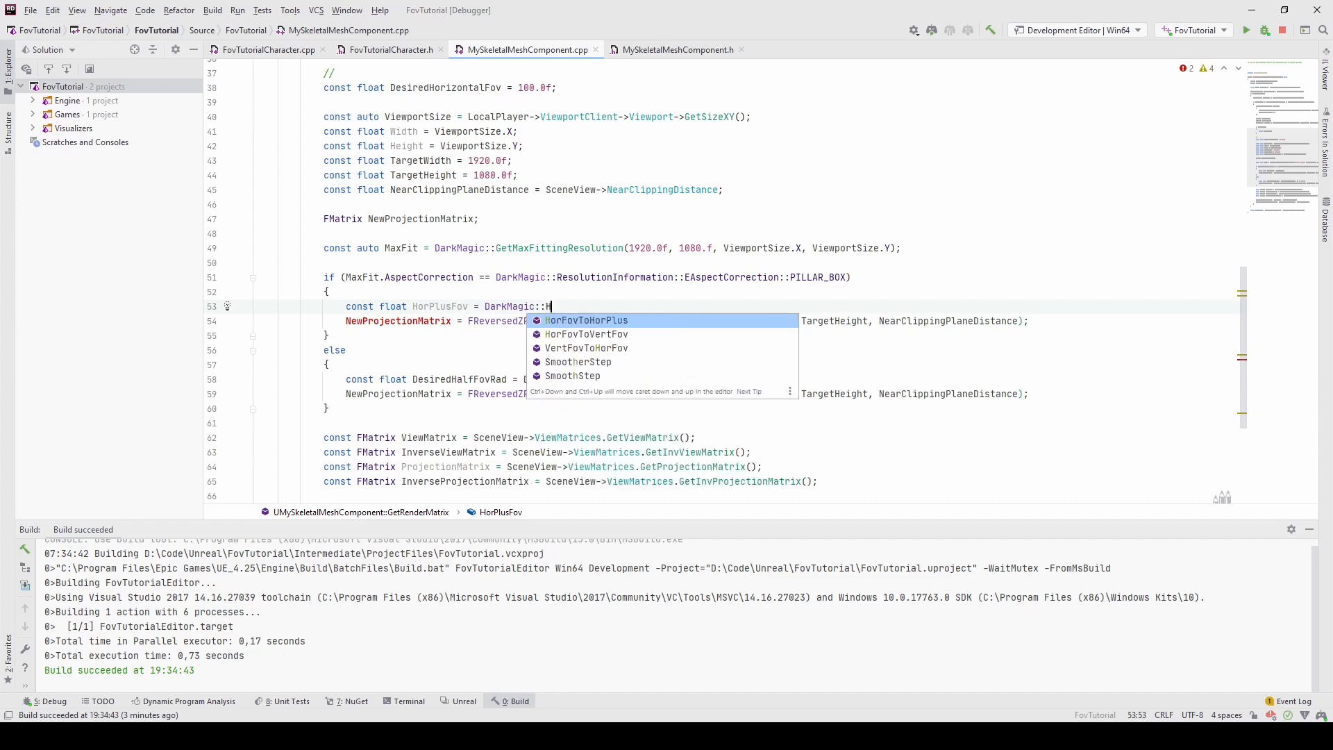
pyautogui.write('o')
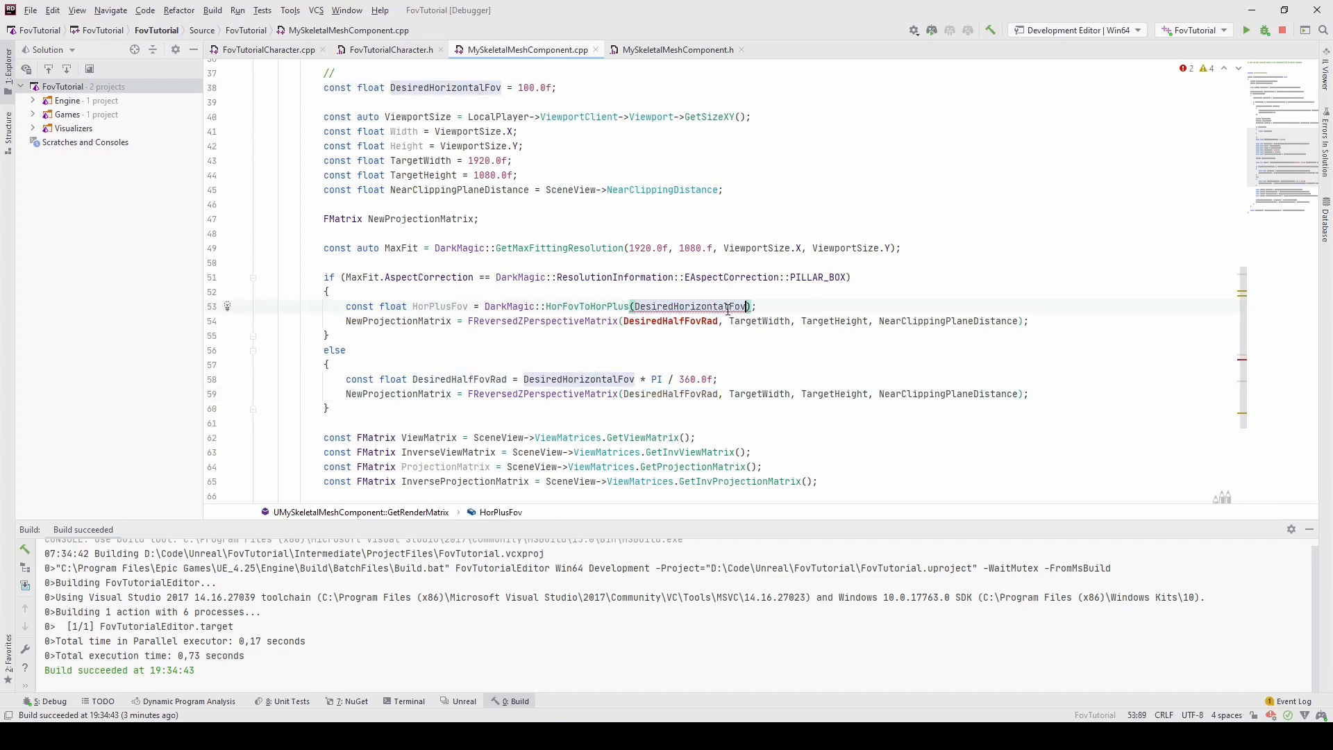
pyautogui.write(',')
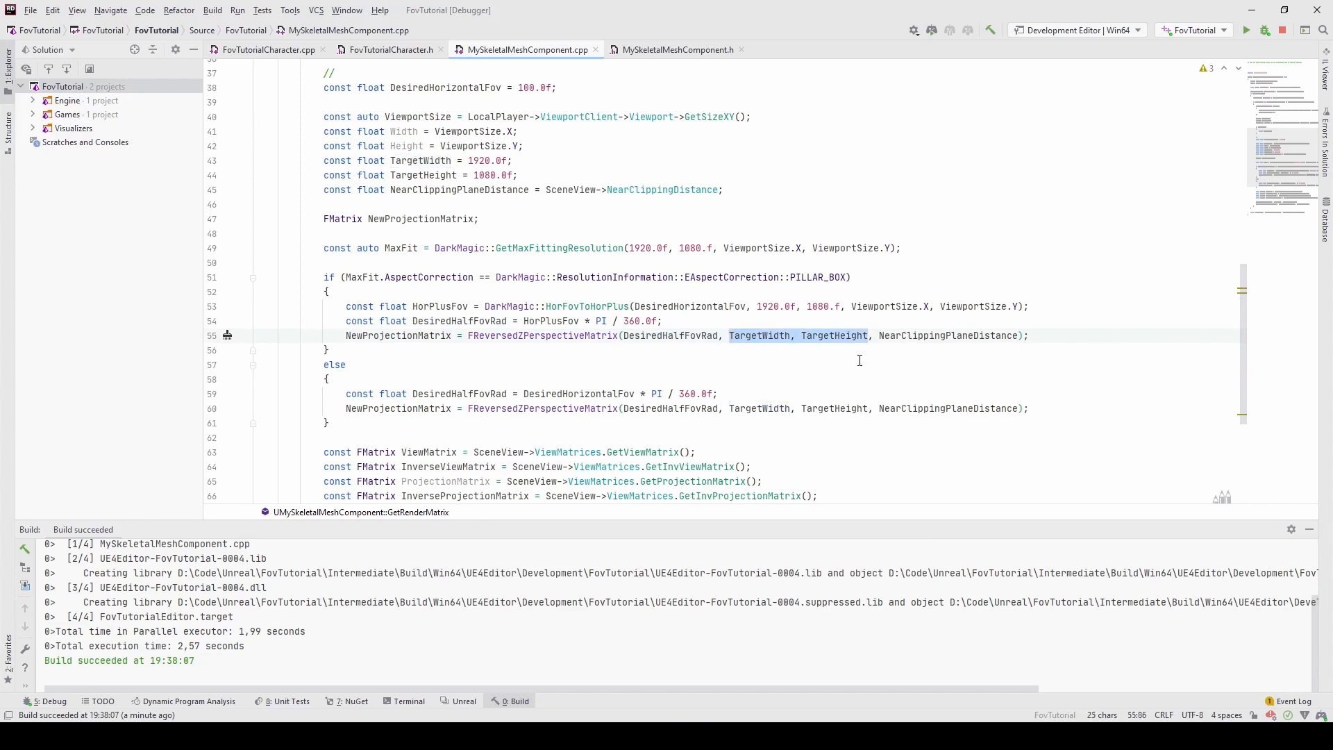
pyautogui.write('Width, Height')
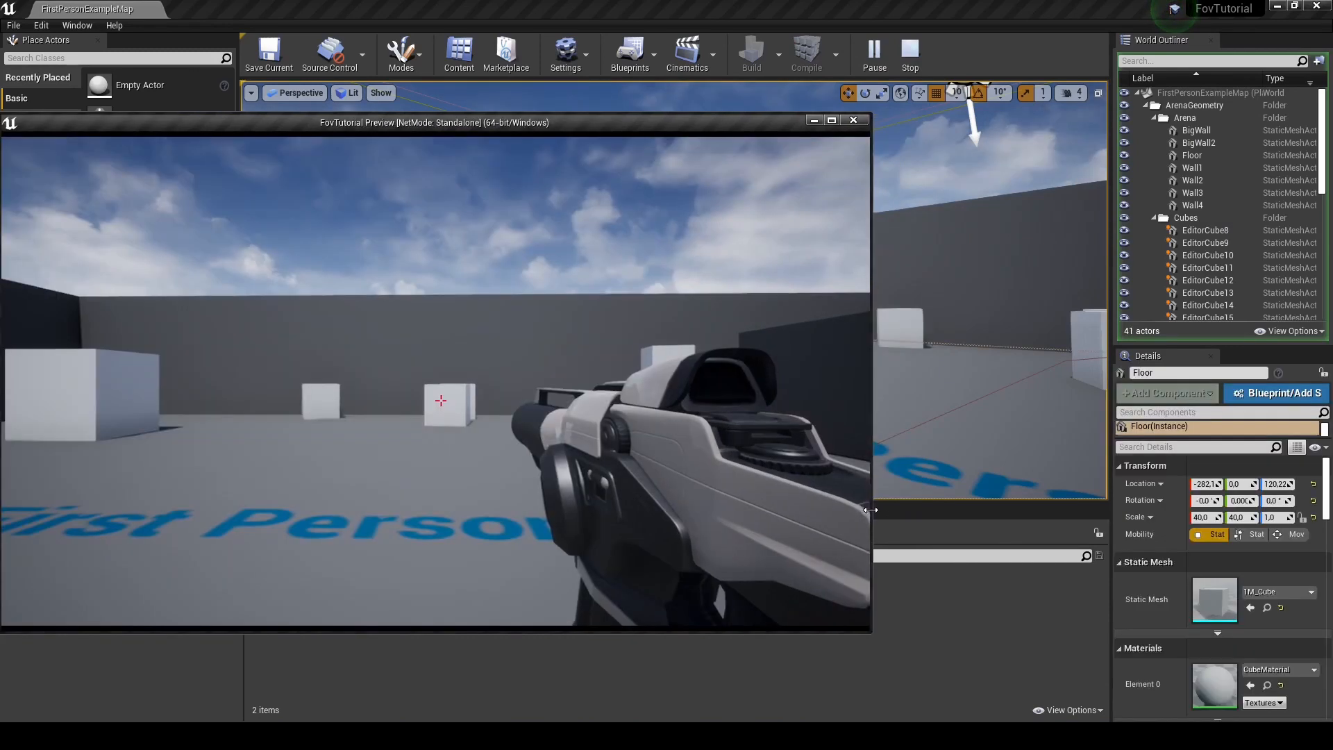
# - Drag the preview window's edge to change its aspect ratio and test Hor+
pyautogui.moveTo(870, 510); pyautogui.dragTo(920, 529)
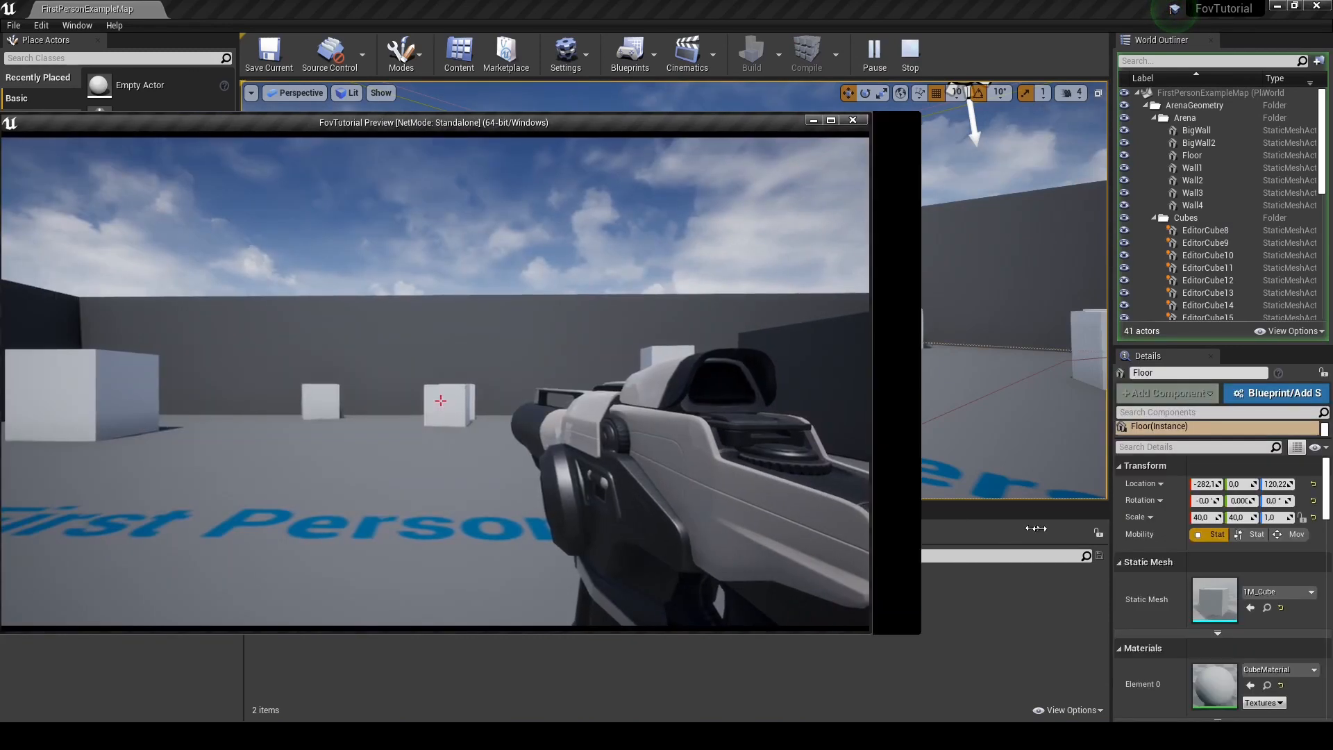